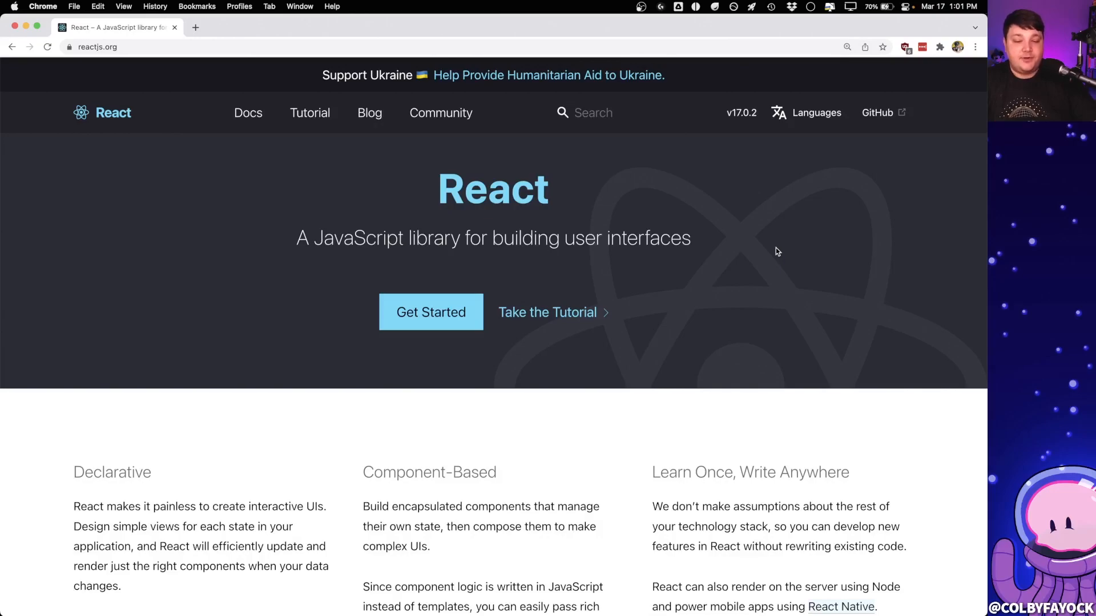
Step: Scroll through the React State and Lifecycle documentation page
scroll("down", 3)
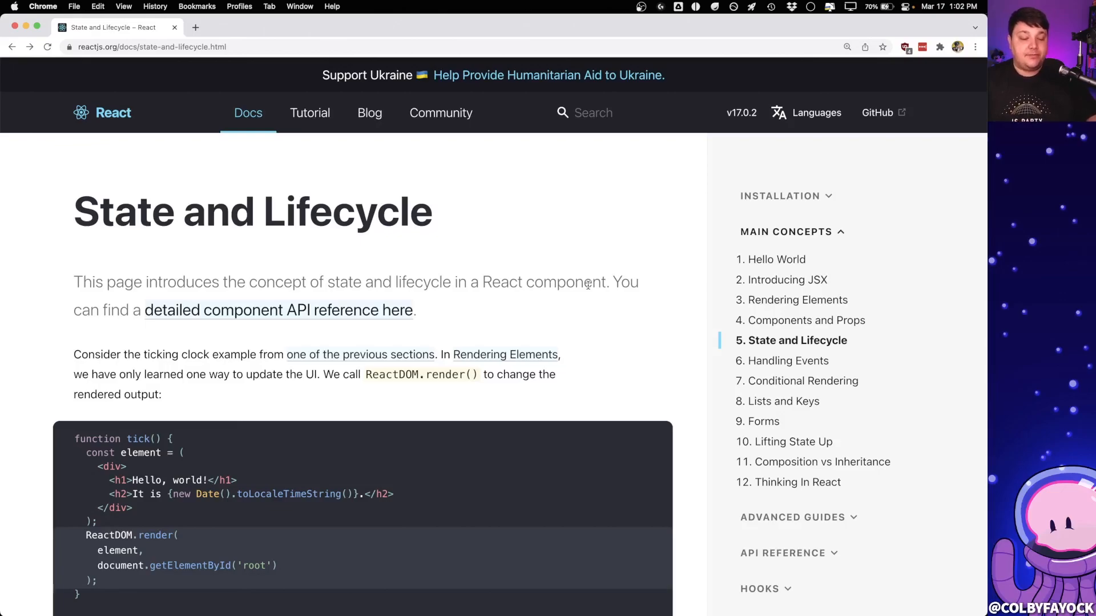
scroll("down", 3)
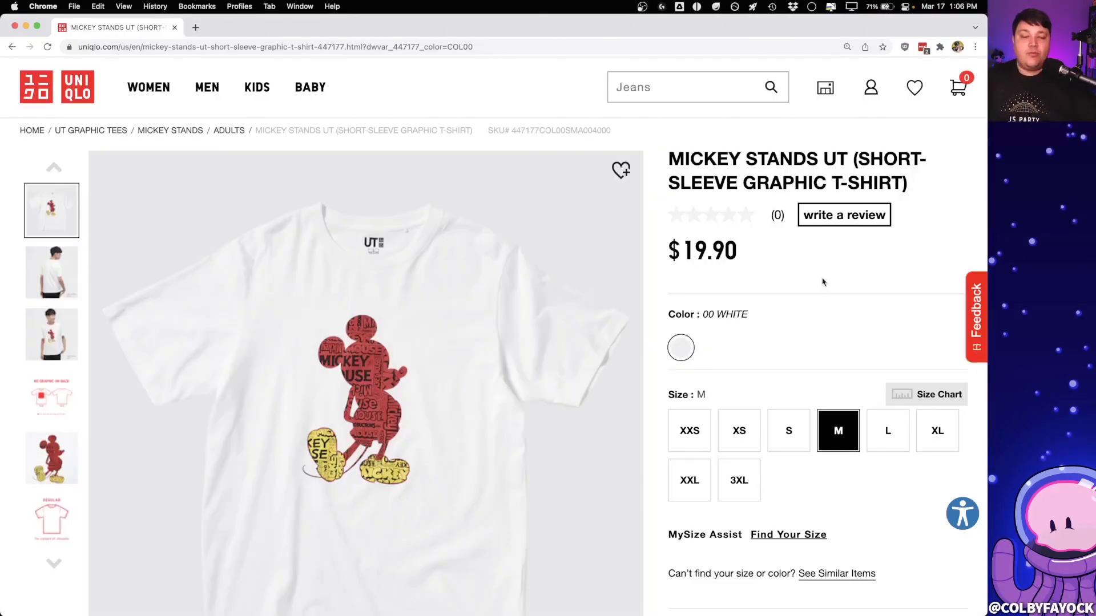
Step: Add the white Mickey Stands T-shirt in size M to the Uniqlo shopping bag
scroll("down", 3)
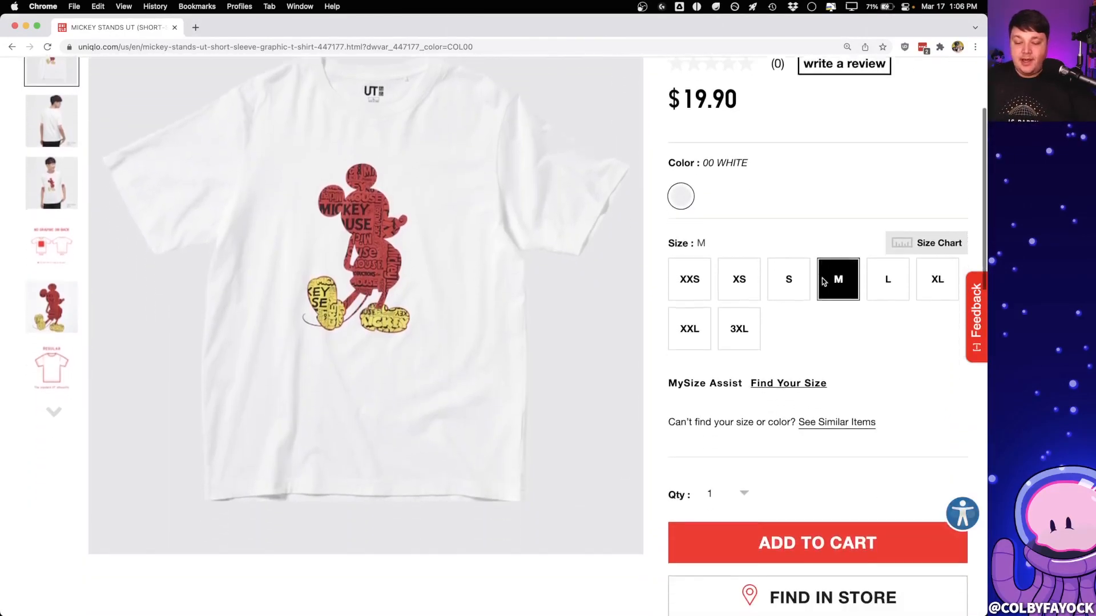
left_click(817, 544)
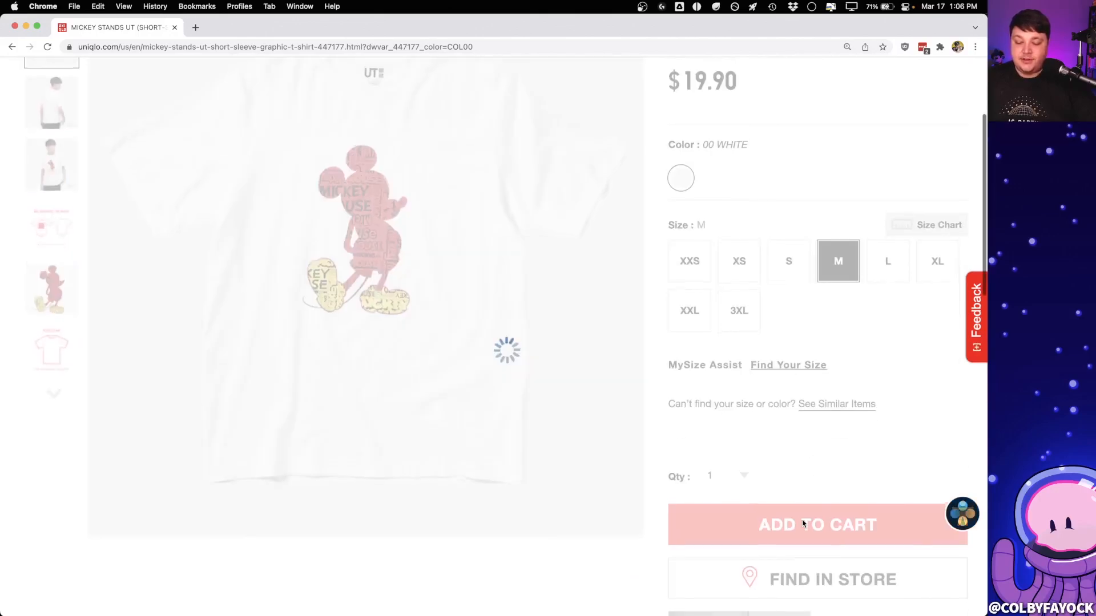
left_click(818, 524)
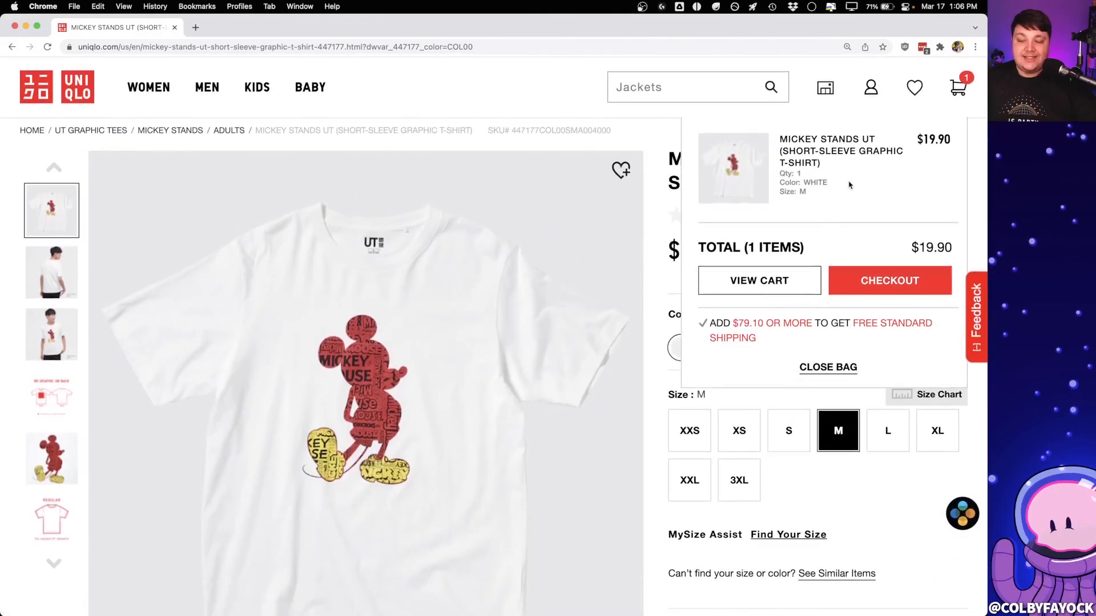
left_click(829, 368)
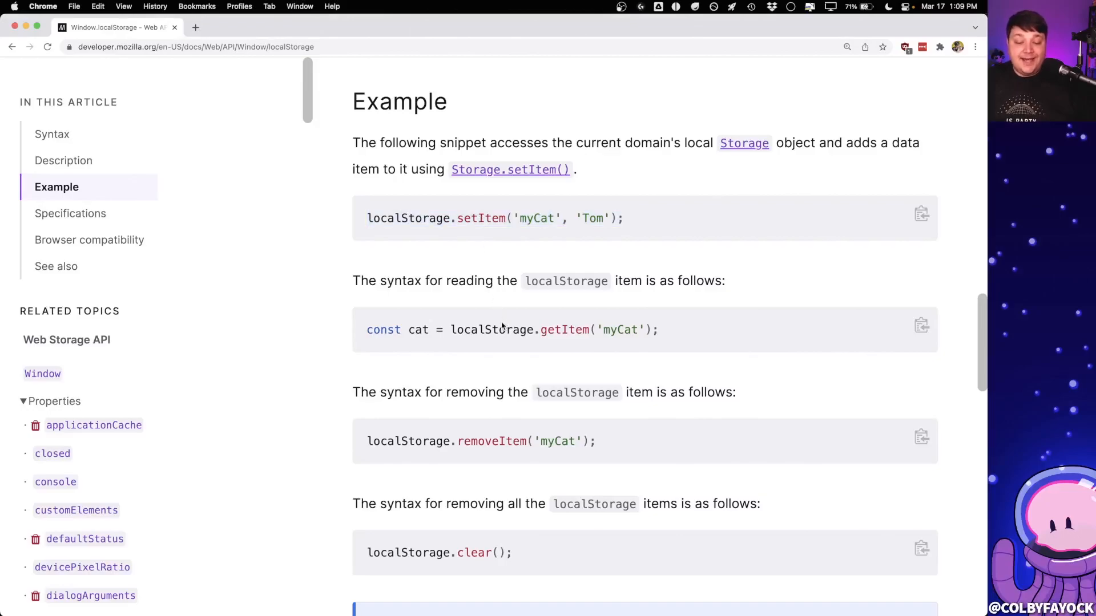
triple_click(502, 329)
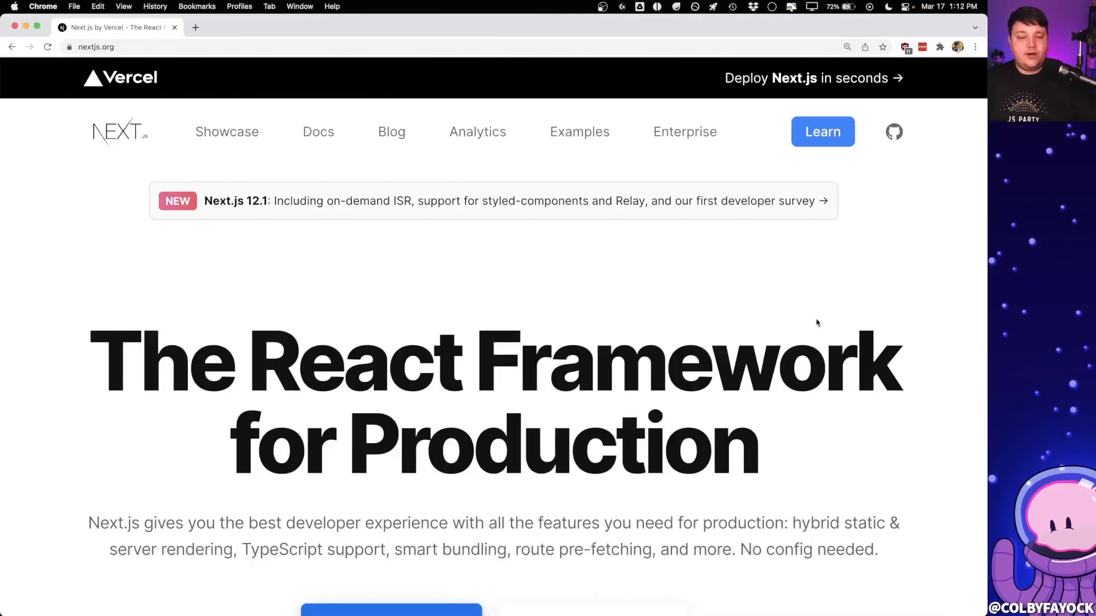
scroll("down", 3)
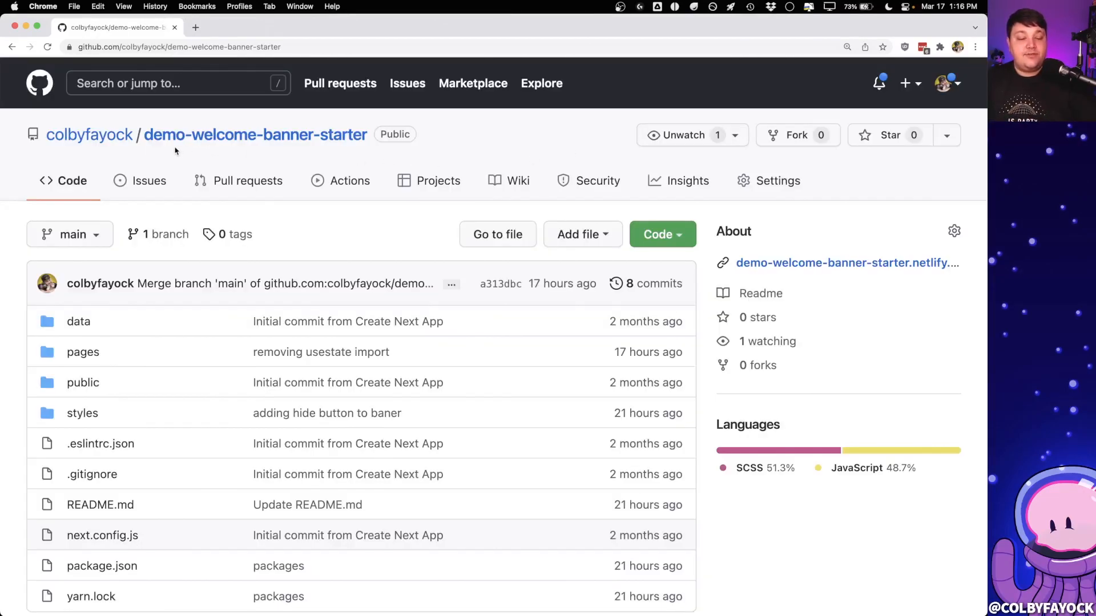
Step: Visit the starter's live Netlify demo and hide its welcome banner
left_click(846, 262)
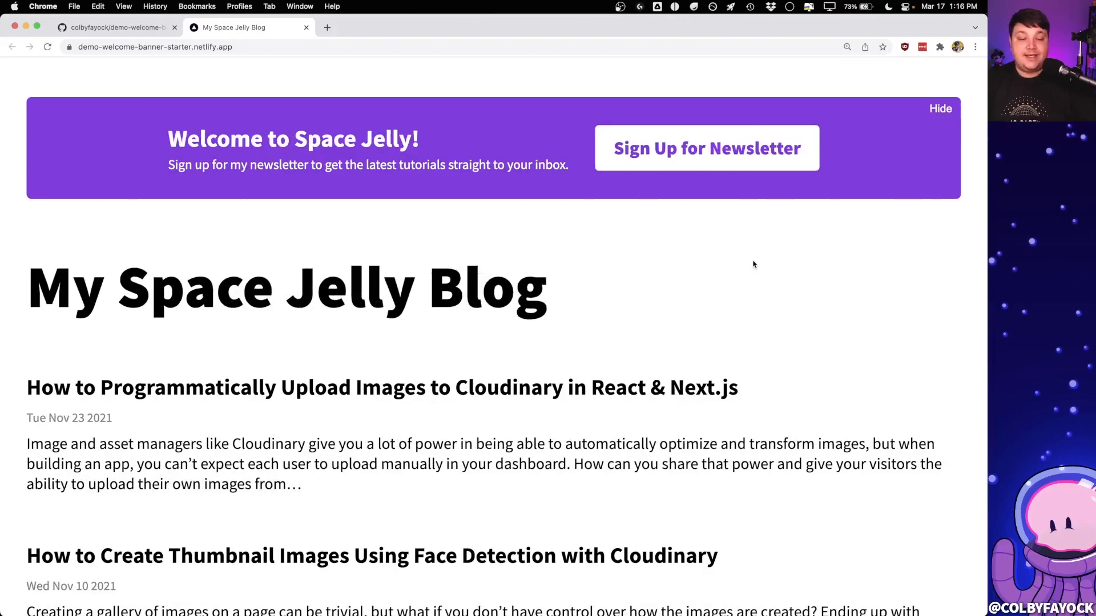
mouse_move(933, 130)
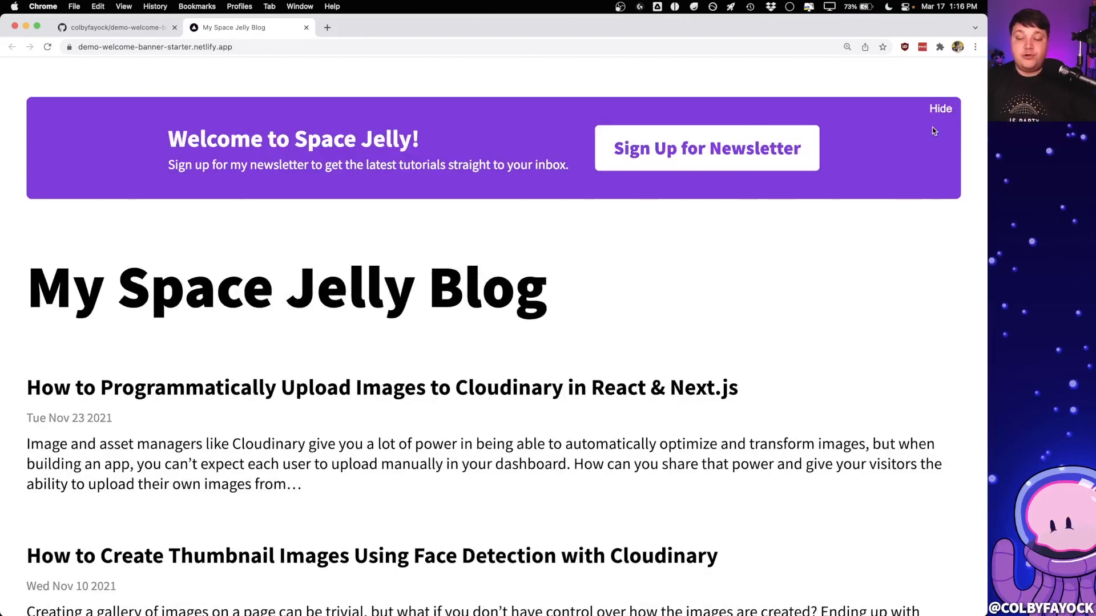
left_click(118, 27)
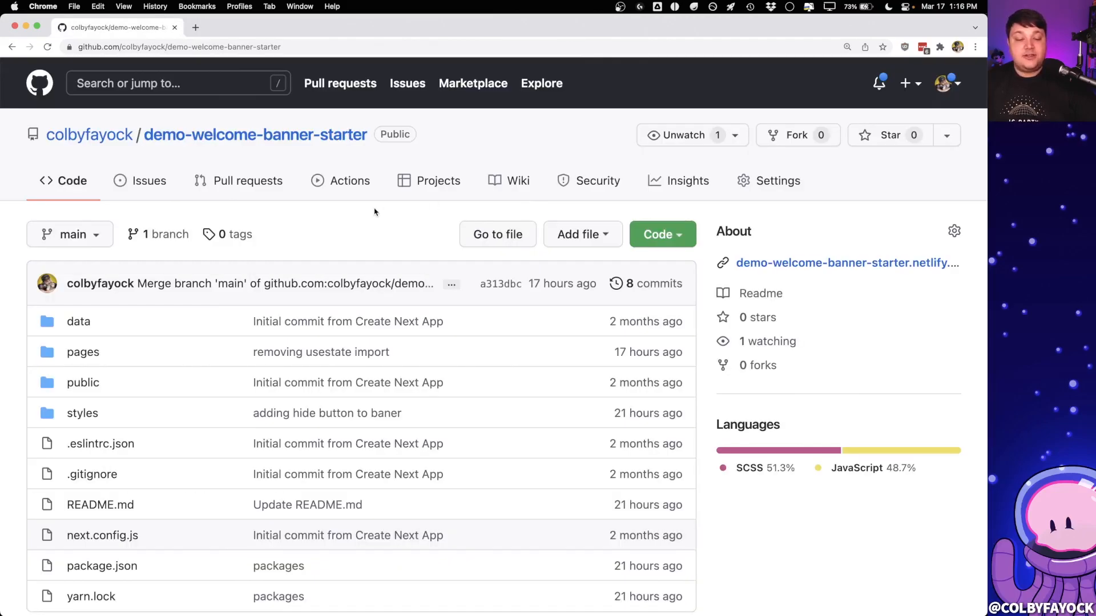
Step: Select the README's yarn create next-app quick-start command
scroll("down", 3)
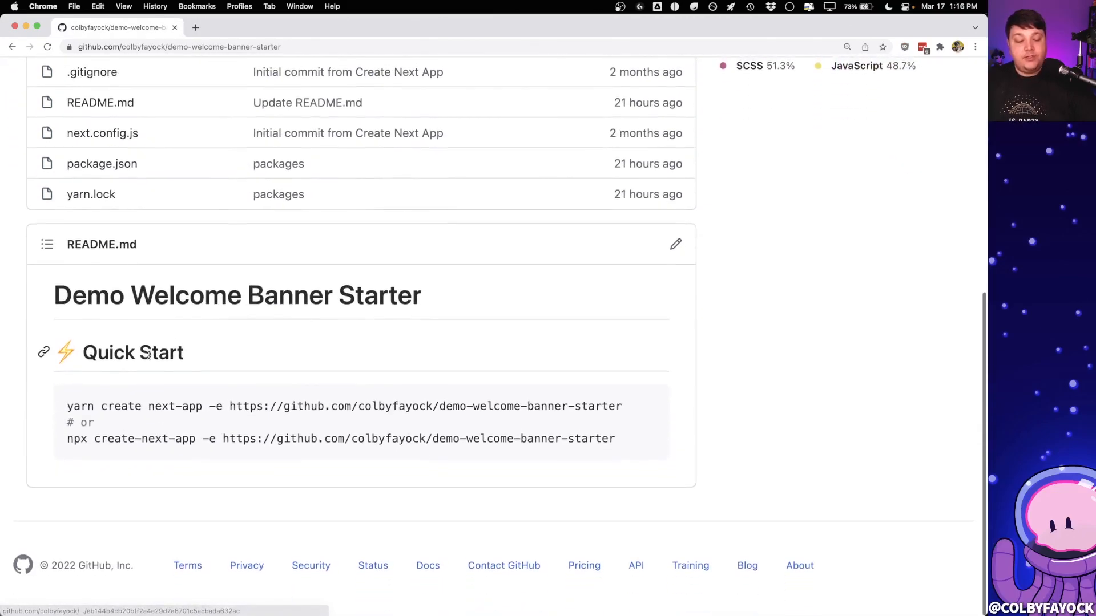
left_click_drag(68, 406, 328, 406)
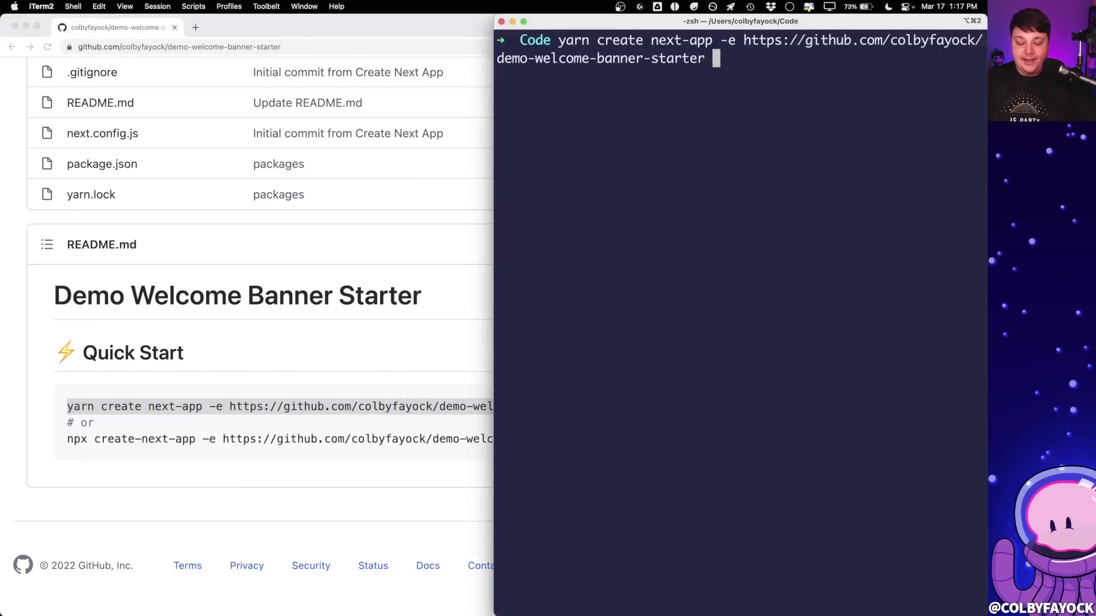
Step: Create the my-welcome-banner project from the starter and visit its running dev site
type("my-")
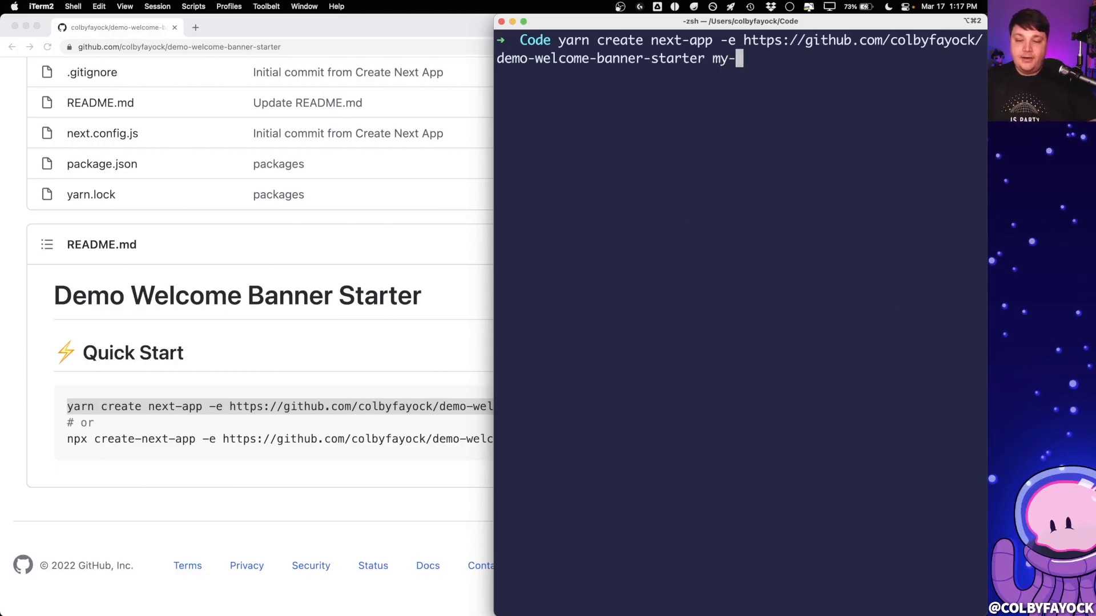
type("welcome-banner")
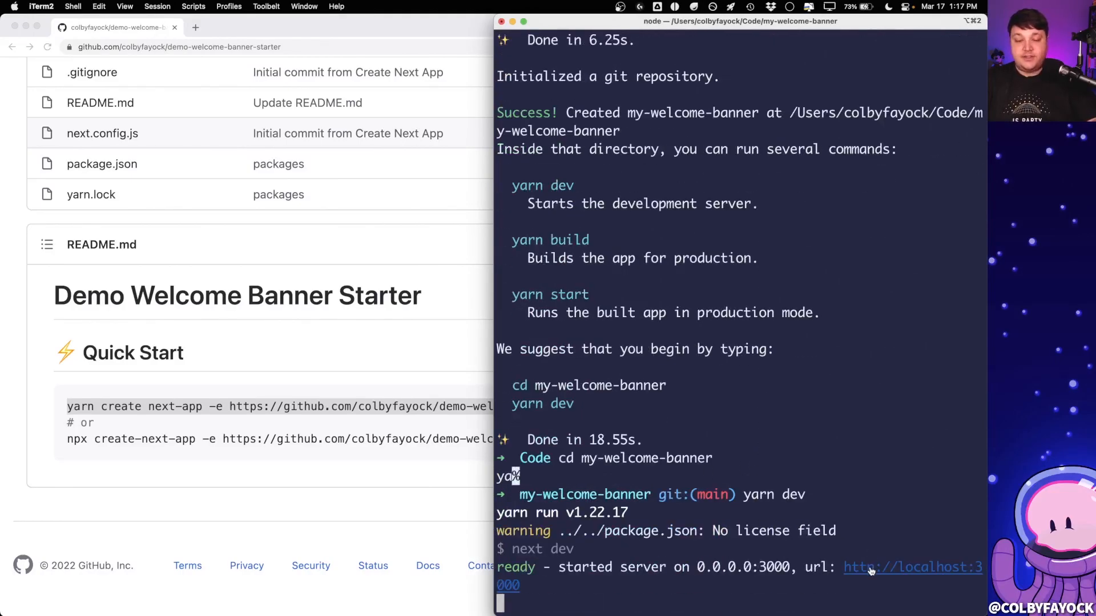
left_click(872, 568)
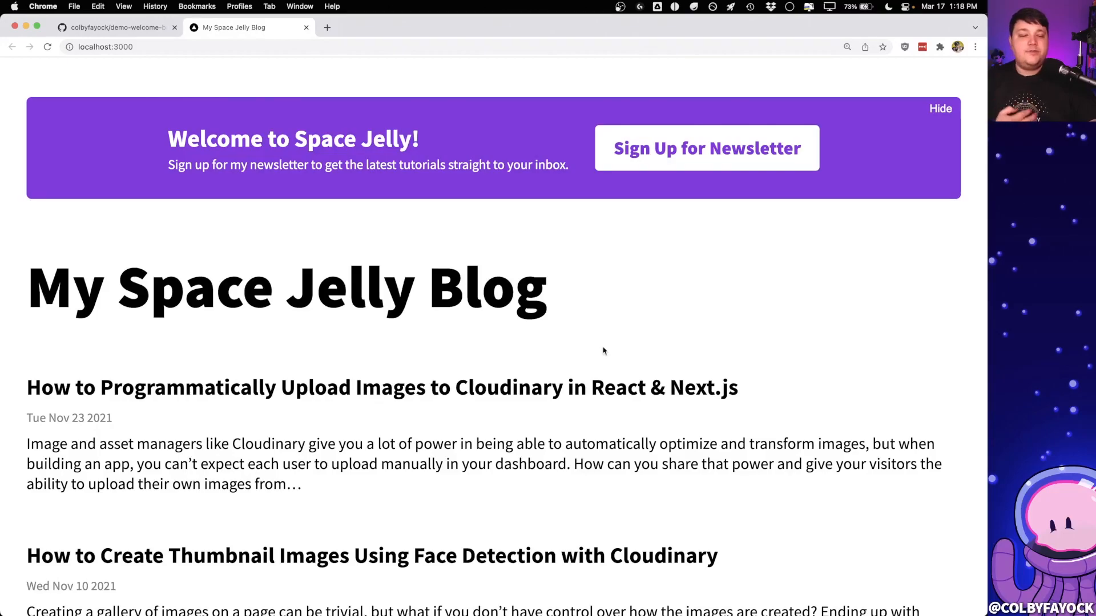
mouse_move(413, 145)
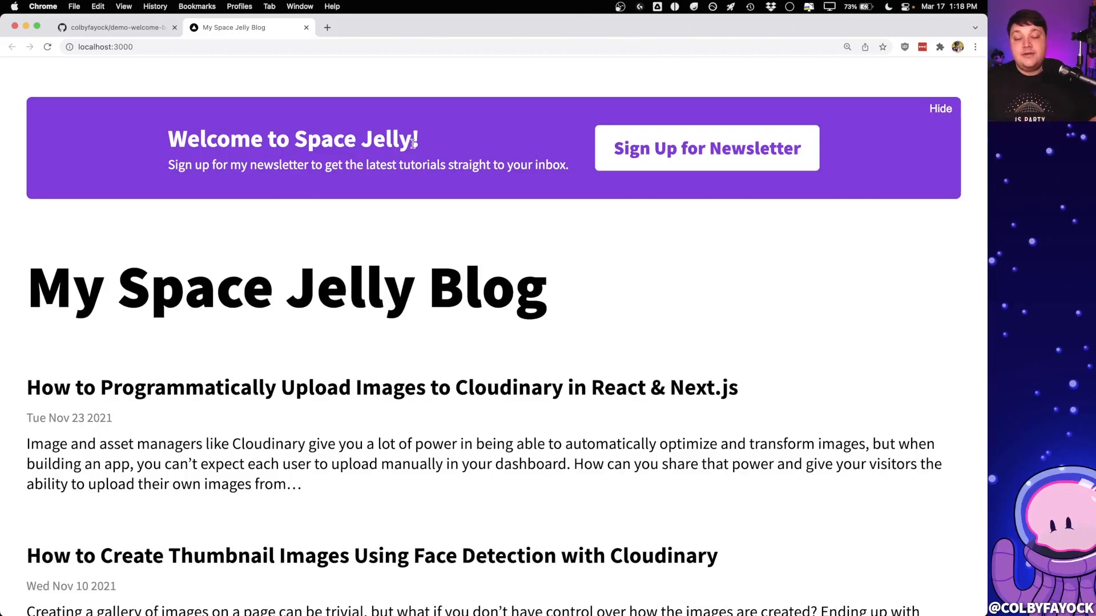
mouse_move(931, 111)
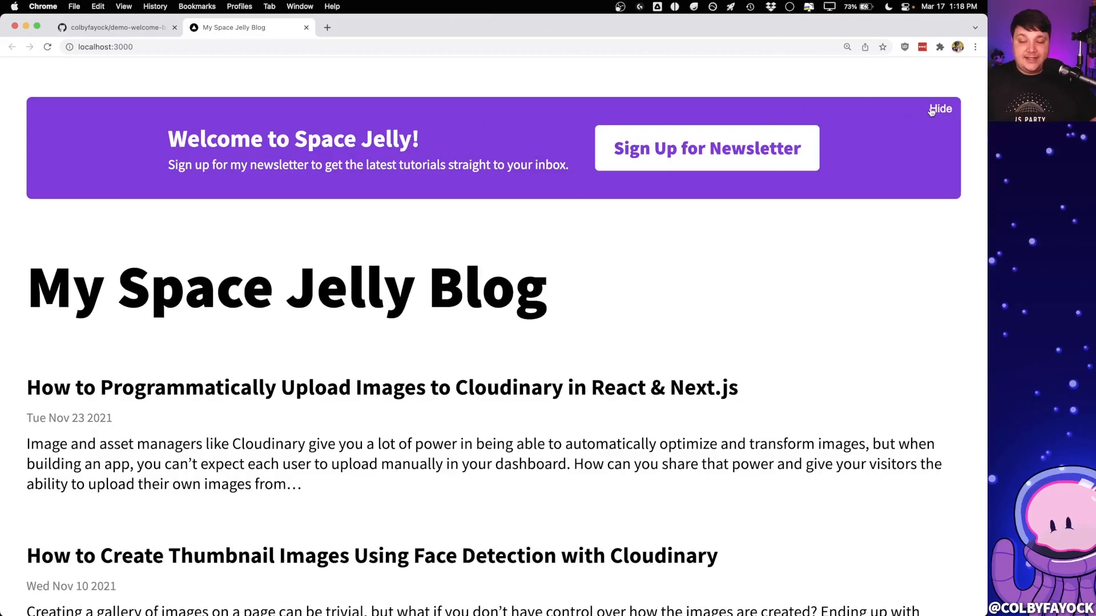
mouse_move(937, 112)
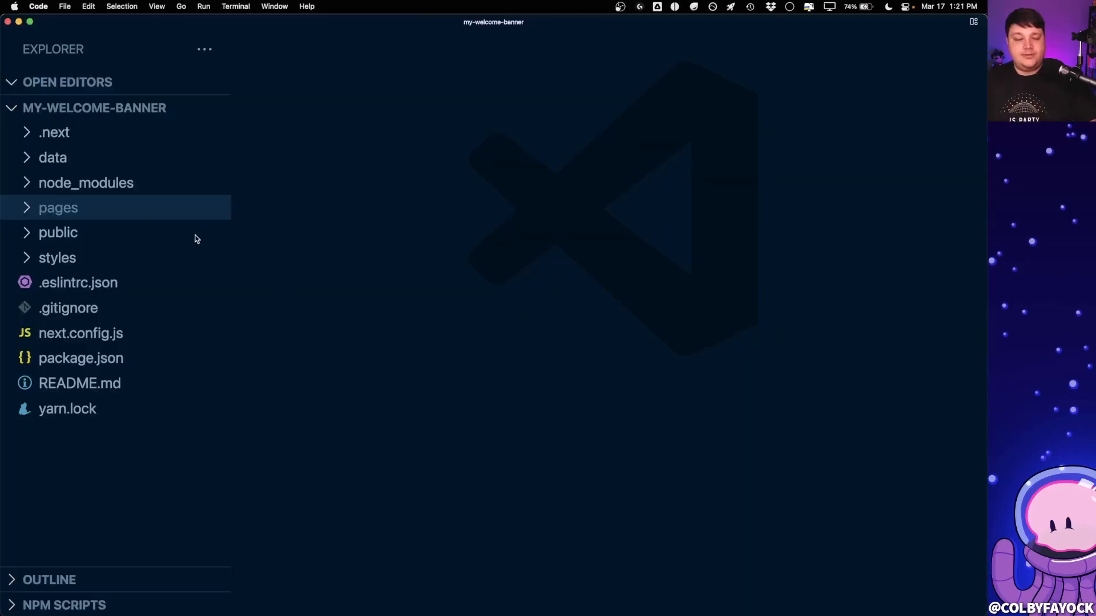
Step: Open pages/index.js and review the signup banner markup with its Hide button
left_click(59, 207)
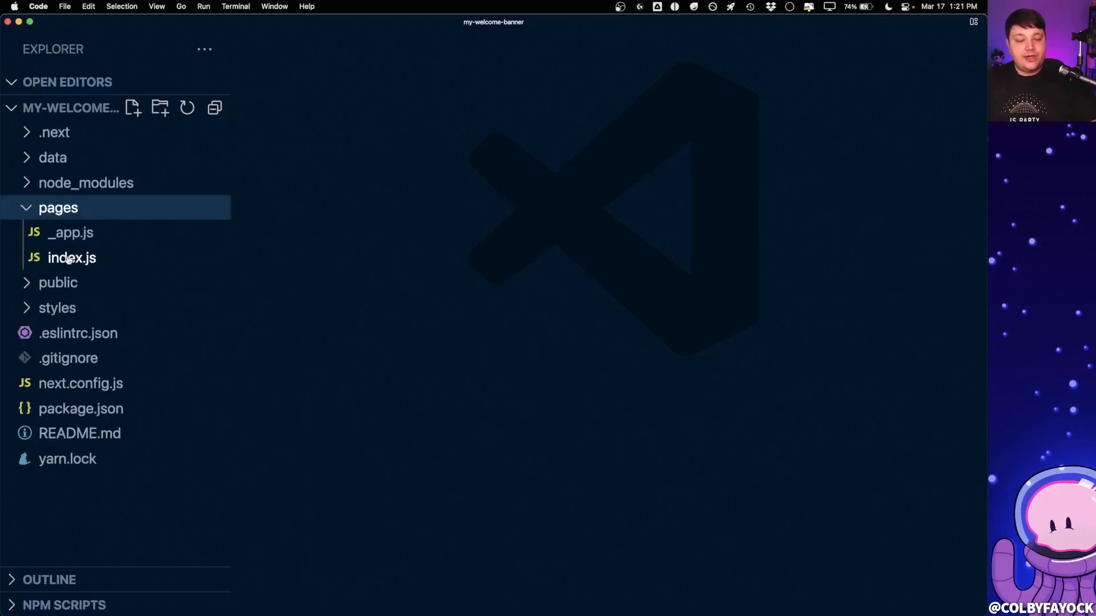
double_click(71, 258)
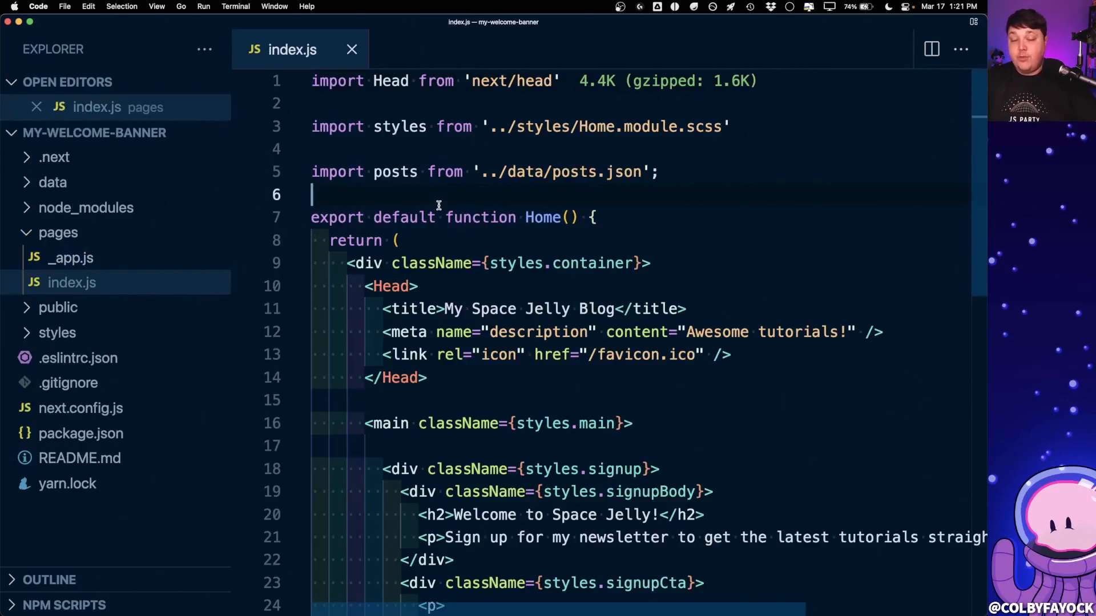
scroll("down", 3)
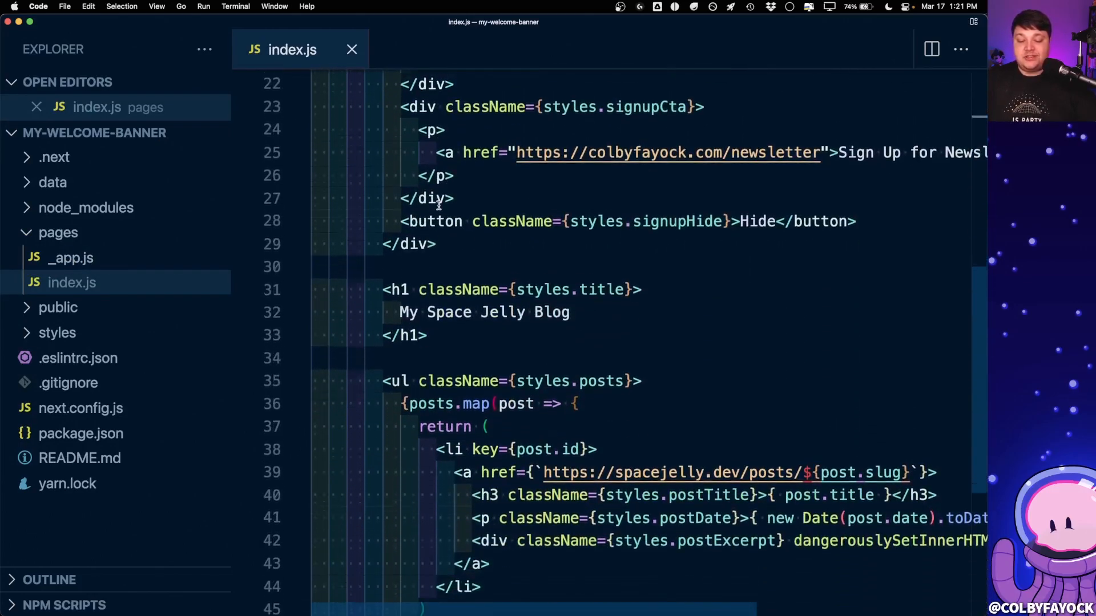
scroll("up", 3)
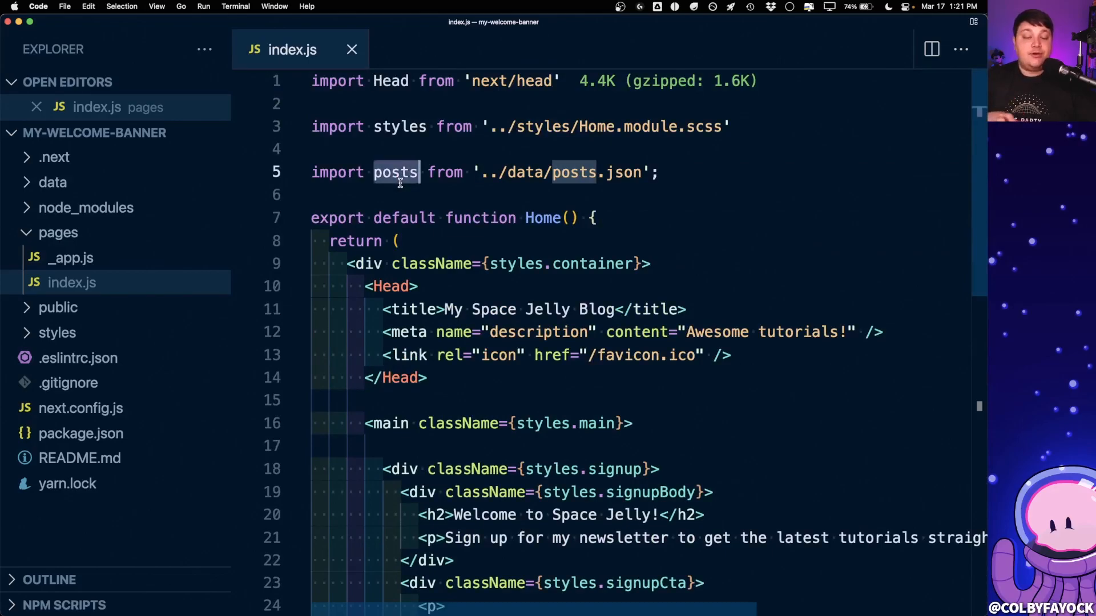
scroll("down", 3)
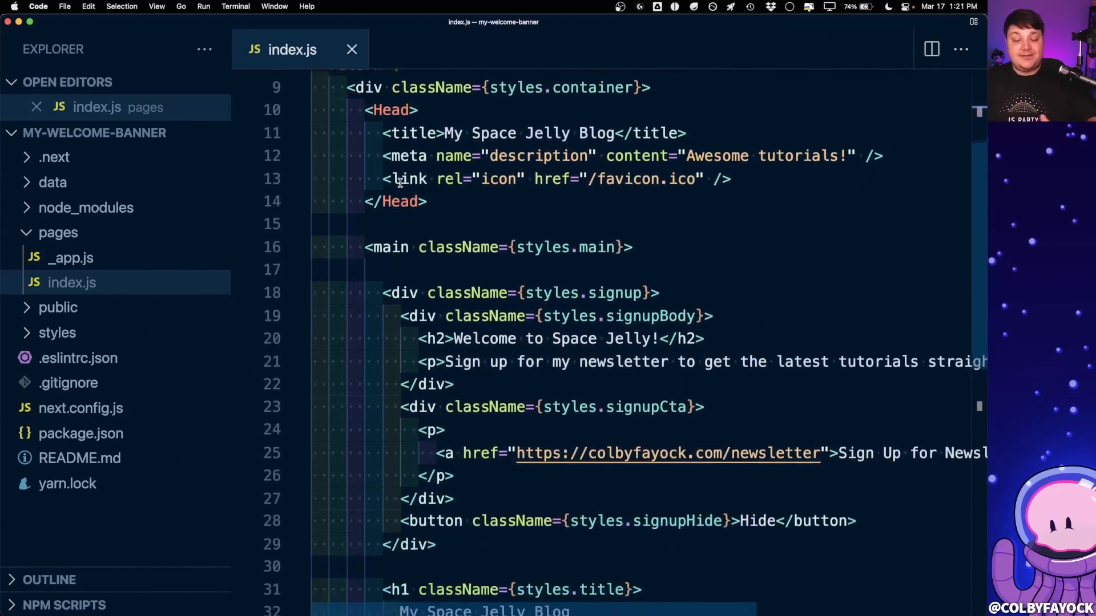
scroll("down", 3)
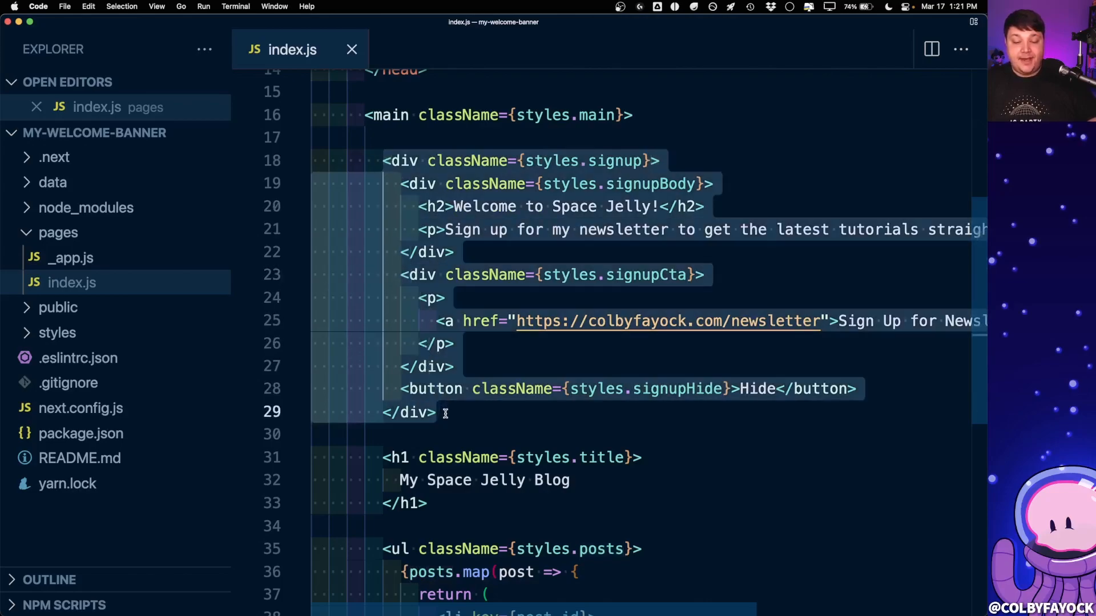
mouse_move(461, 205)
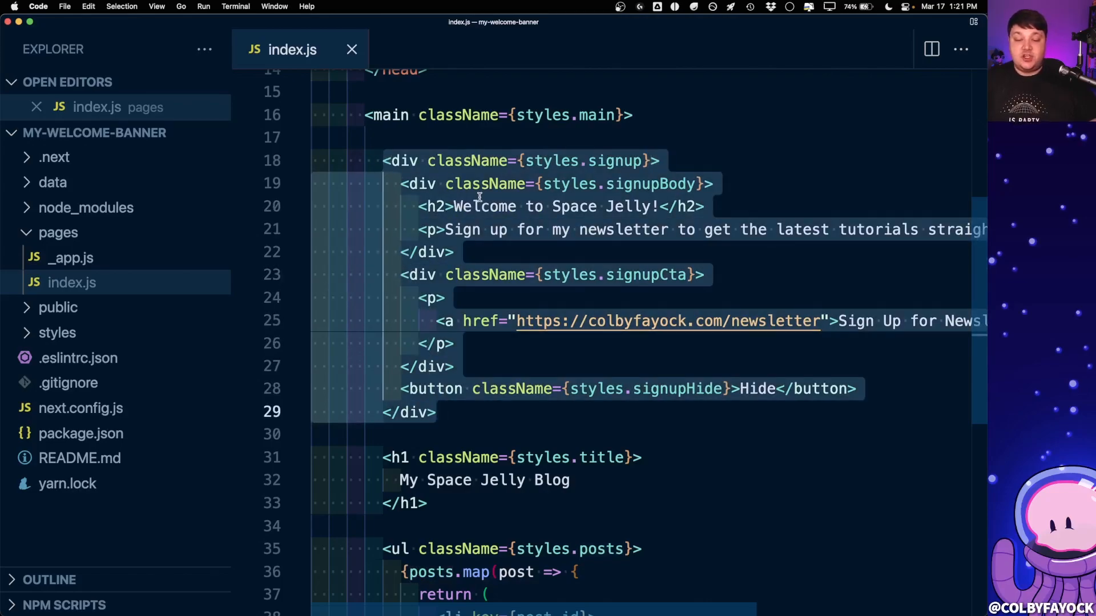
left_click(646, 161)
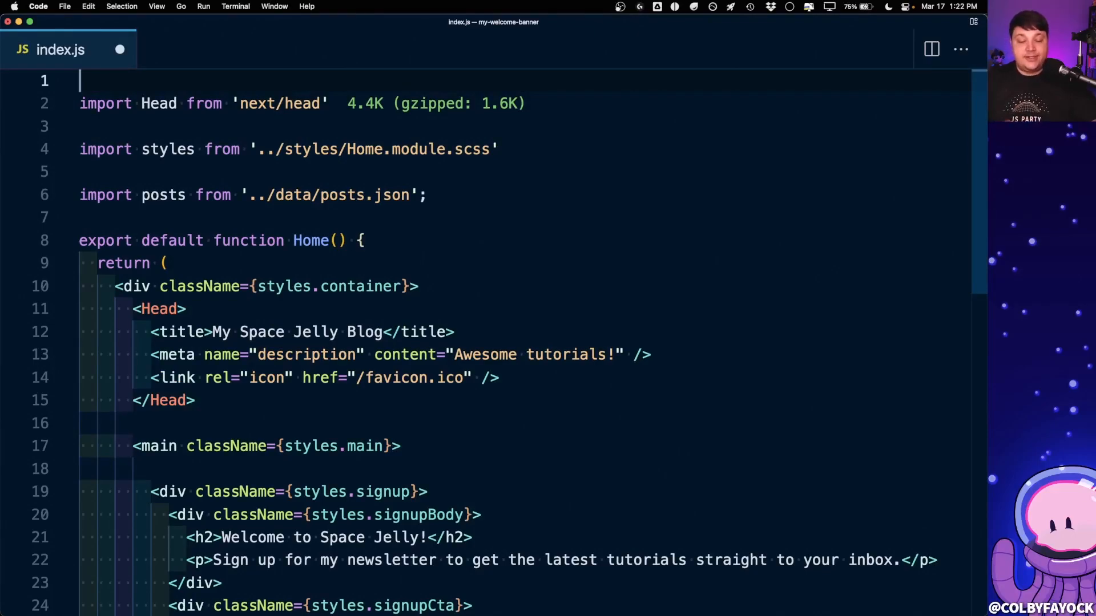
Step: Import useState from react and add const [showBanner, setShowBanner] = useState(true)
type("import { useState } from")
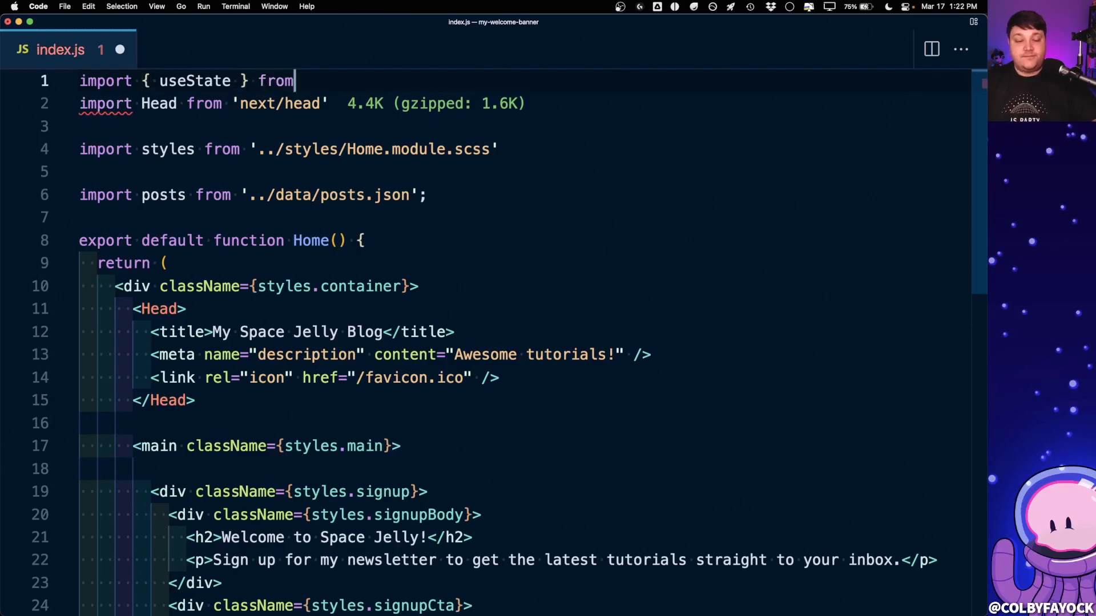
type("'react';")
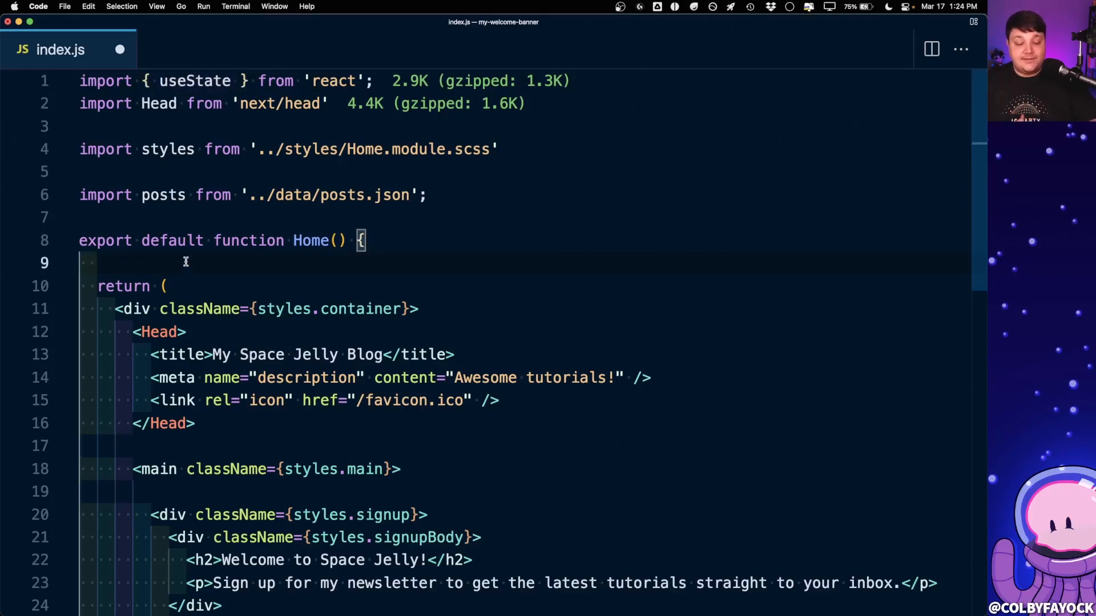
type("const [")
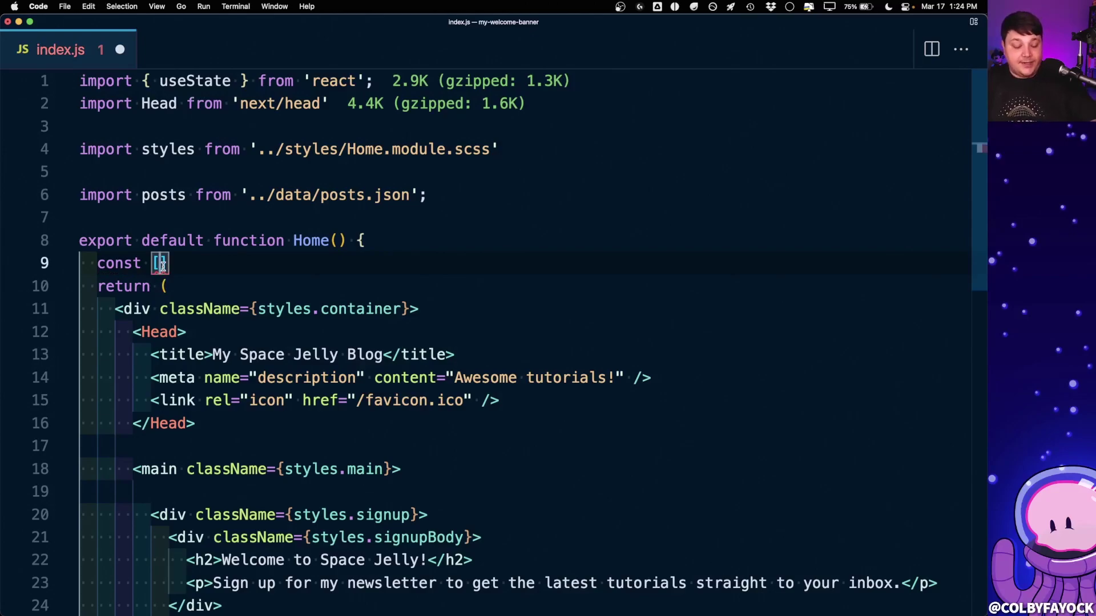
type("showBanner,")
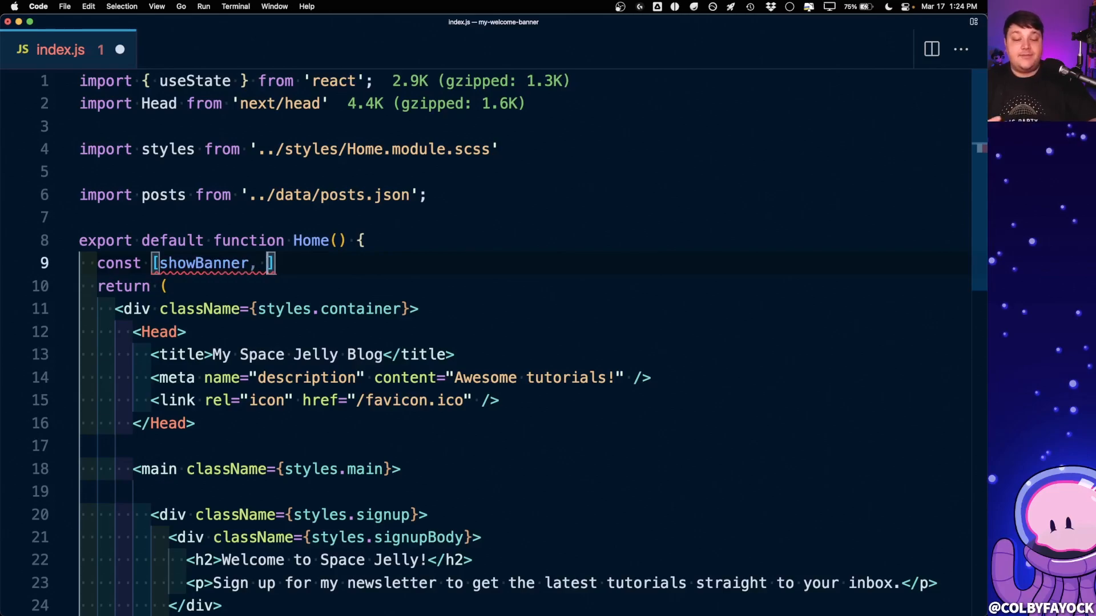
type("set")
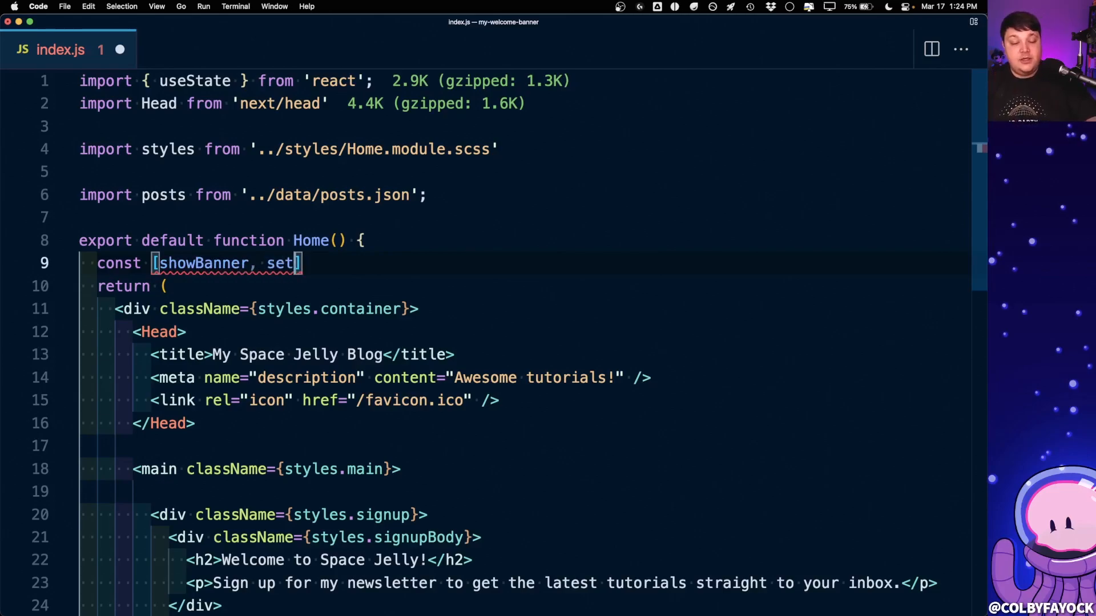
type("ShowBanner")
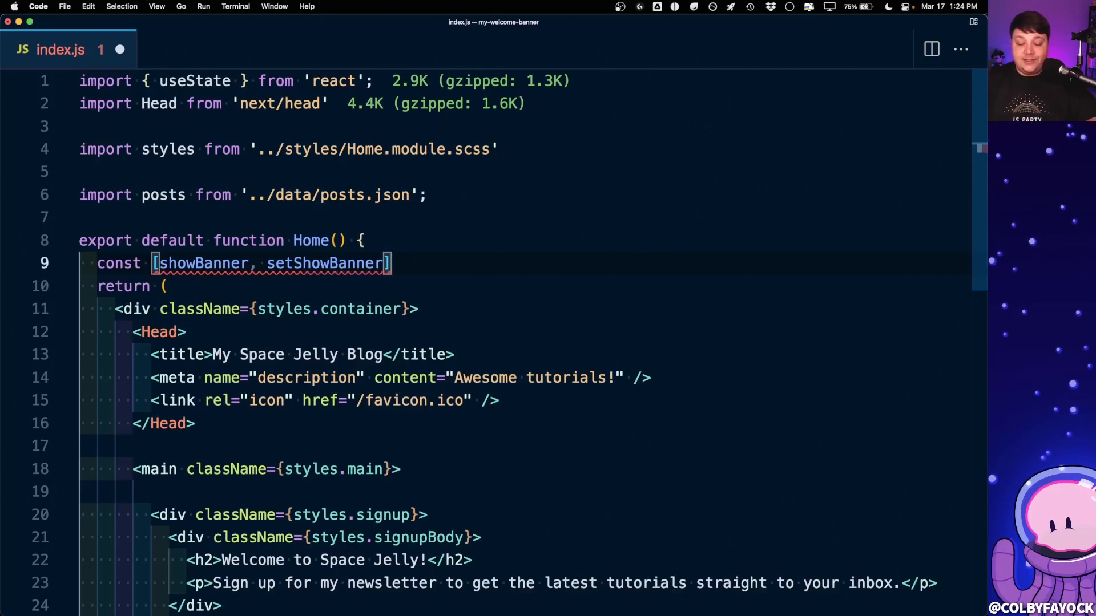
type("= useState();")
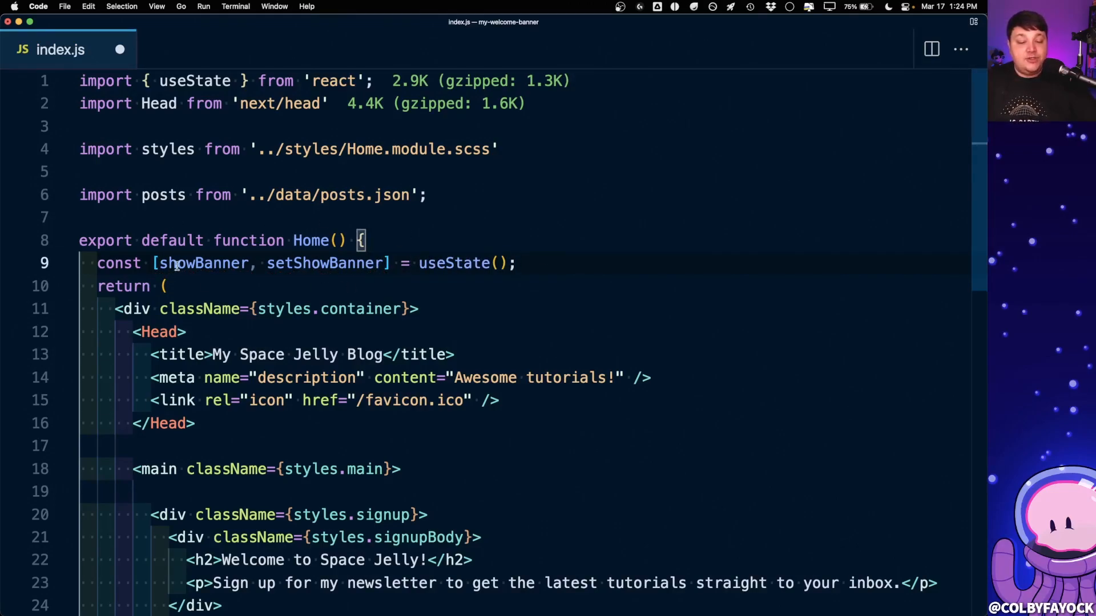
left_click_drag(154, 262, 393, 262)
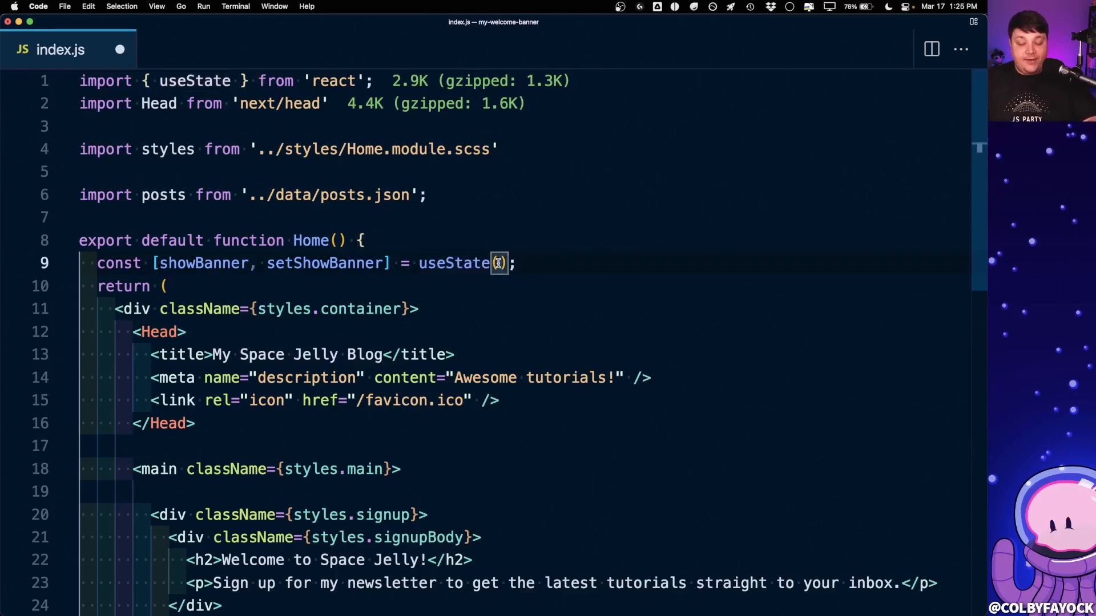
type("true")
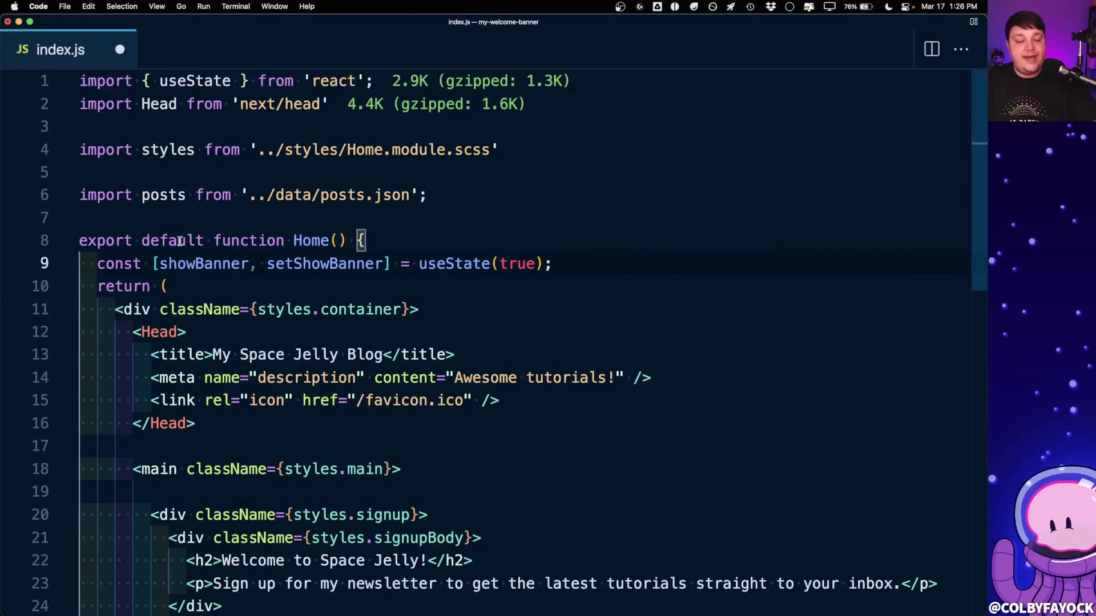
Step: Wrap the signup div in {showBanner && ( … )} so it renders only while true
scroll("down", 3)
type("{")
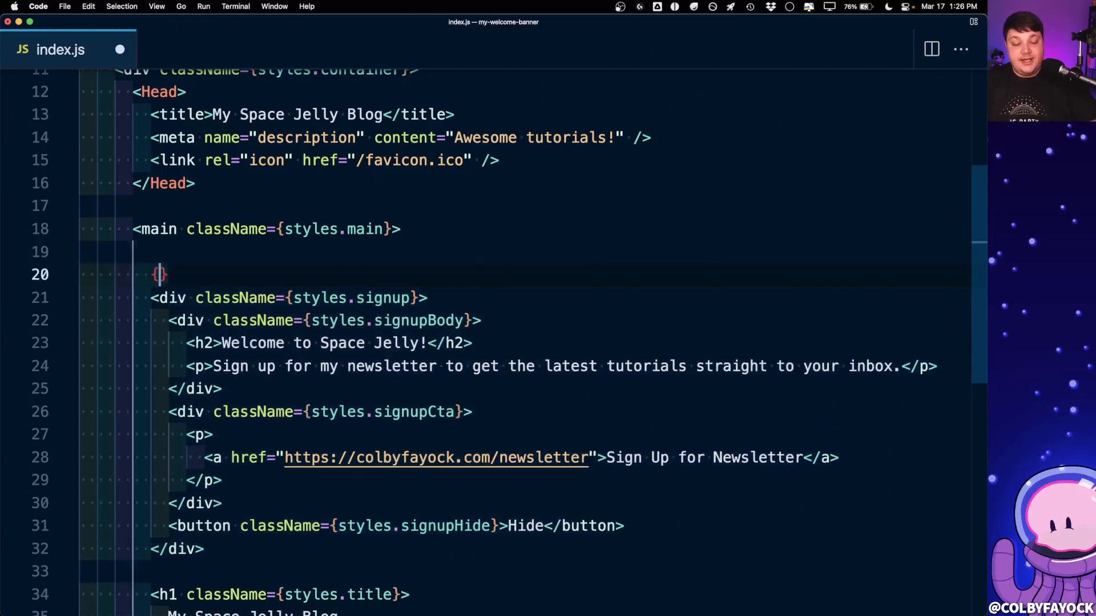
type("showBanner")
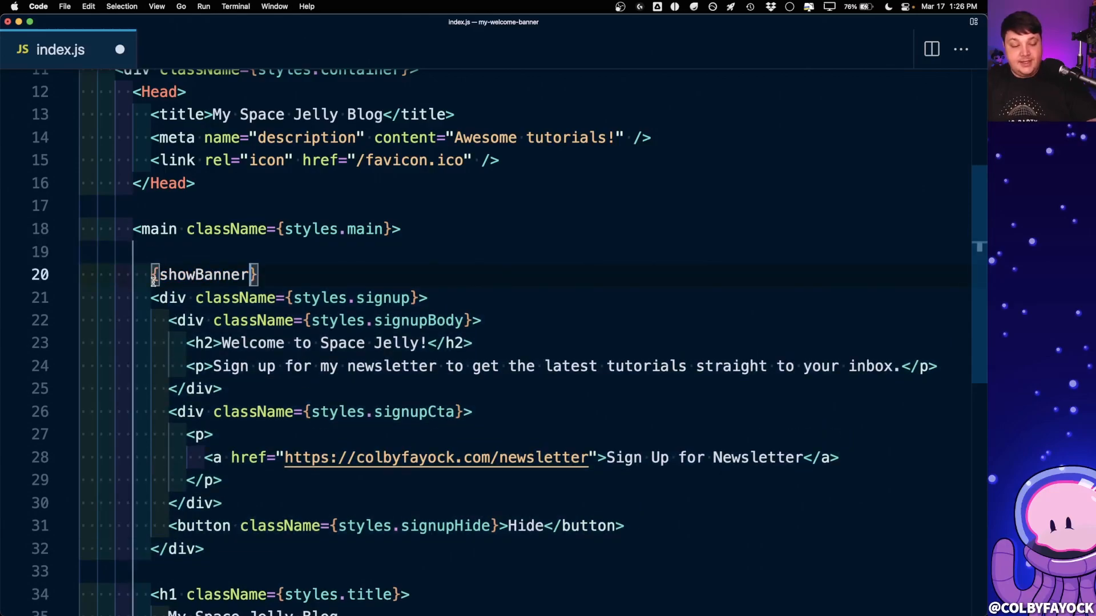
type("&&")
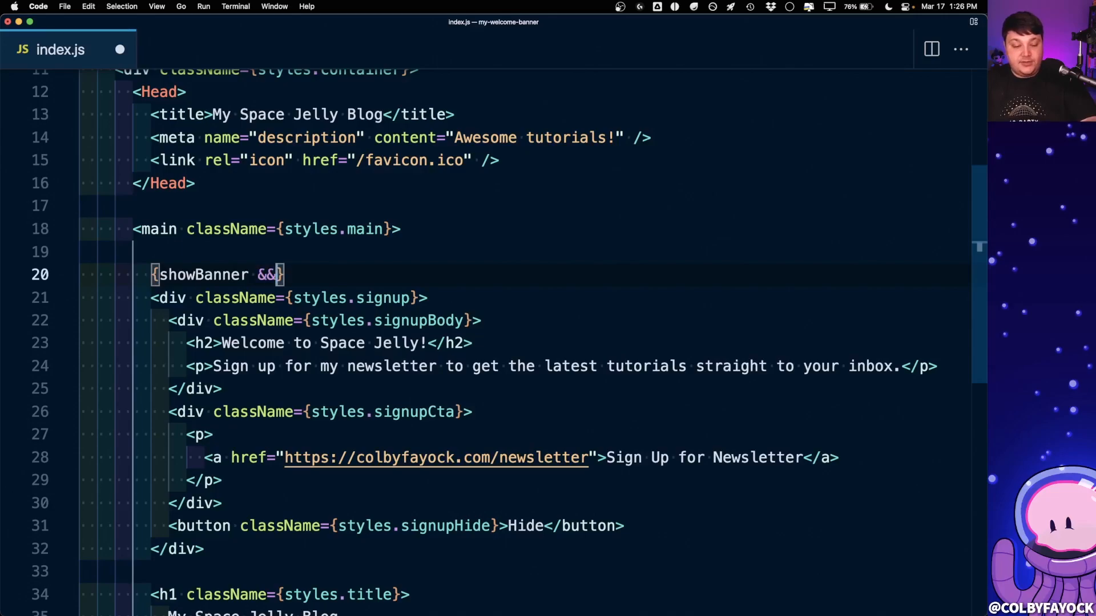
type(" (")
key("Enter")
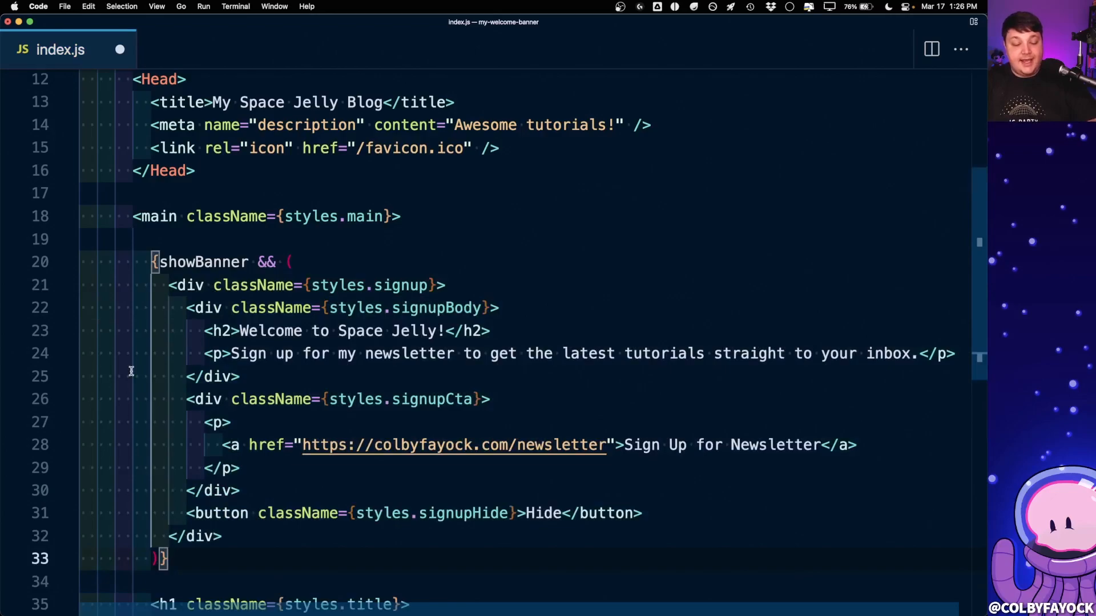
double_click(203, 262)
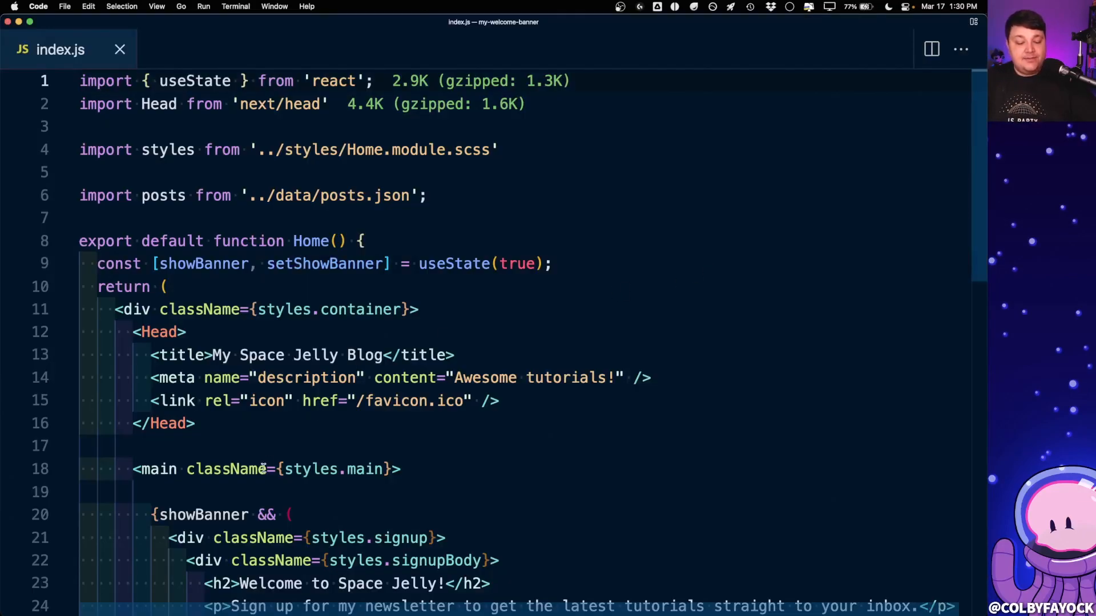
Step: Begin an onClick handler on the Hide button that calls setShowBanner(false)
double_click(324, 263)
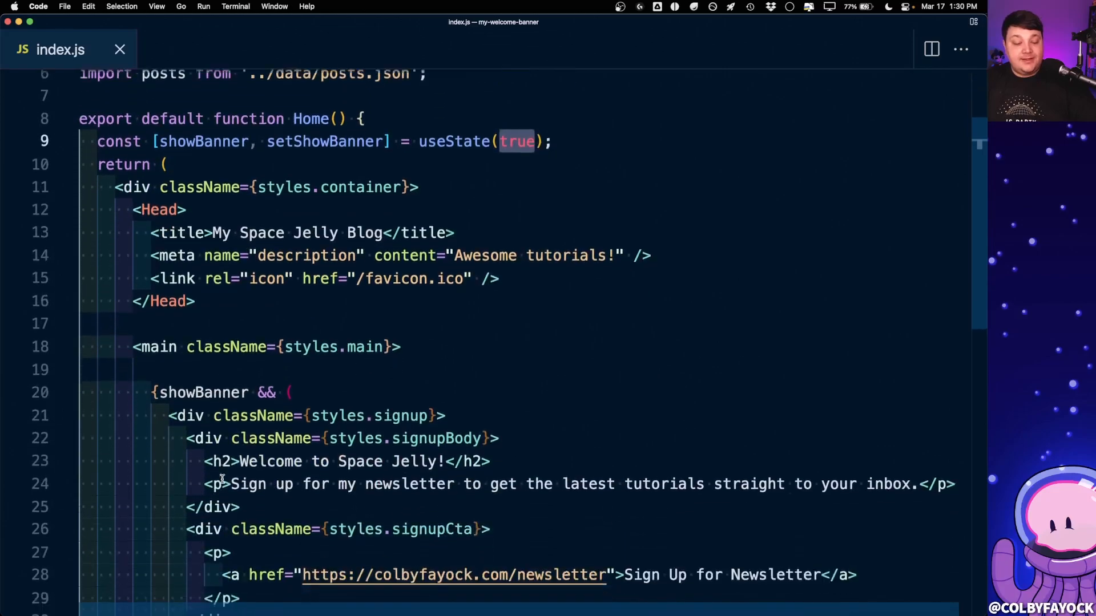
double_click(203, 370)
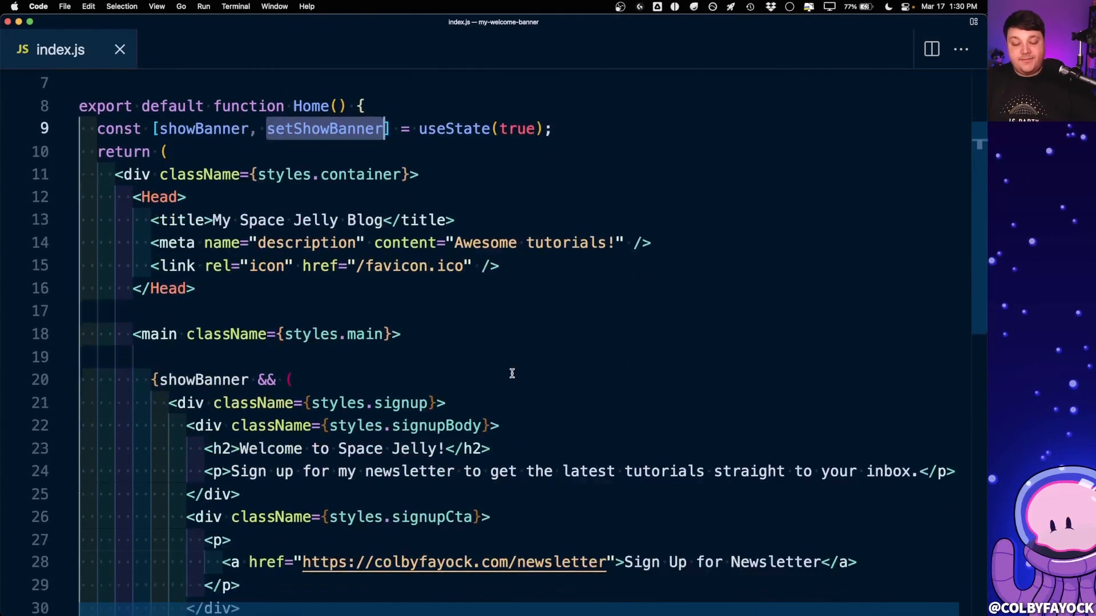
scroll("down", 3)
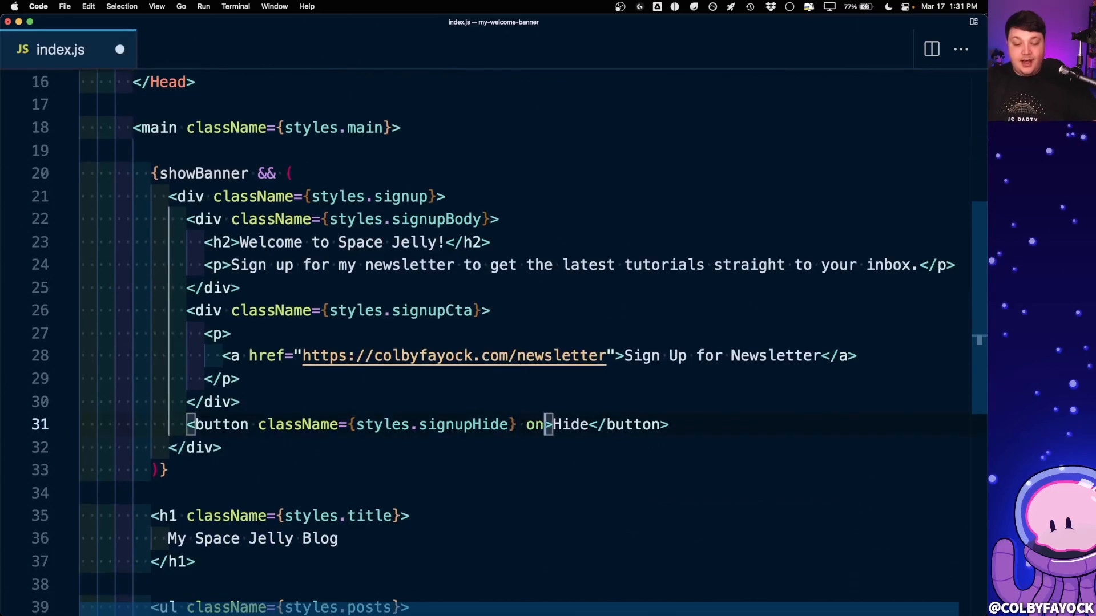
type("Click={")
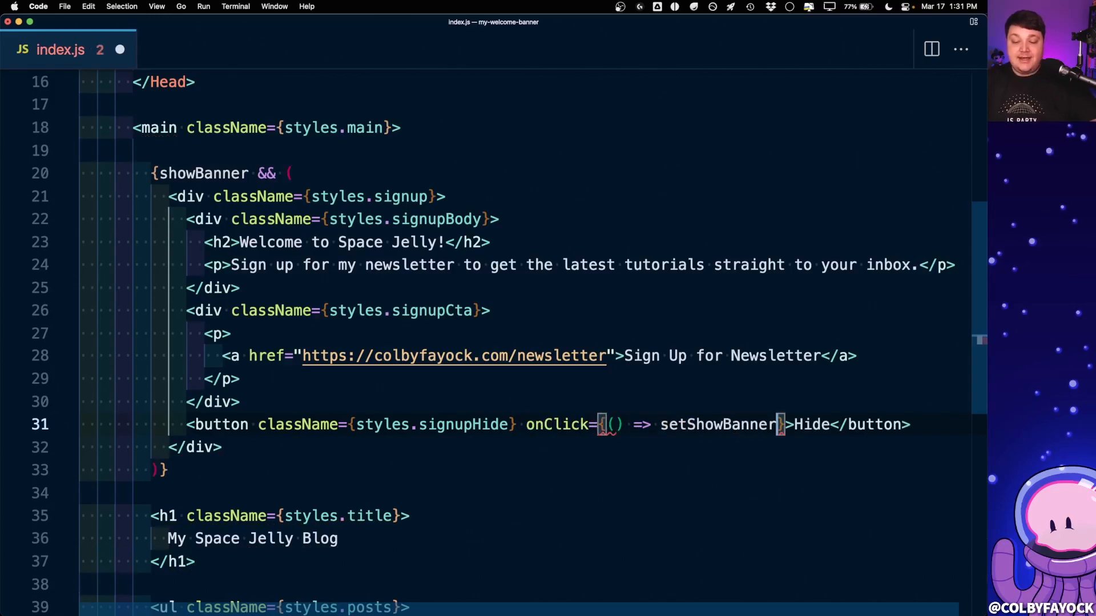
type("()")
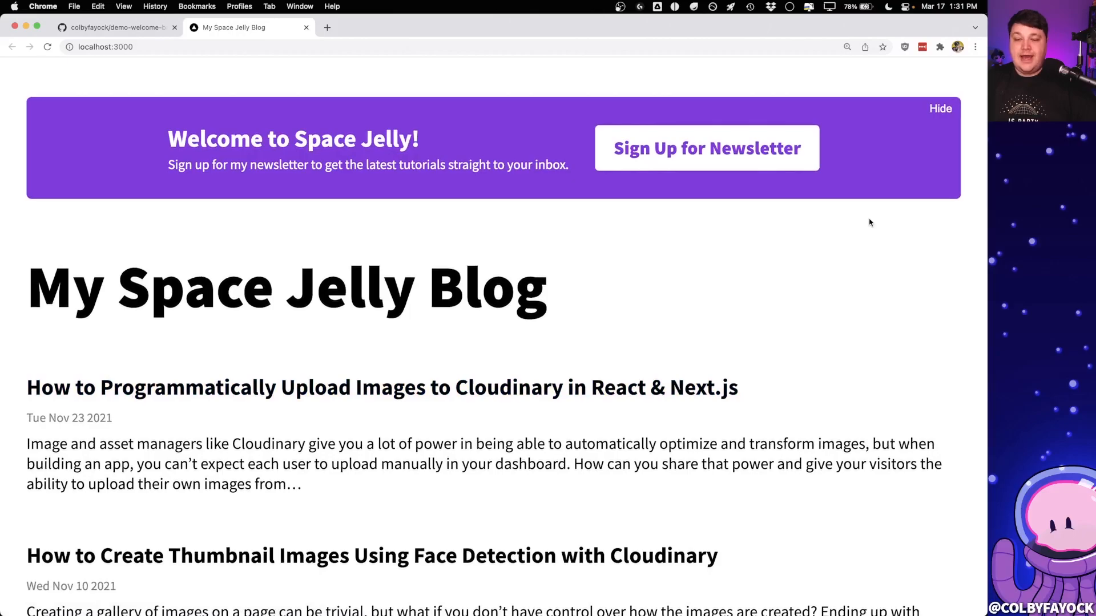
Step: Hide the welcome banner on localhost:3000 and return to index.js
left_click(941, 109)
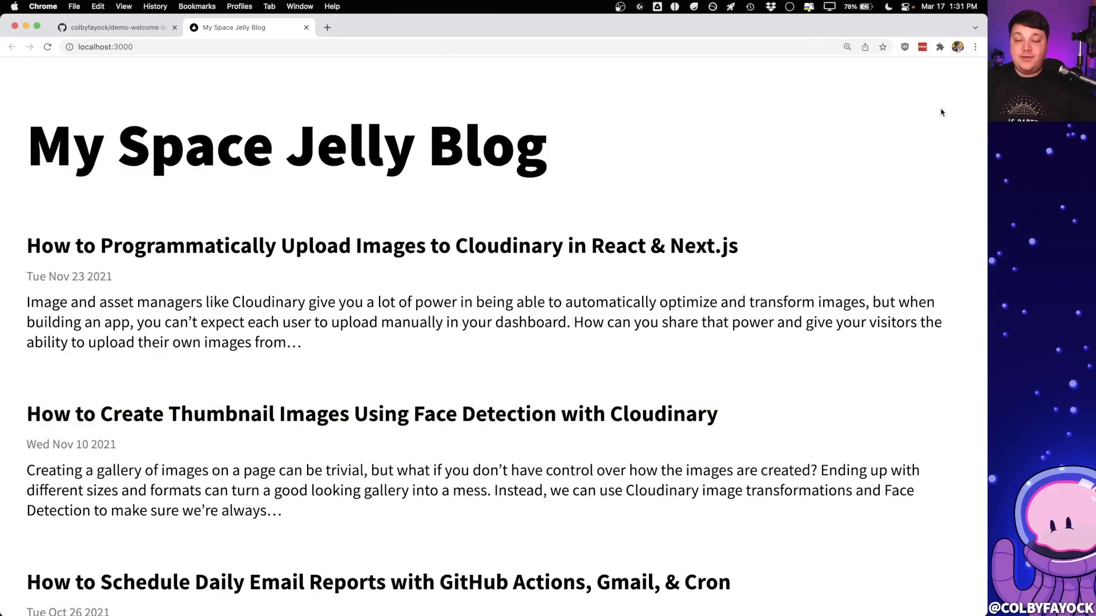
mouse_move(780, 134)
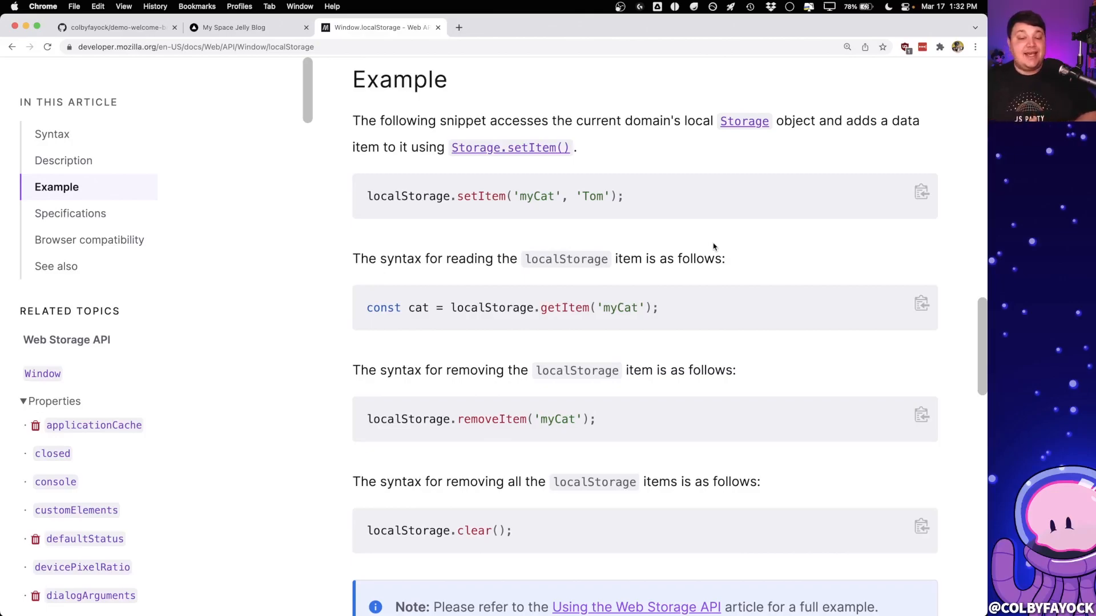
double_click(405, 196)
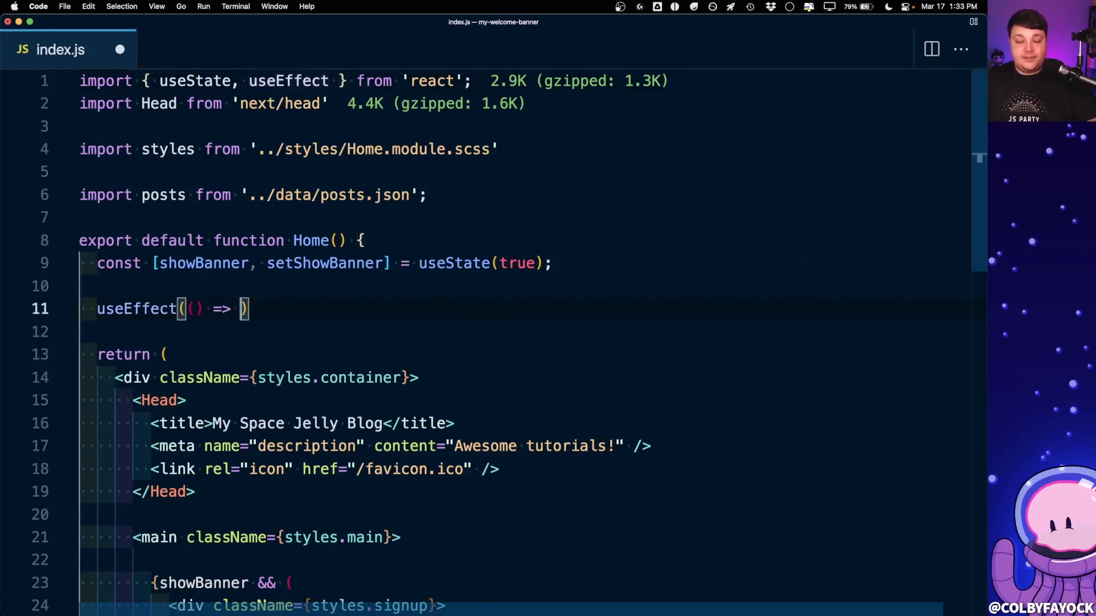
Step: Add a useEffect hook that logs showBanner and reruns whenever showBanner changes
type("{")
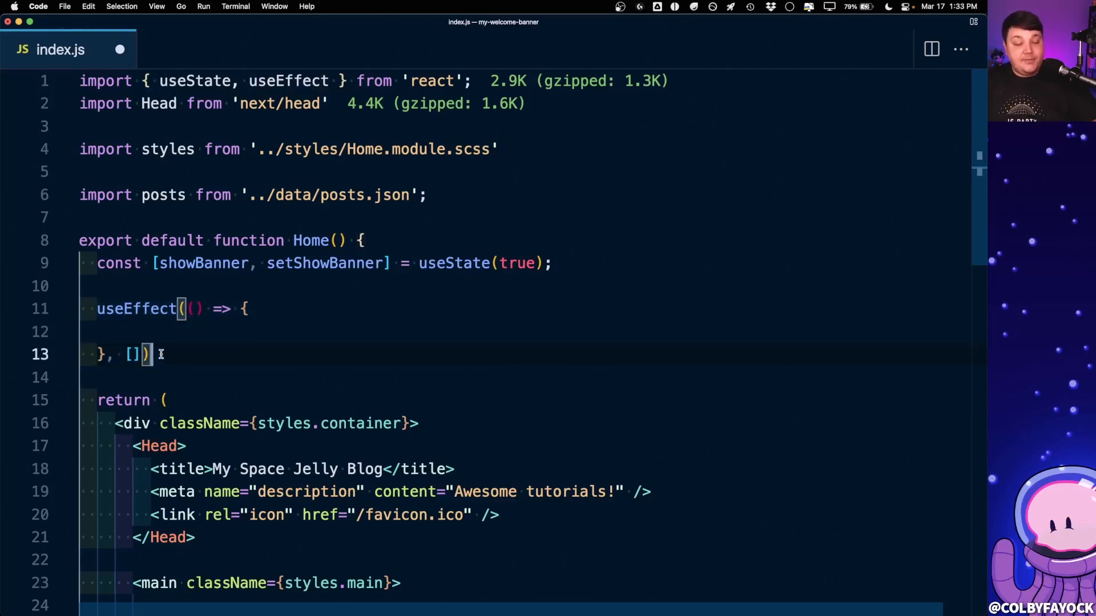
double_click(202, 262)
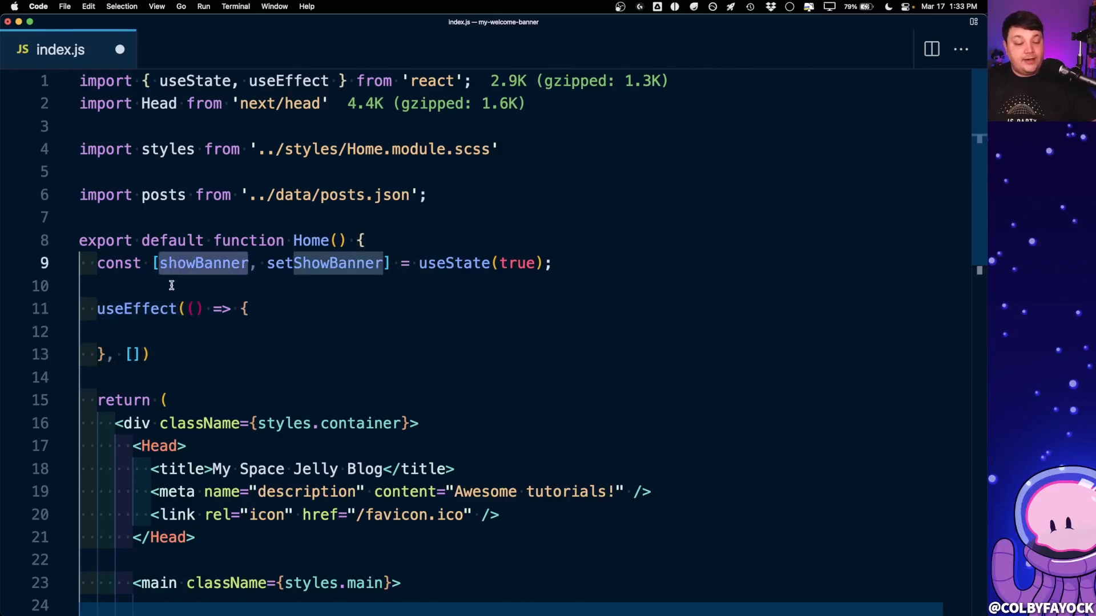
type("showBanner")
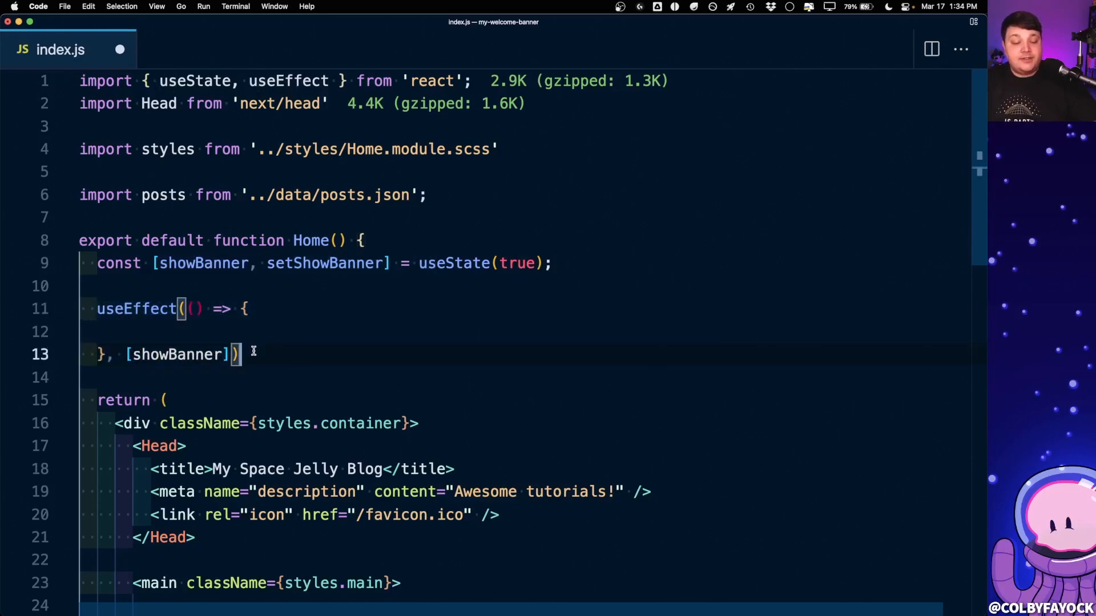
double_click(174, 353)
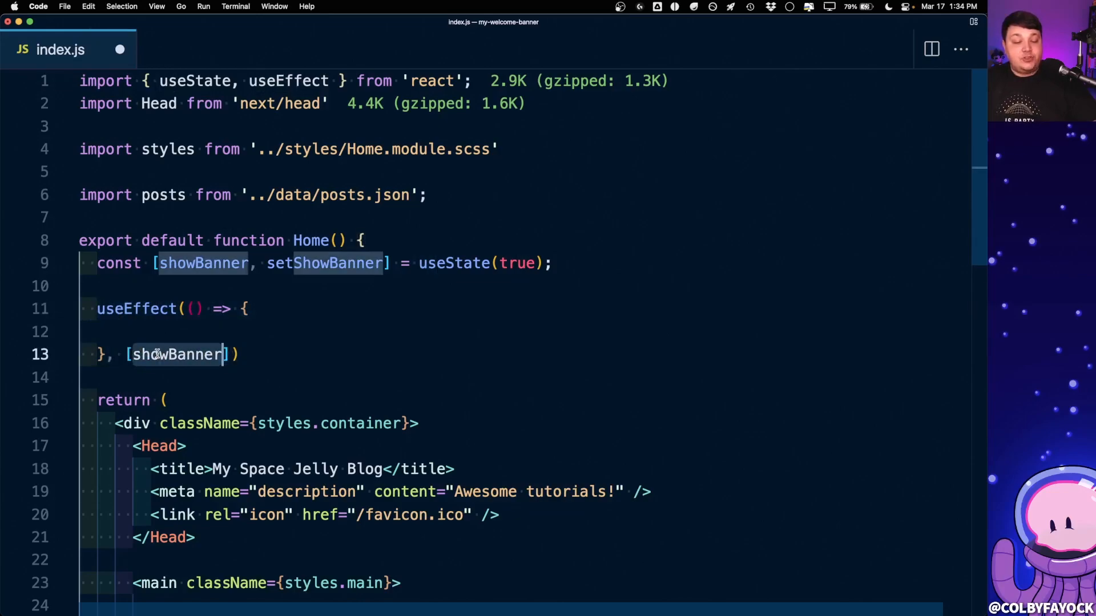
type("c")
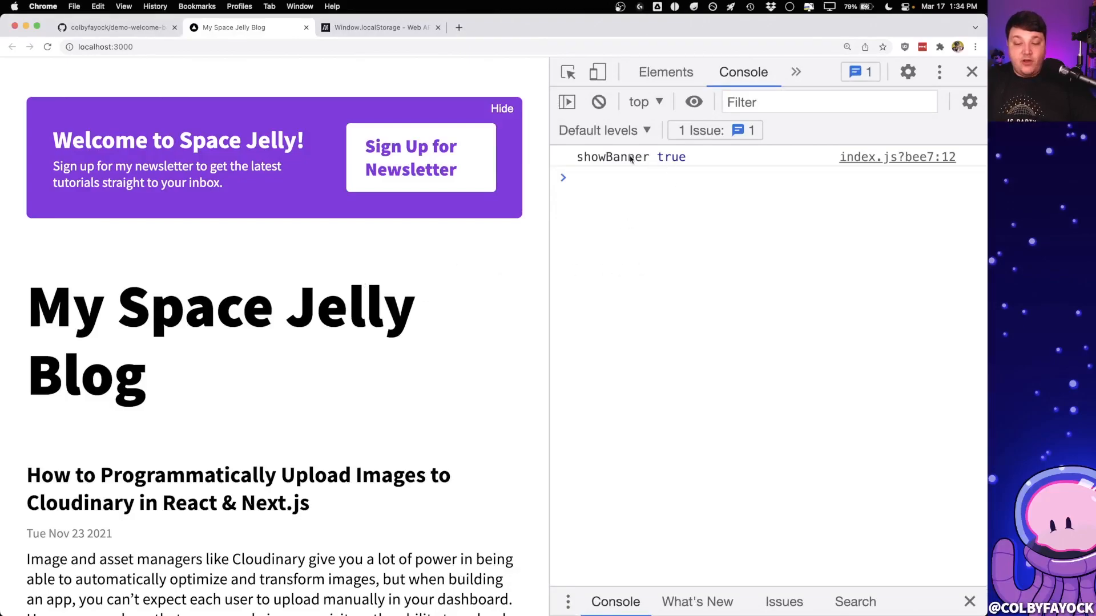
mouse_move(526, 138)
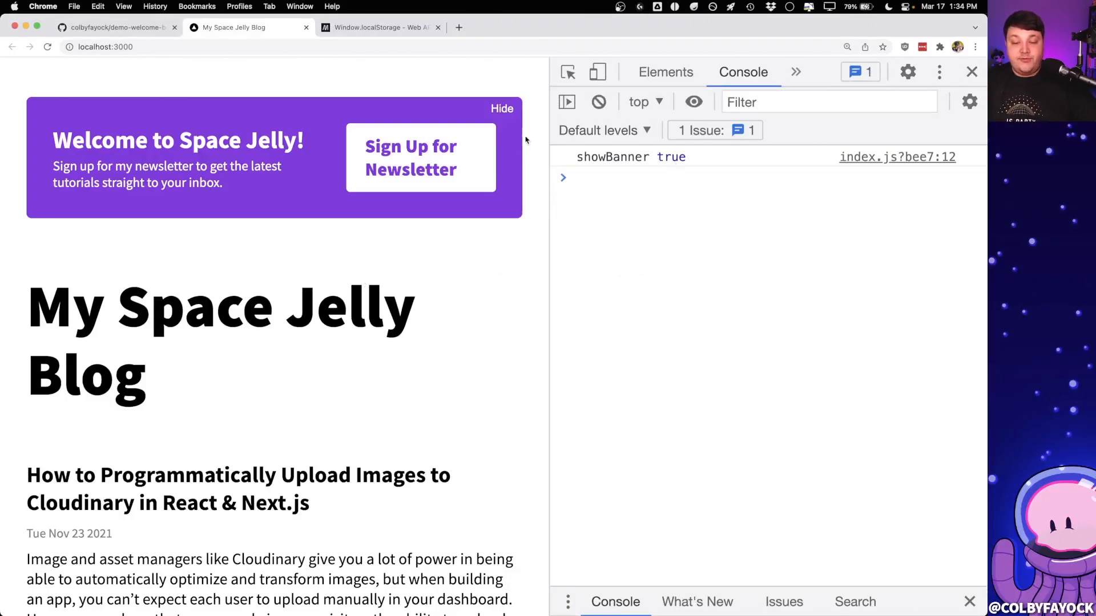
Step: Revisit MDN's Window.localStorage setItem and getItem examples, then return to index.js
left_click(502, 109)
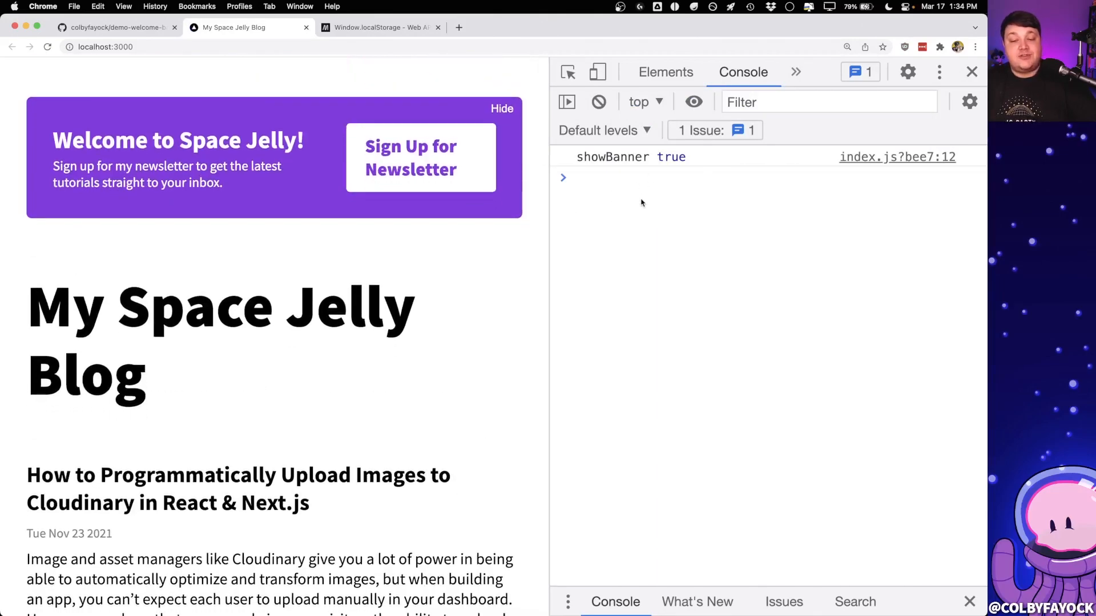
left_click(380, 28)
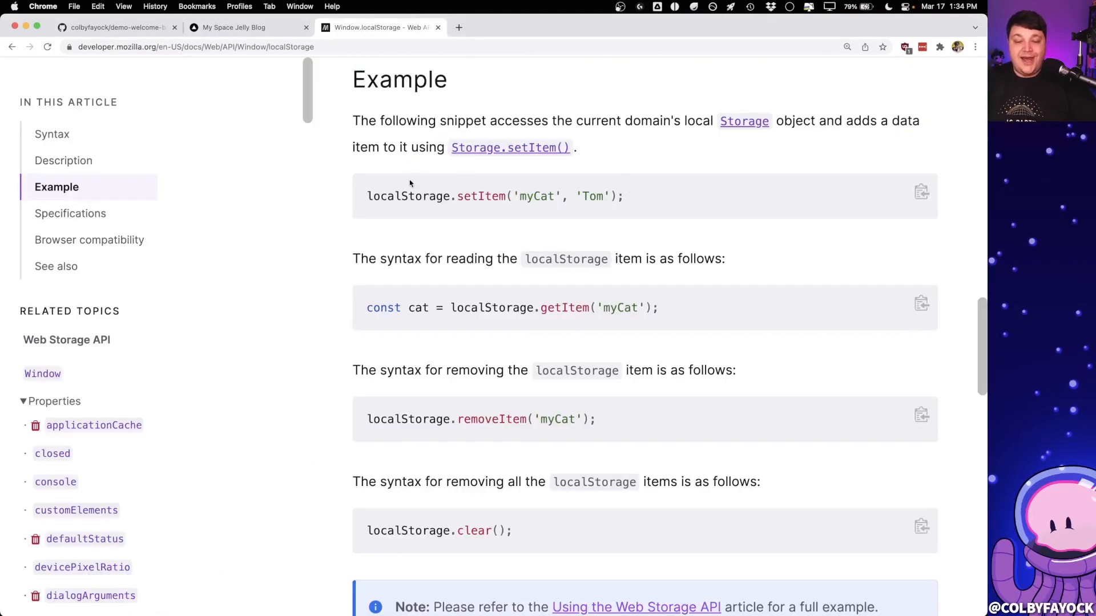
double_click(402, 197)
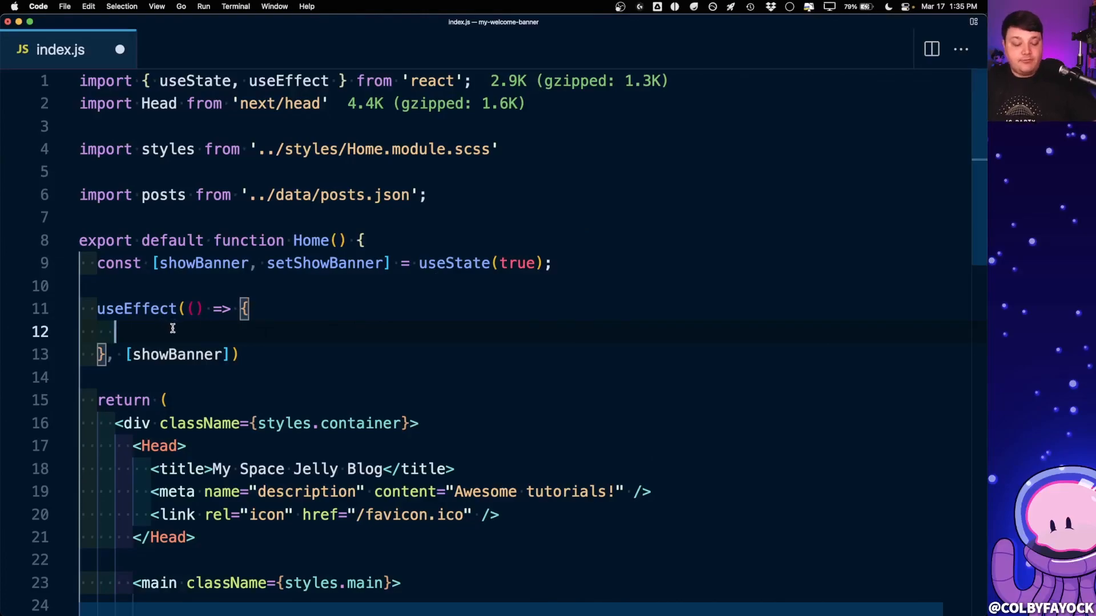
Step: Call window.localStorage.setItem with the key 'MY_WELCOME_BANNER_APP' inside the useEffect
type("window.")
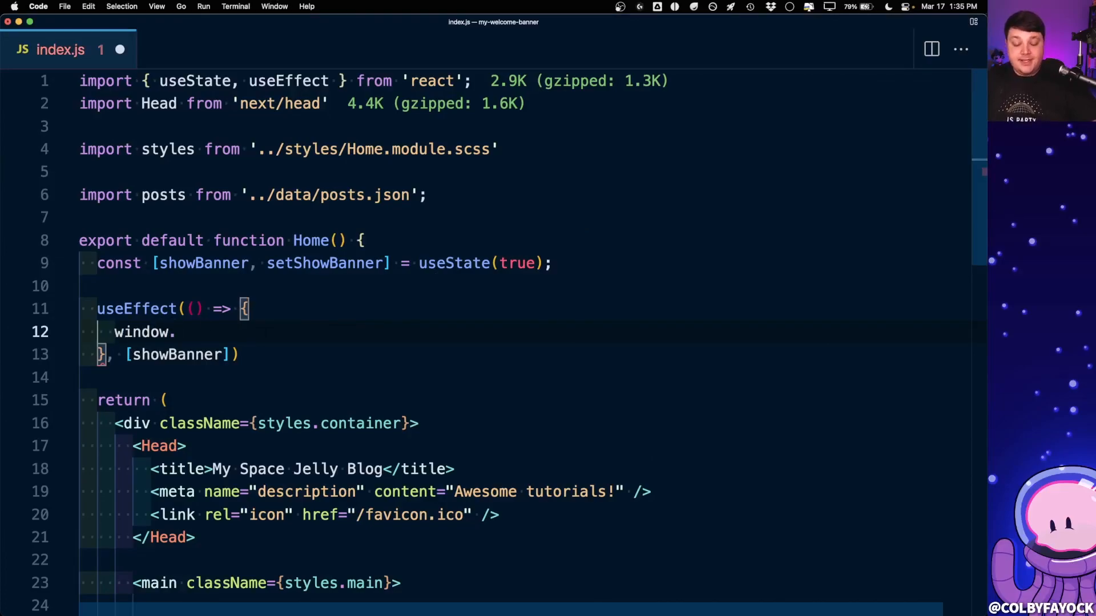
type("localStorag")
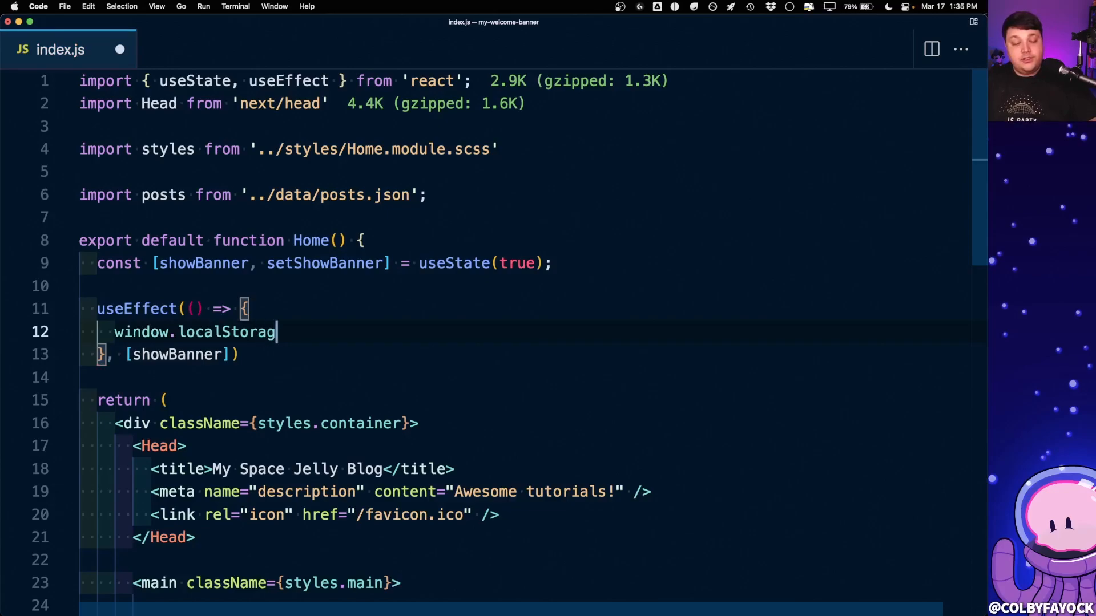
type("e.setItem")
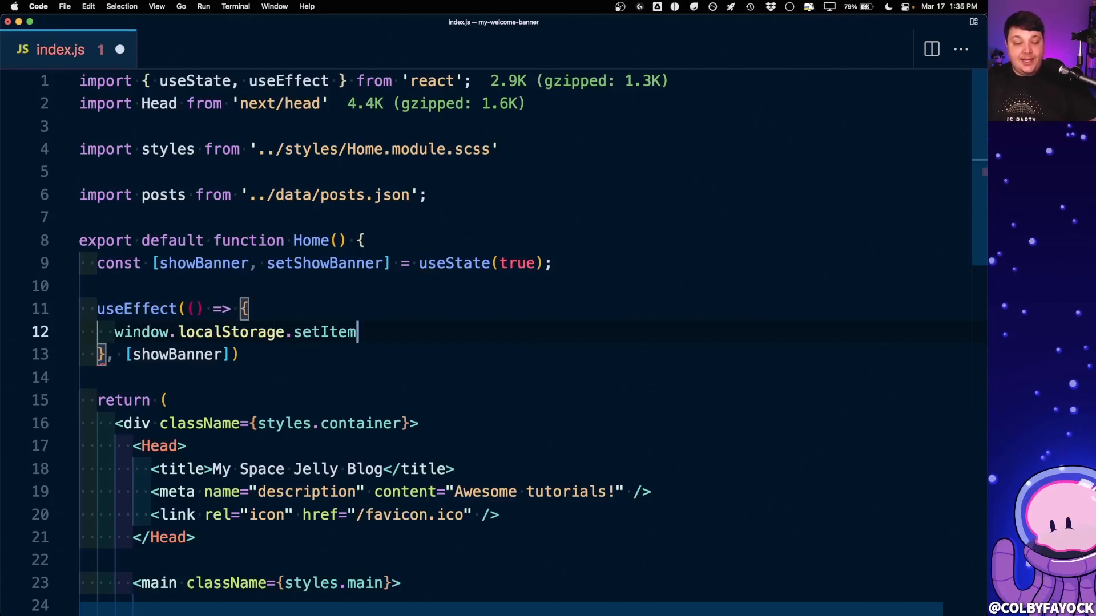
type("()")
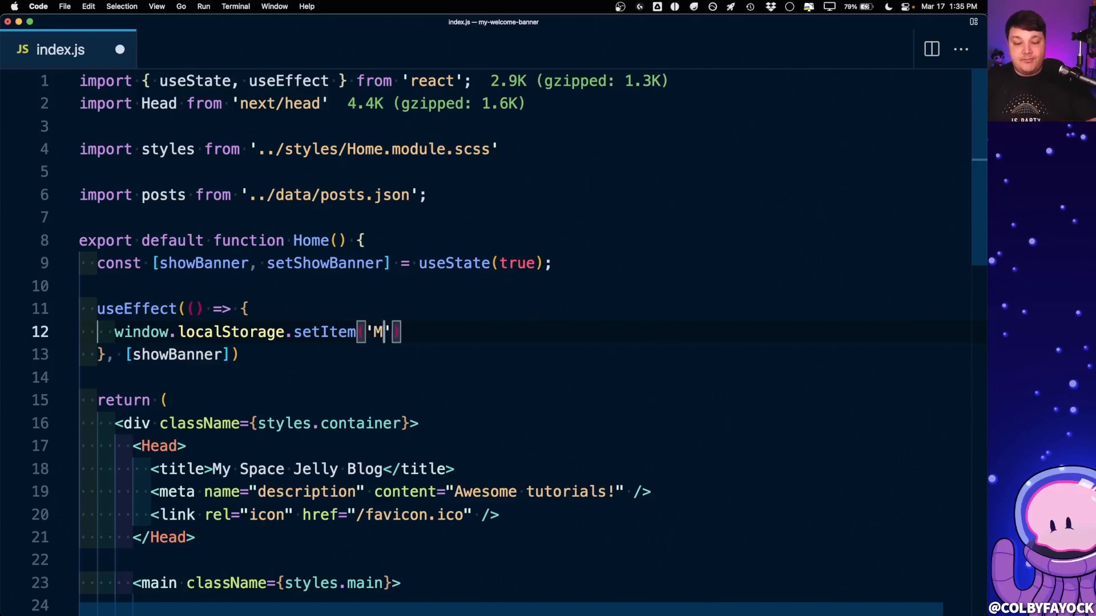
type("Y_WELCOME_BANNER")
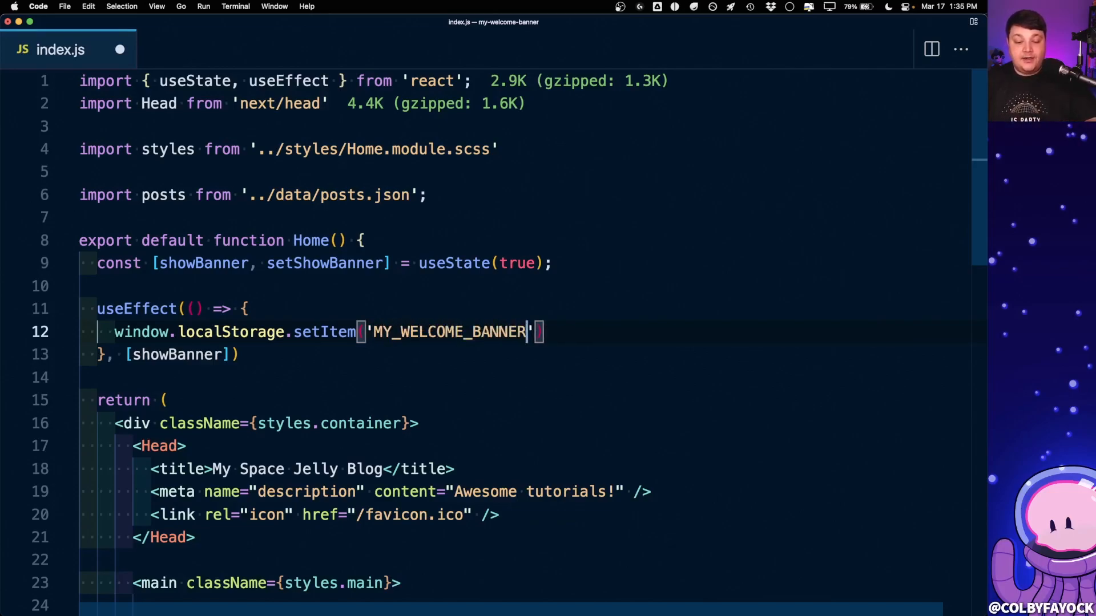
type("_APP")
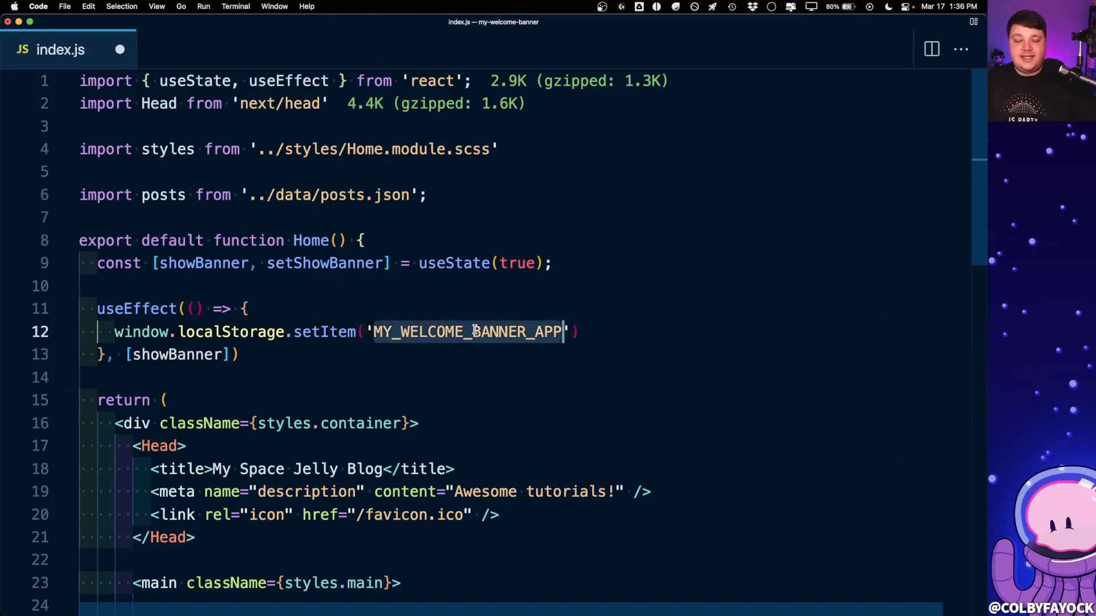
Step: Pass JSON.stringify(showBanner) as the stored value for the key
type(",")
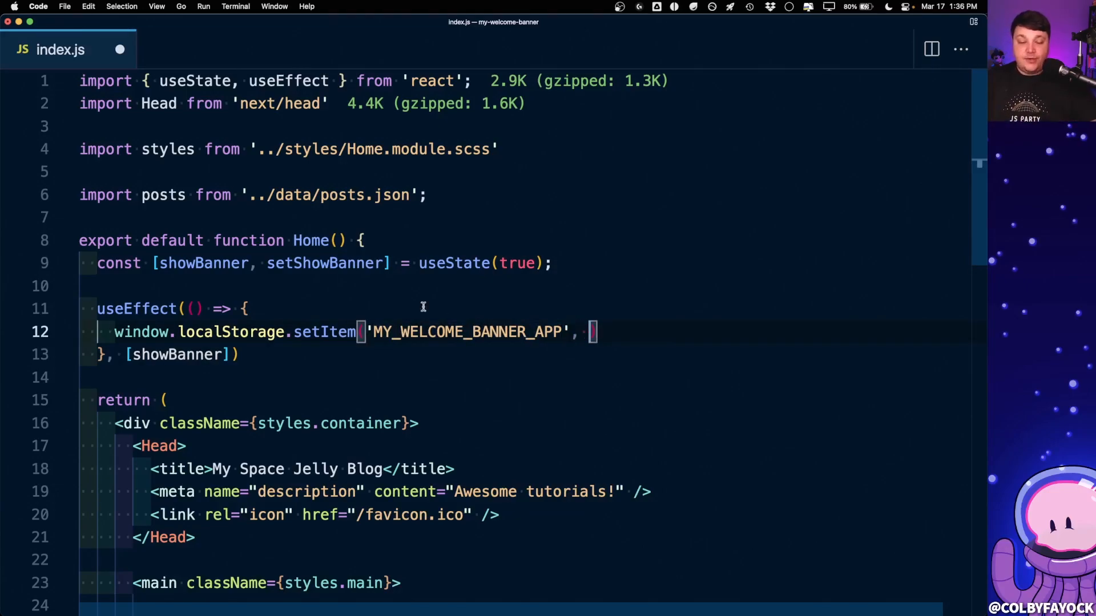
type("showBanner")
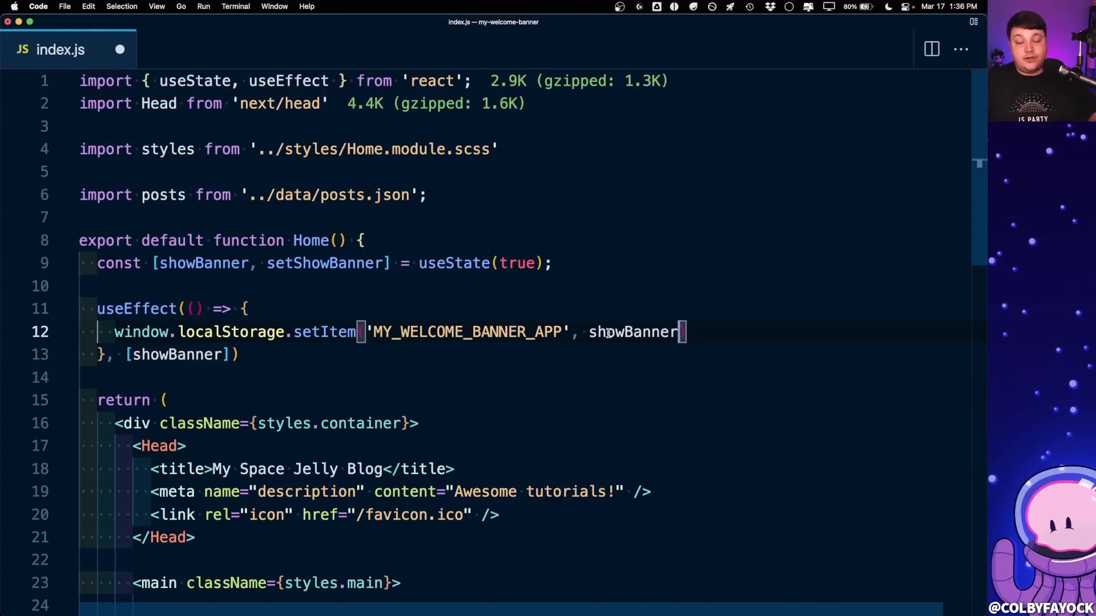
type("JS")
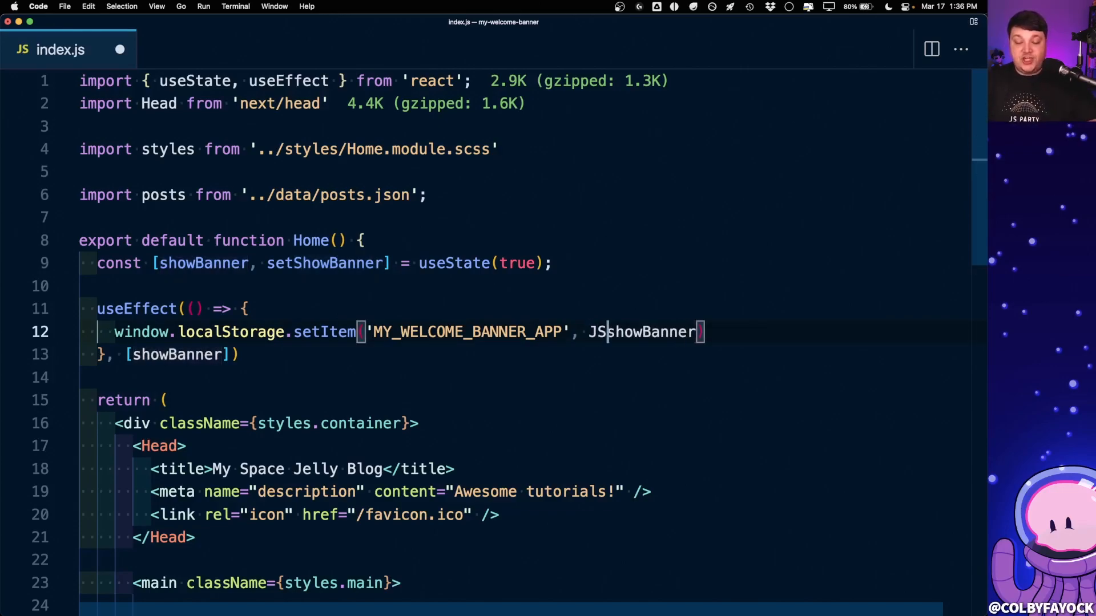
type("ON.stringify")
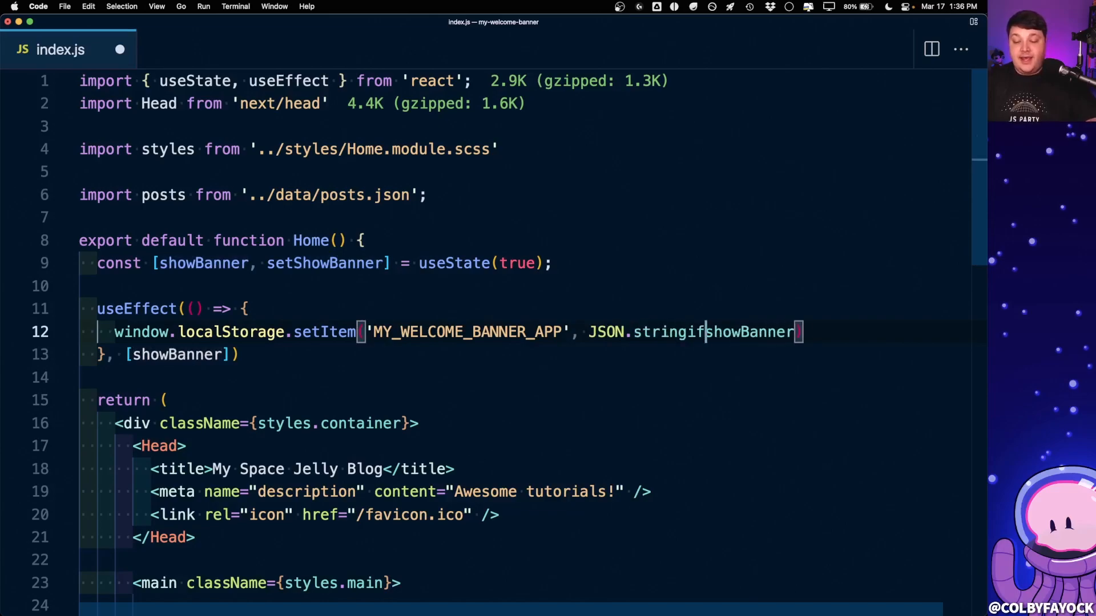
type("y(showBanner)")
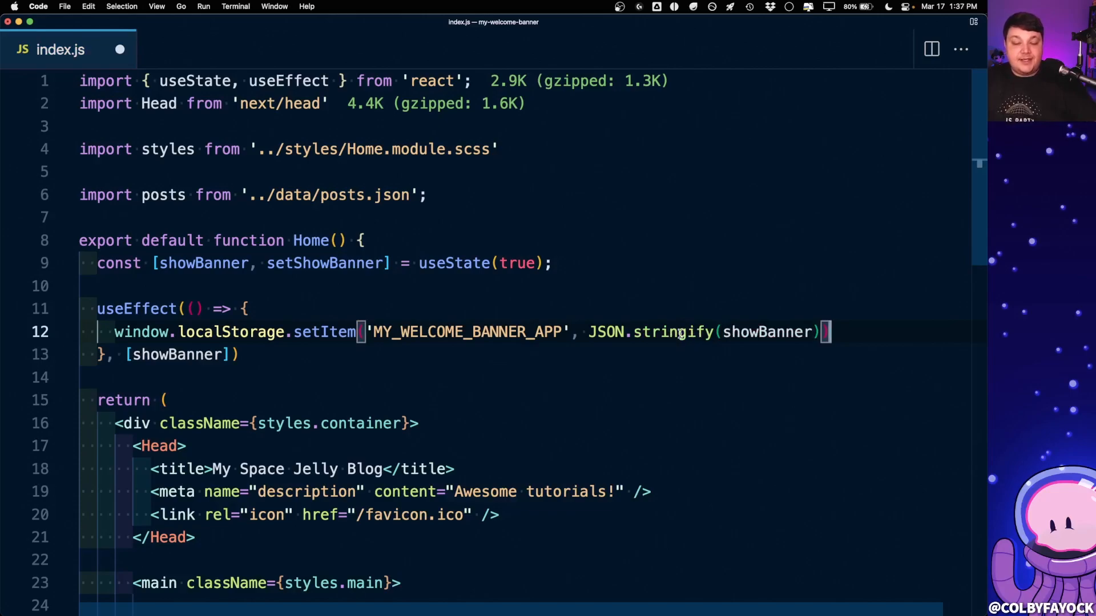
double_click(516, 262)
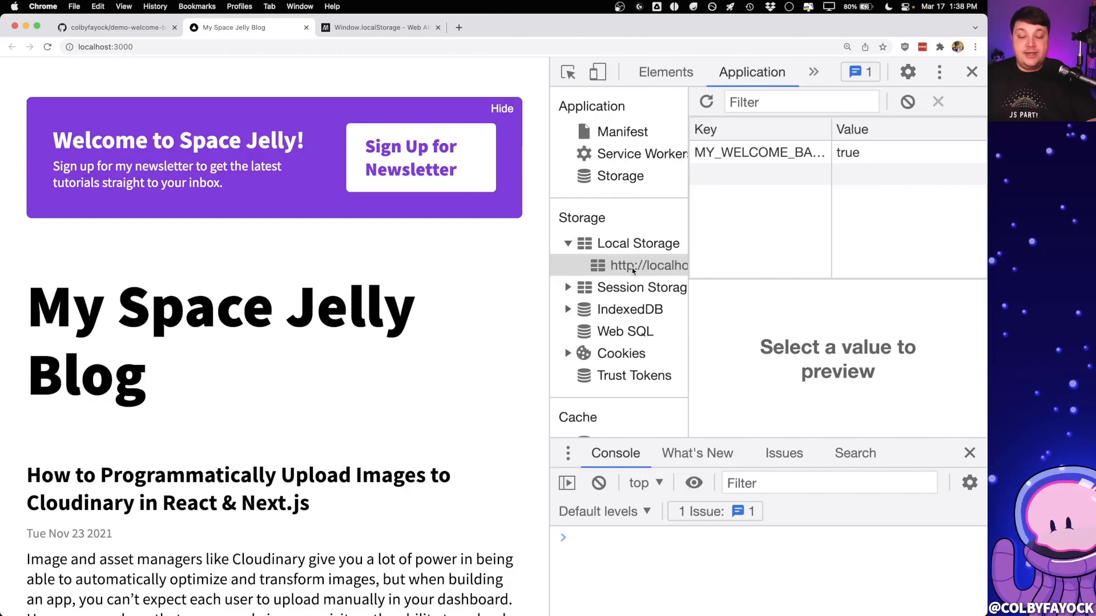
Step: View the localhost Local Storage entry MY_WELCOME_BANNER_APP holding true
left_click(639, 265)
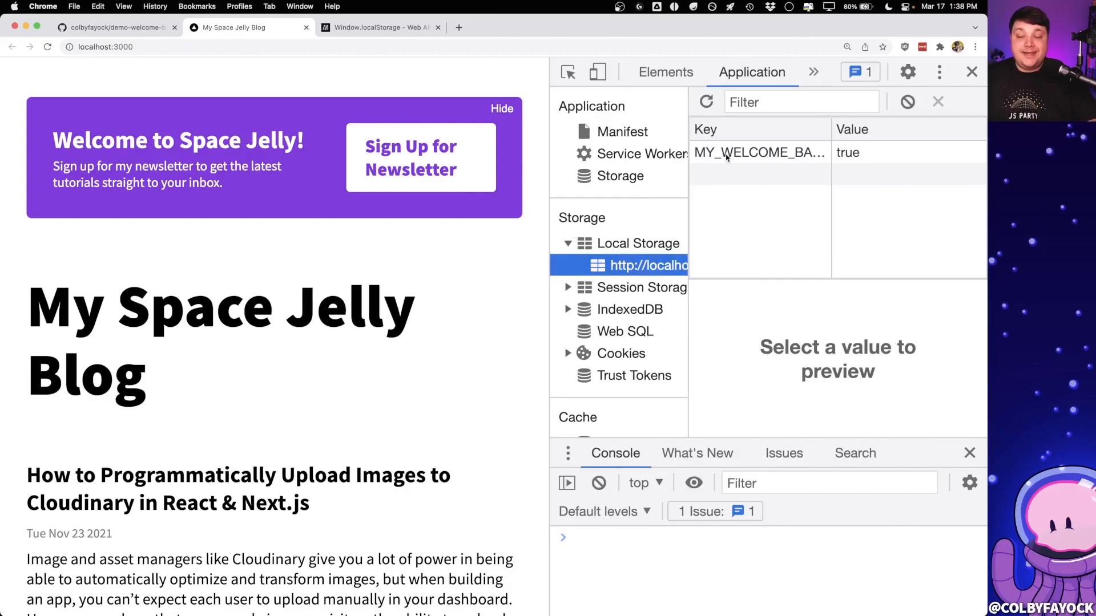
left_click(760, 153)
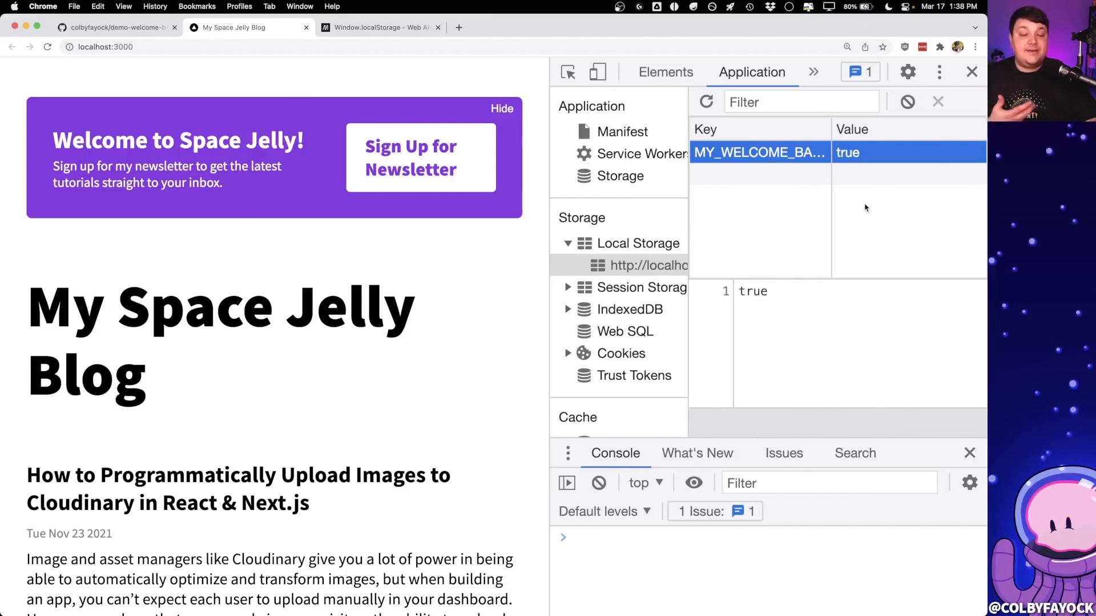
Step: Run setItem('TEST', { test: true }) in the console and see it stored as [object Object]
left_click(622, 546)
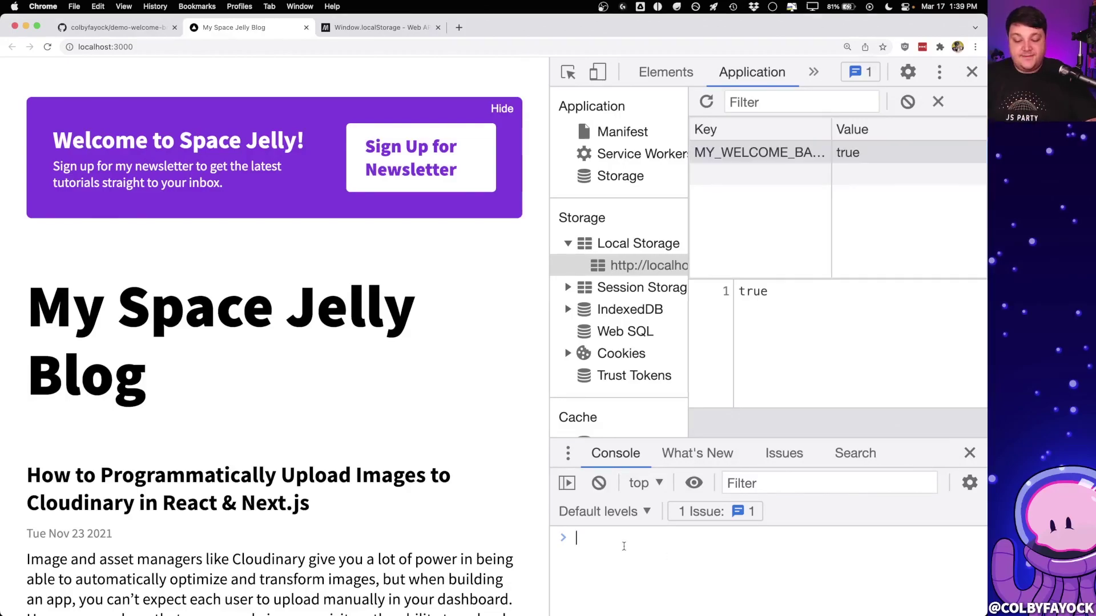
type("window.localStorage.setItem('MY_WELCOME_BANNER_APP', JSON.stringify(showBanner))")
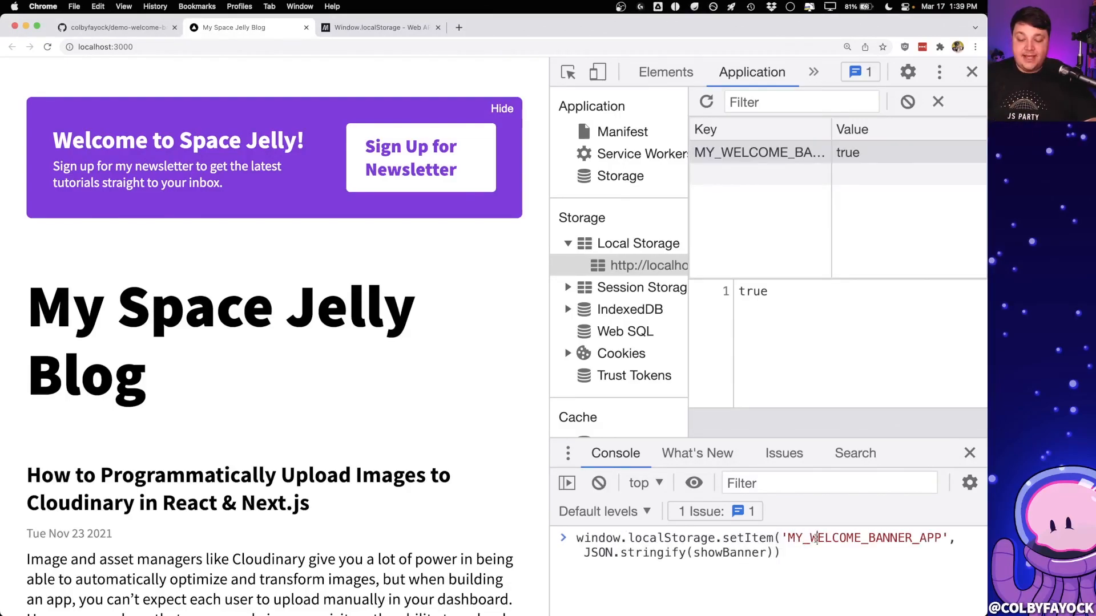
type("TEST', {})")
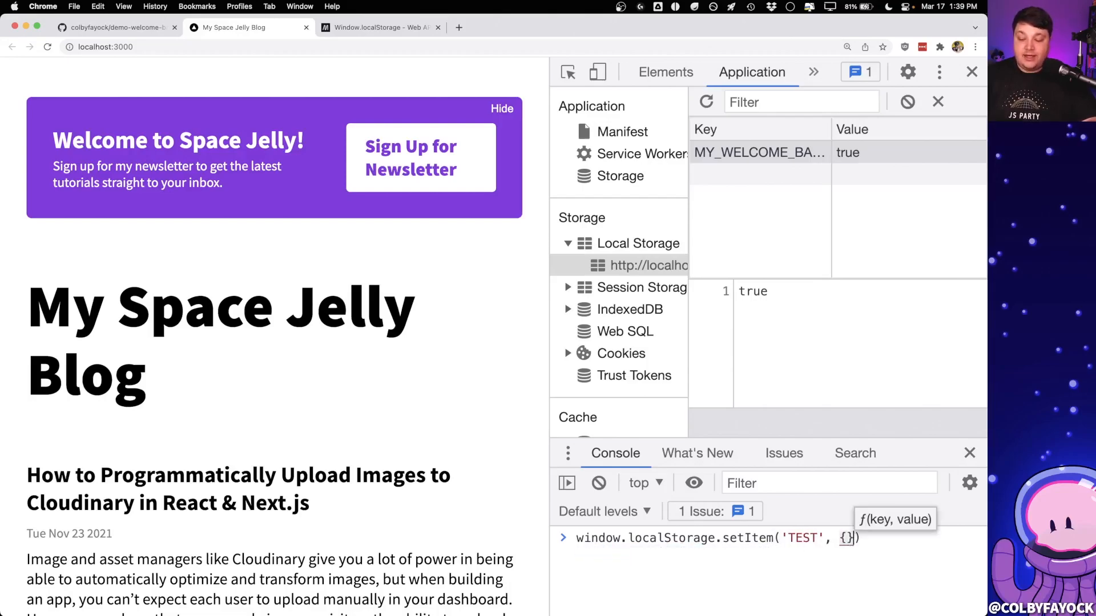
type("test: true")
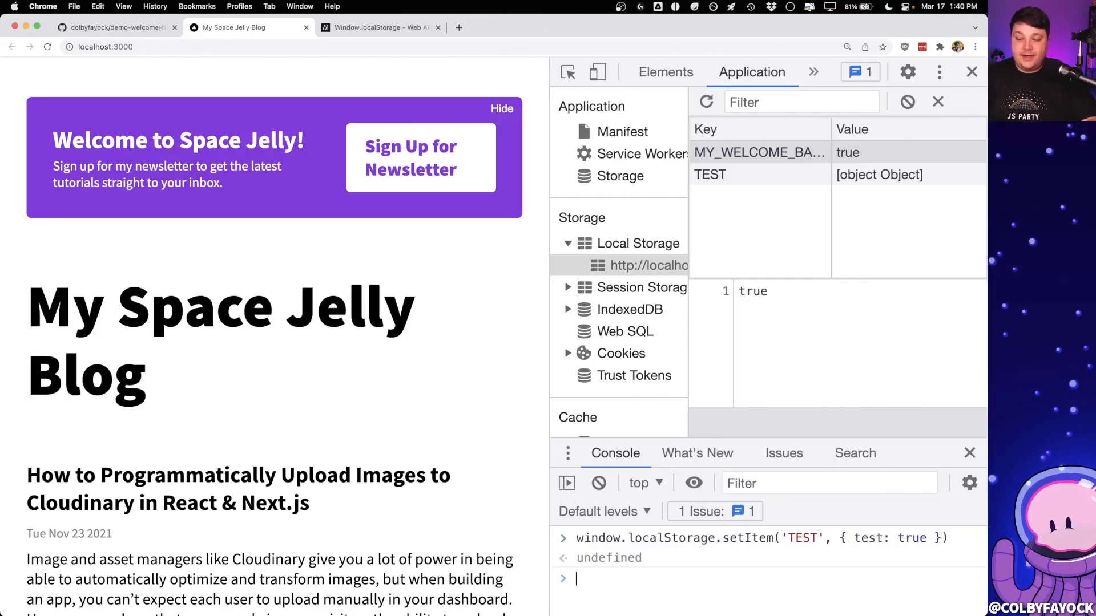
left_click(710, 174)
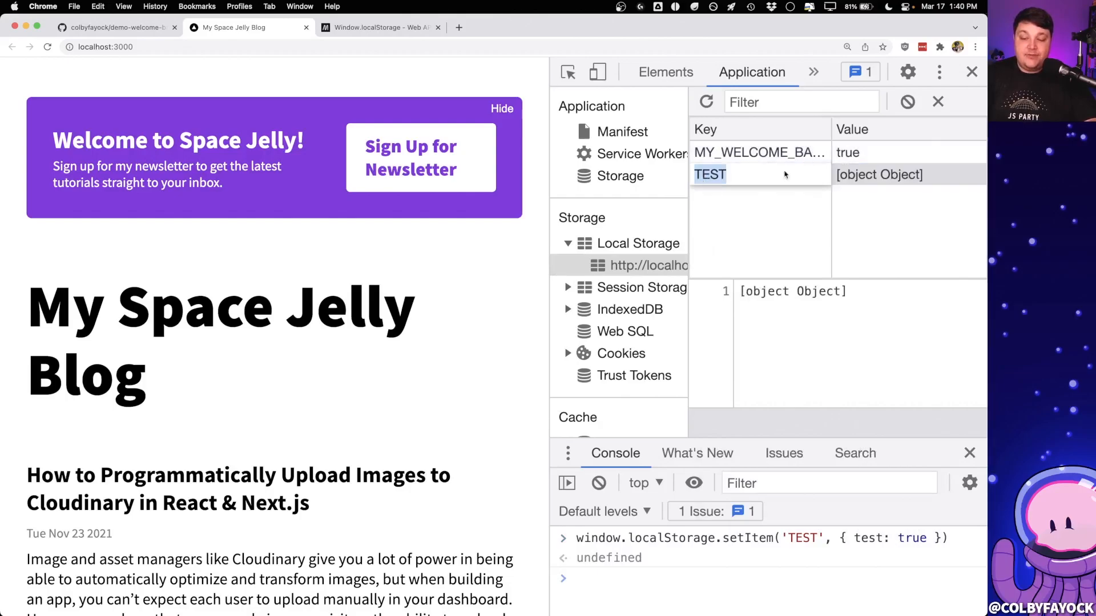
double_click(878, 174)
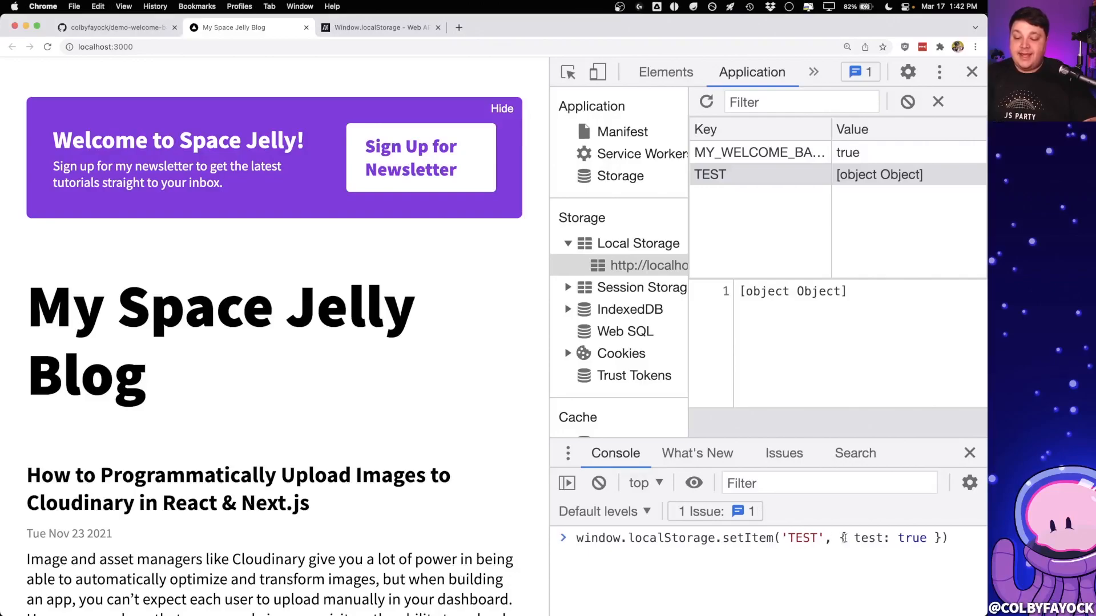
Step: Re-store TEST with JSON.stringify and preview it as {"test":true} in Local Storage
type("JSON.stringify(")
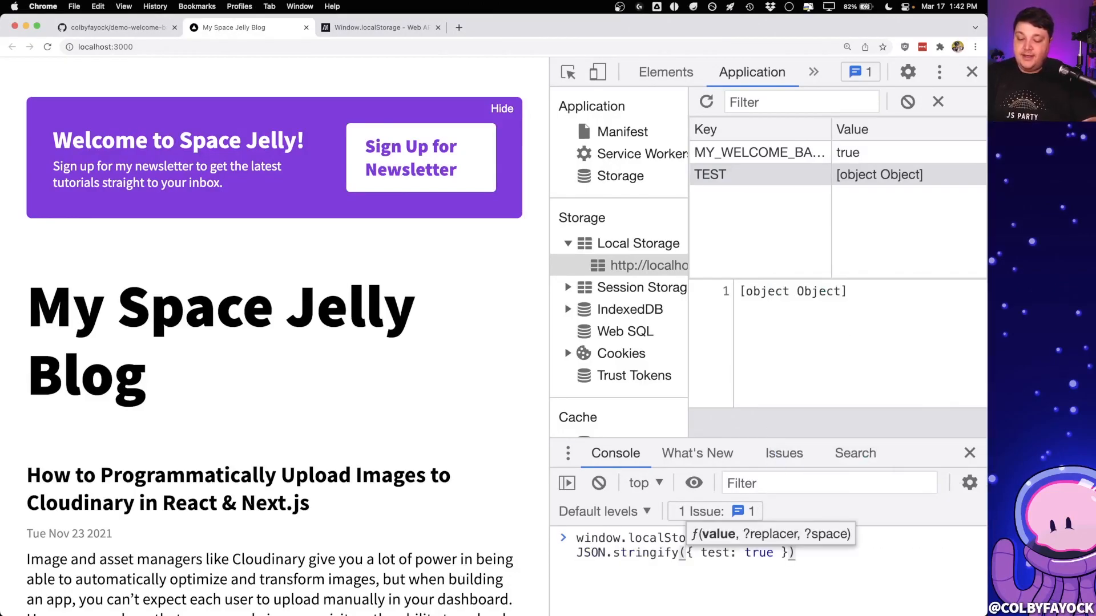
key("Enter")
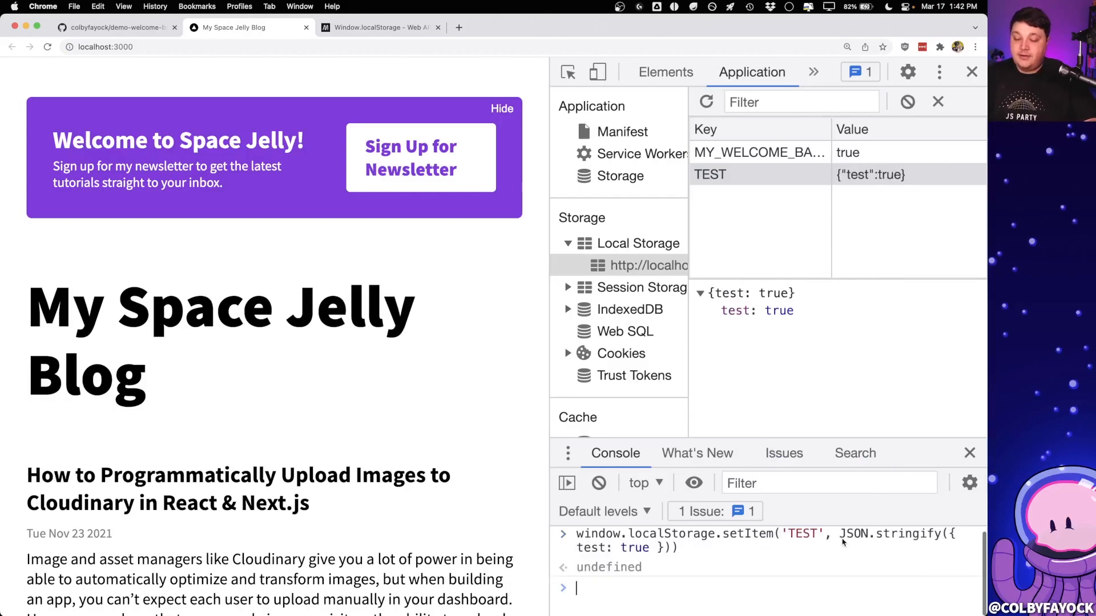
left_click(870, 175)
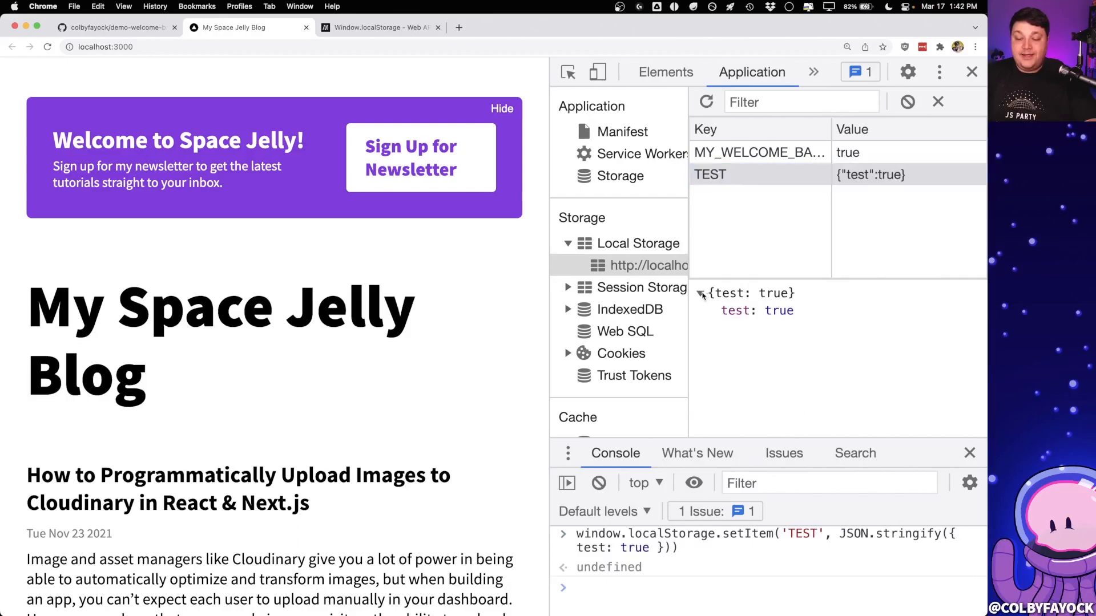
double_click(735, 310)
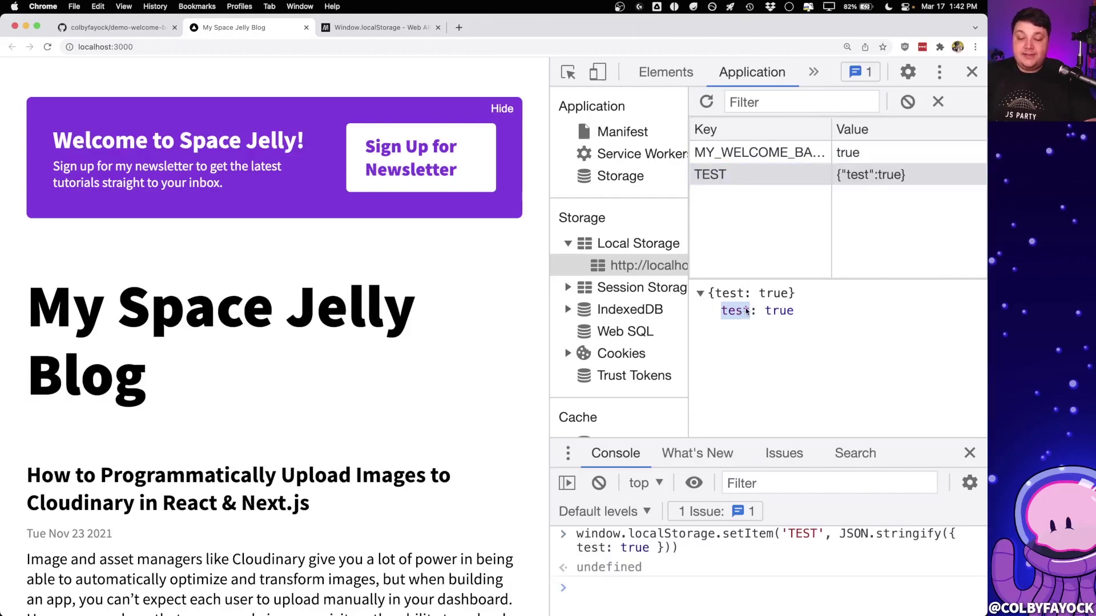
mouse_move(777, 315)
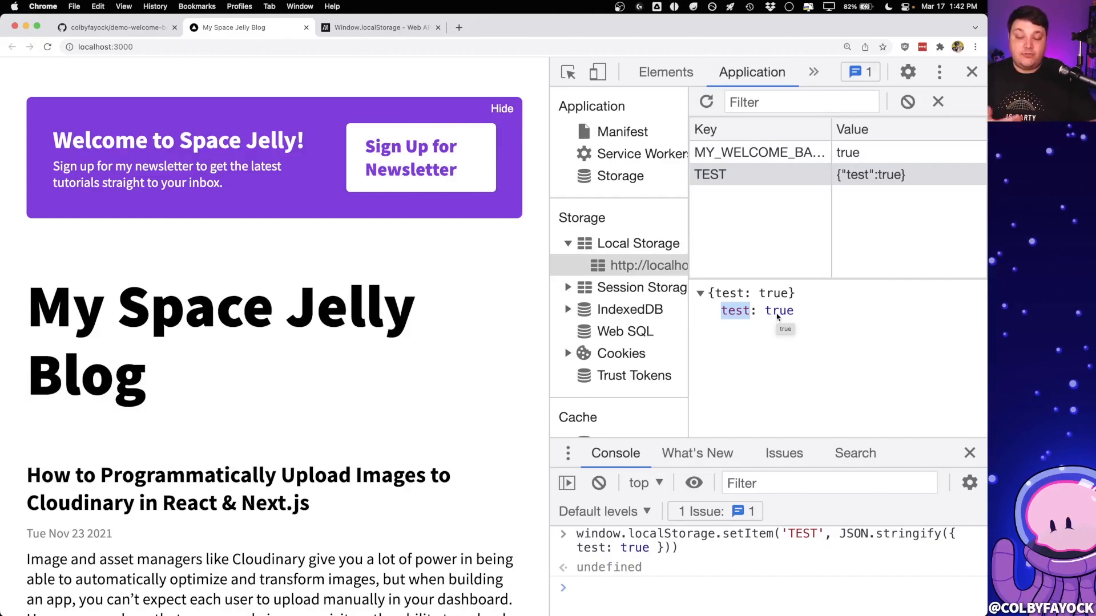
left_click(756, 176)
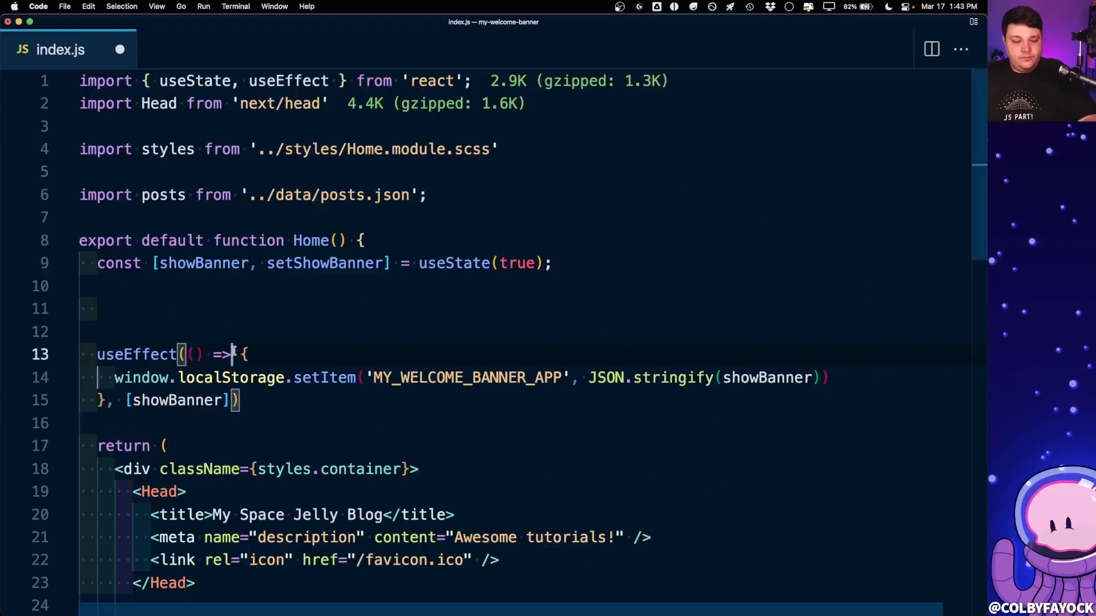
Step: Start a mount-only useEffect with an empty dependency array above the existing effect
double_click(136, 354)
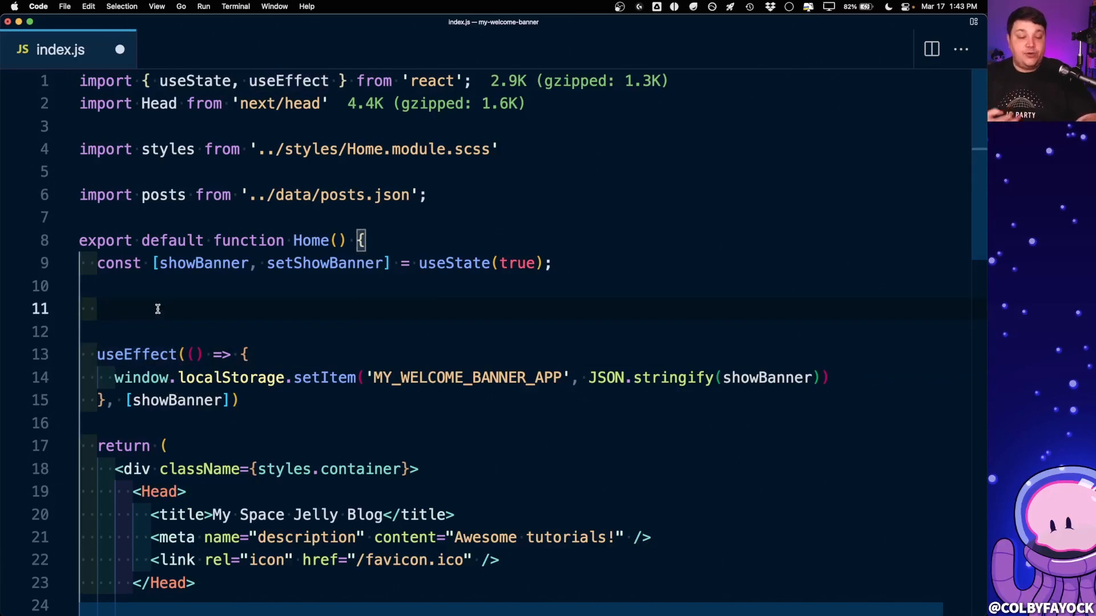
type("useEffect(() =>")
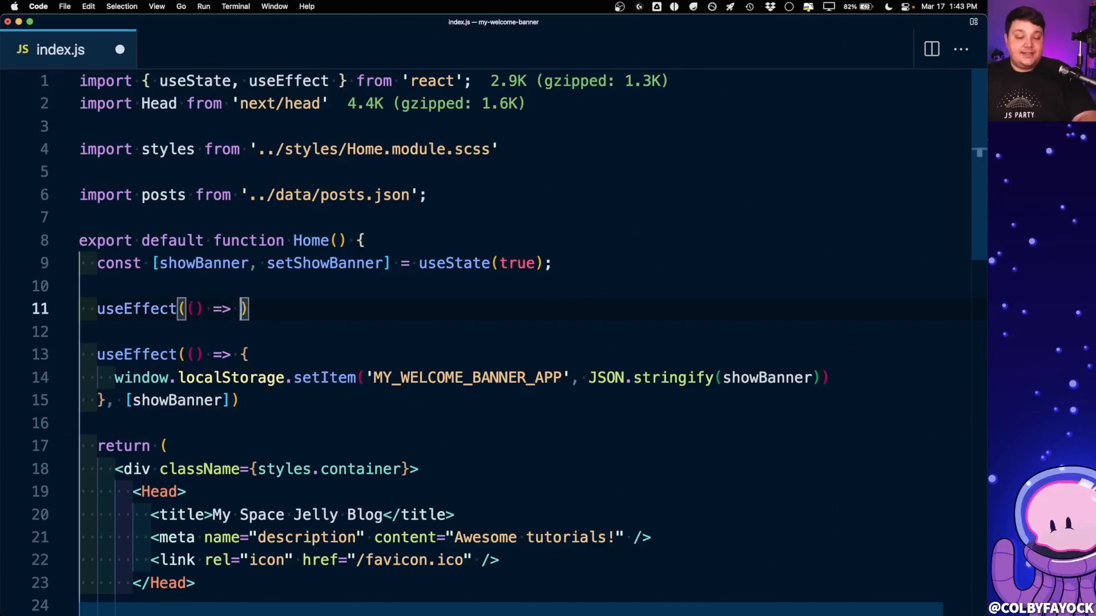
type("{")
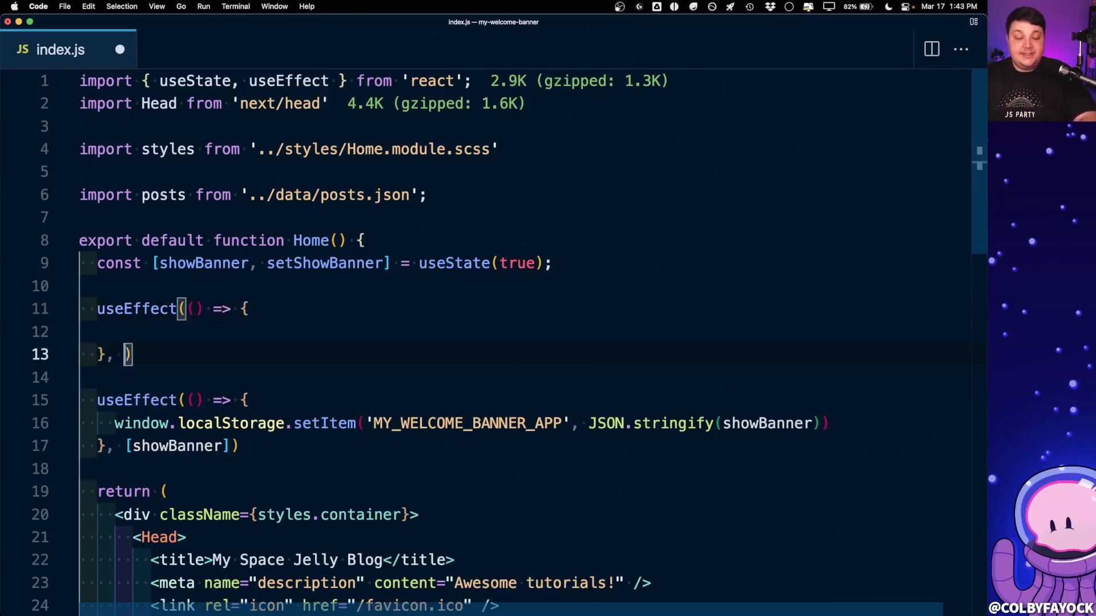
type("[]")
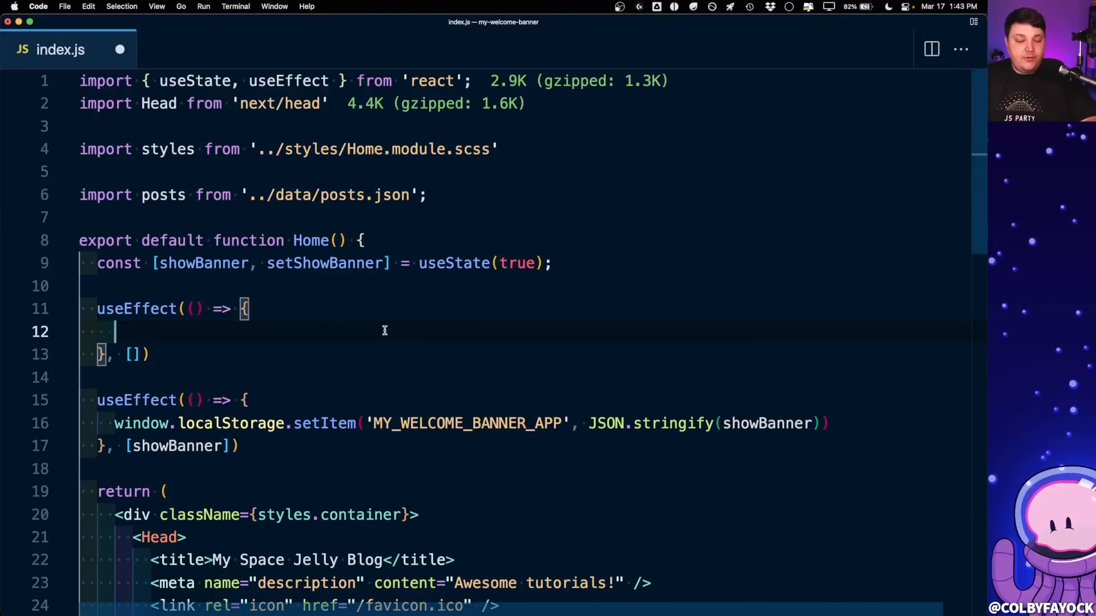
Step: Read const data = window.localStorage.getItem('MY_WELCOME_BANNER_APP') inside it
type("co")
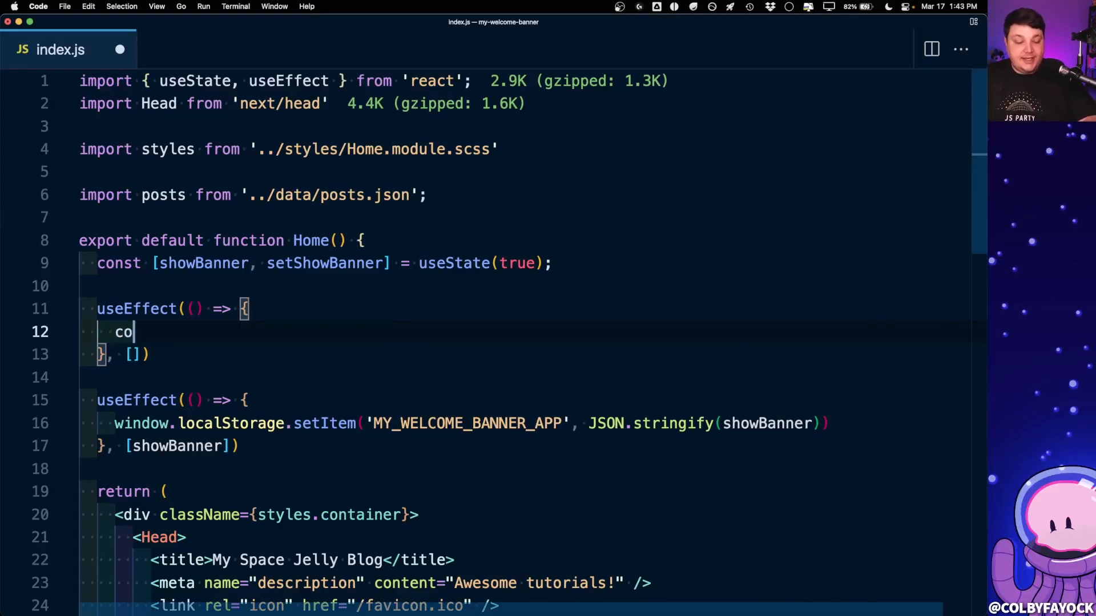
type("nst data = wi")
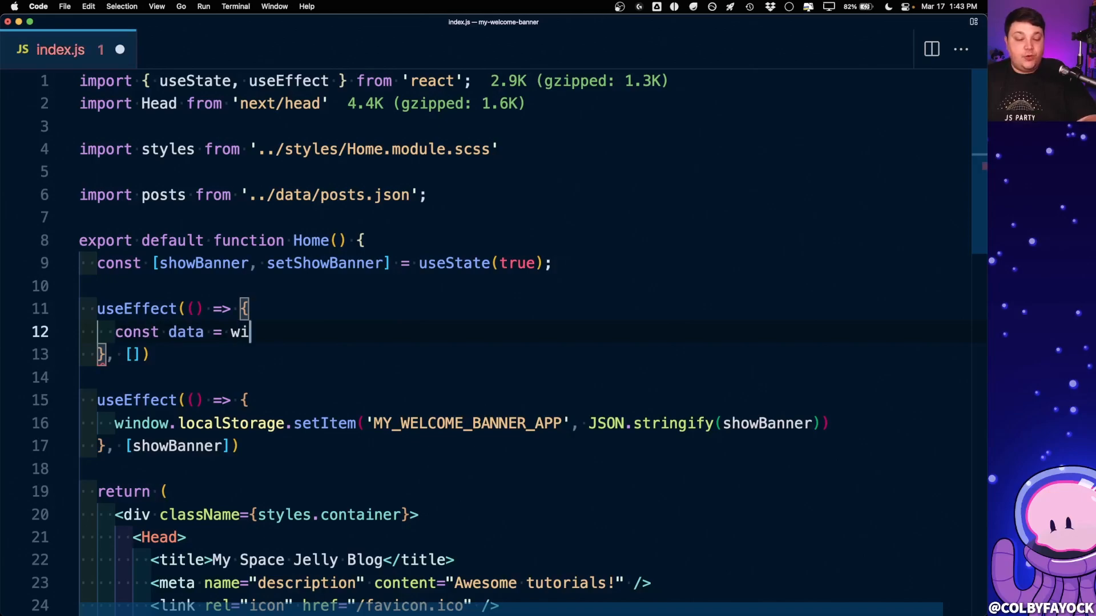
type("ndow.localStorage")
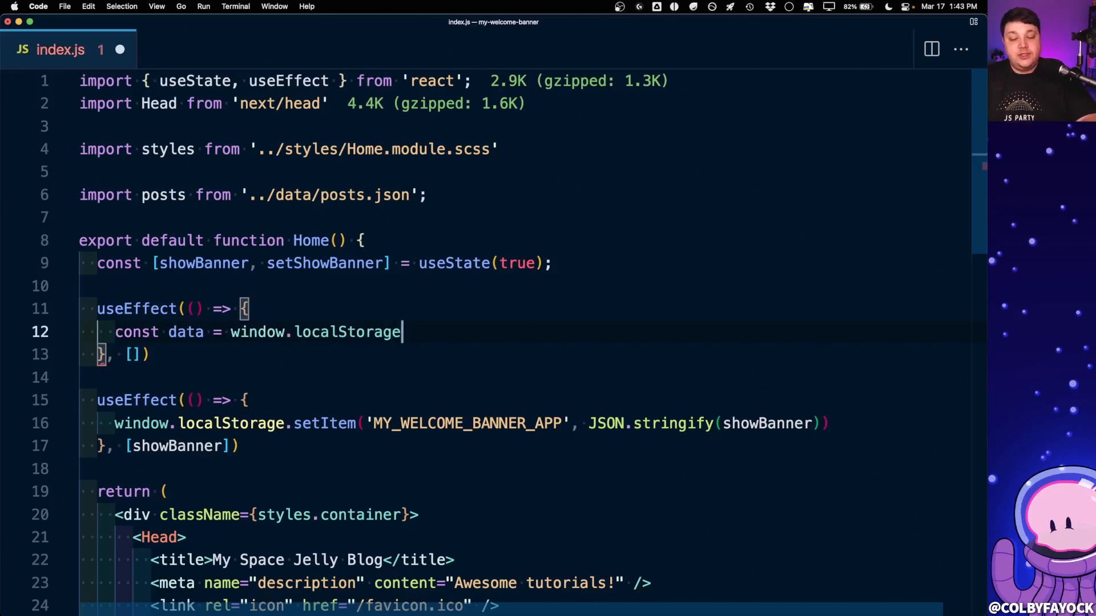
type(".getItem('")
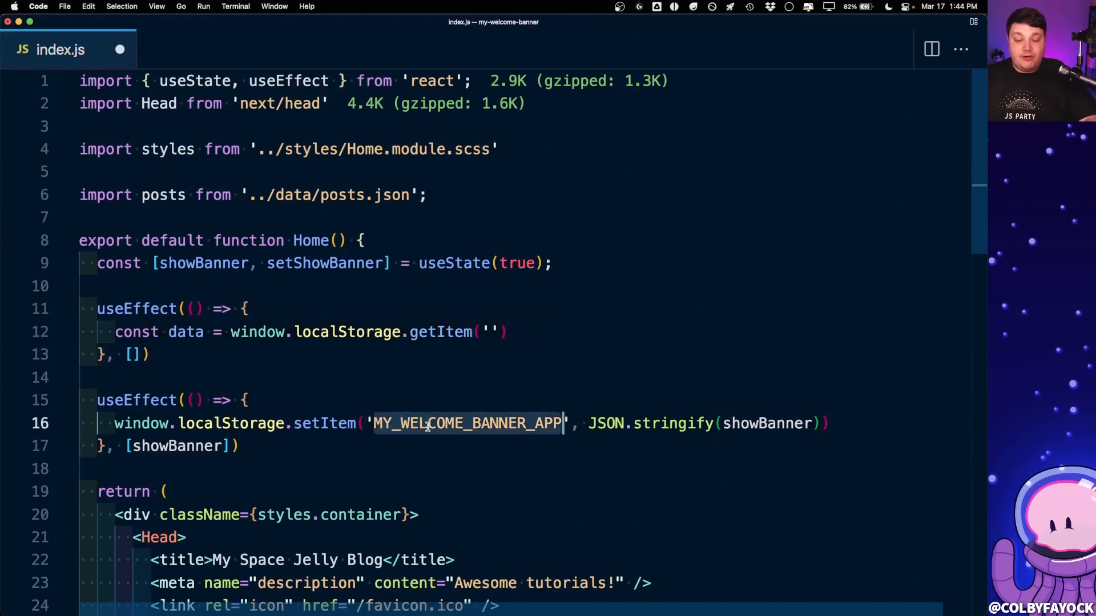
type("MY_WELCOME_BANNER_APP")
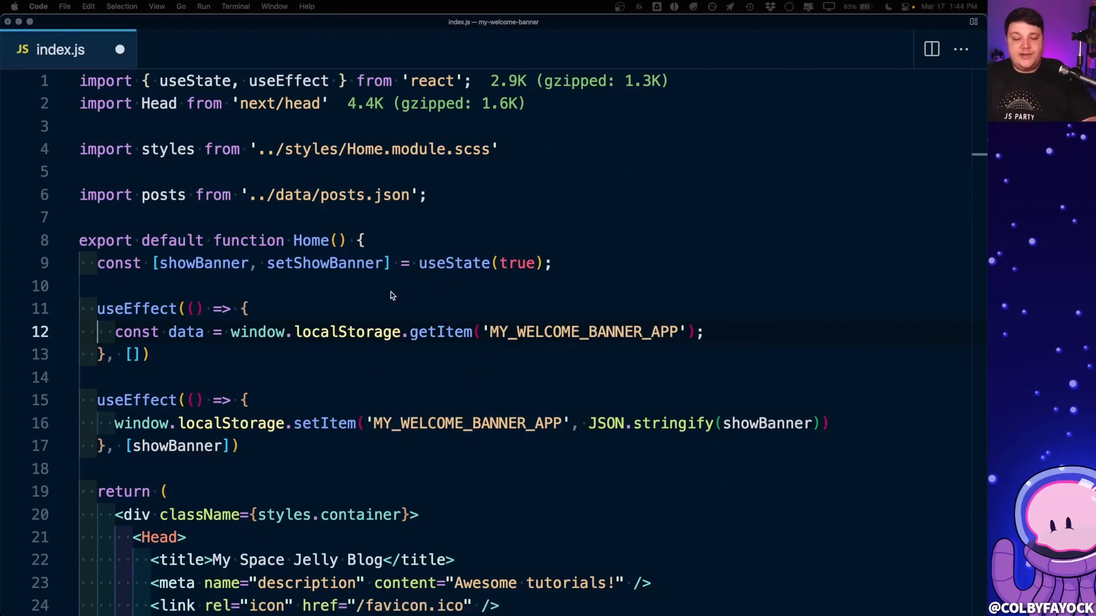
type("co")
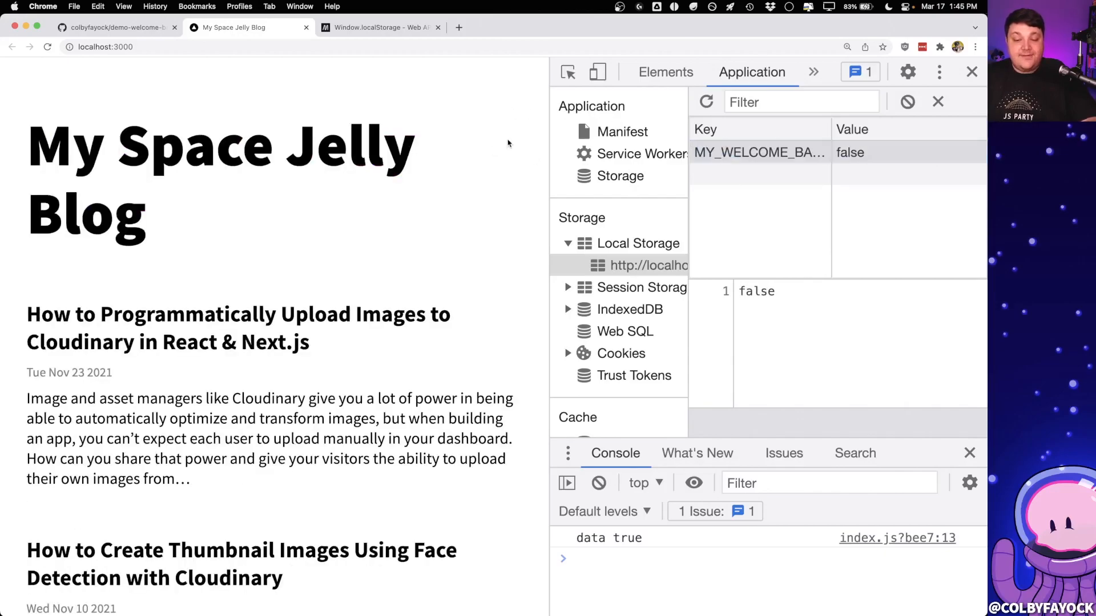
Step: Reload the blog and check MY_WELCOME_BANNER_APP is stored as false with data logged
left_click(598, 483)
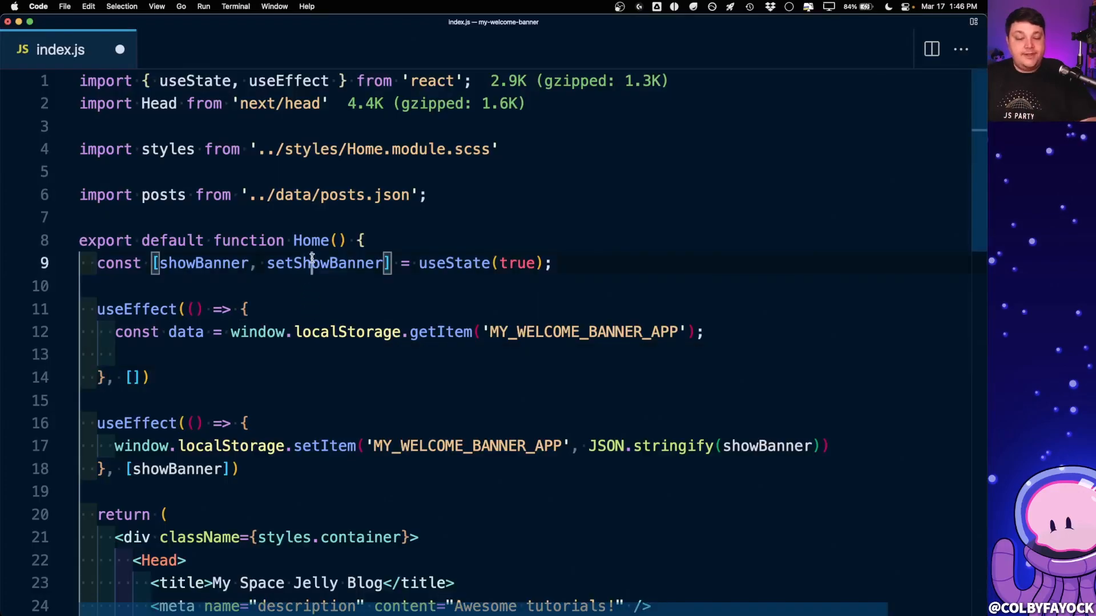
Step: Call setShowBanner(JSON.parse(data)) in the mount effect and begin an if (data != guard
type("setShowBanner")
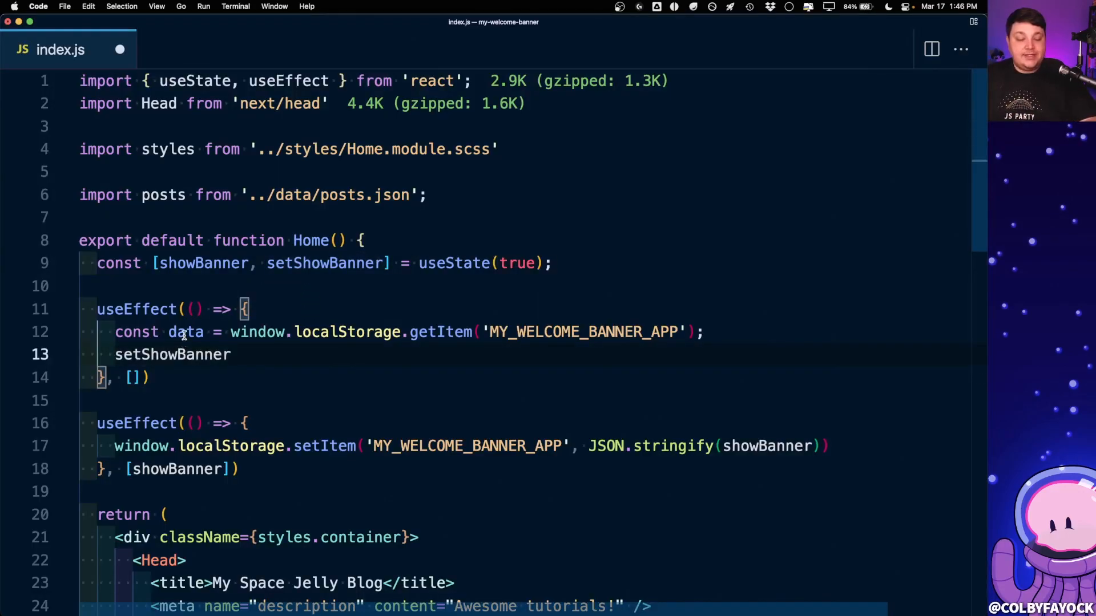
type("(data")
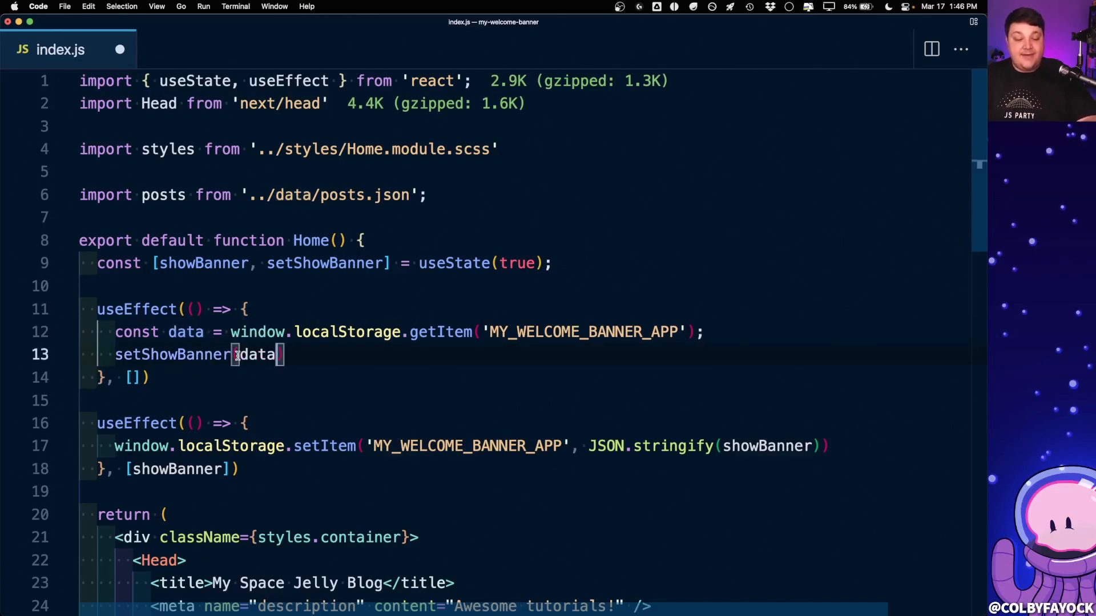
double_click(257, 354)
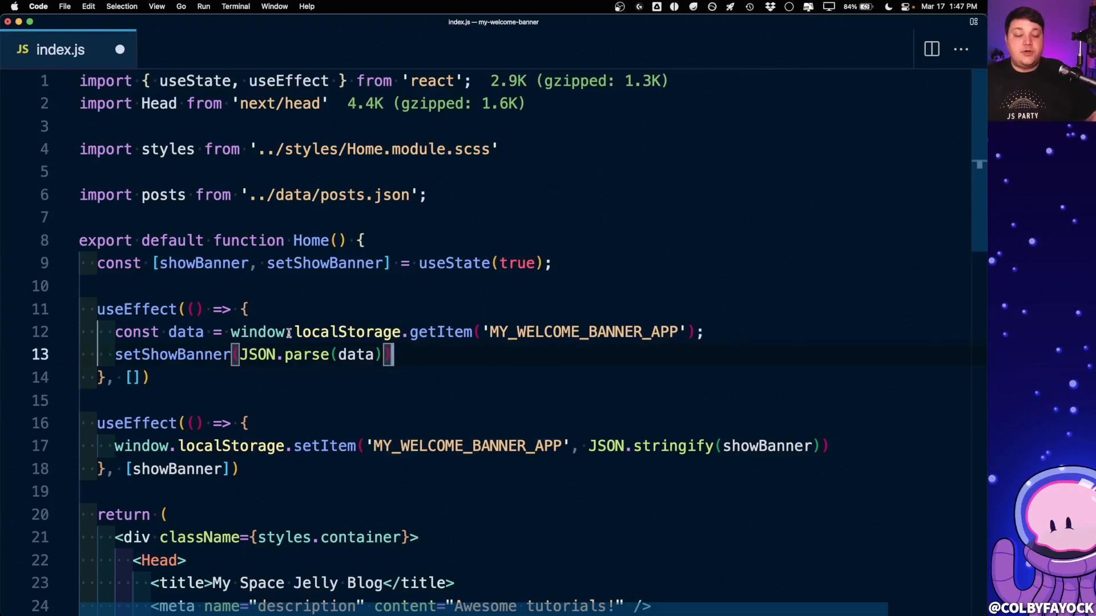
double_click(583, 332)
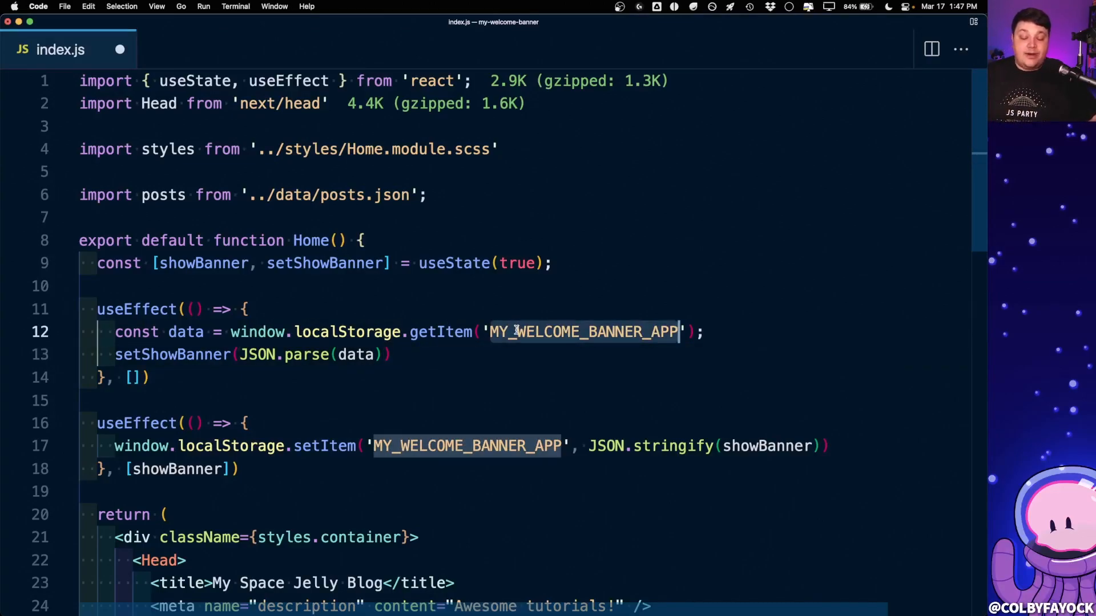
mouse_move(443, 332)
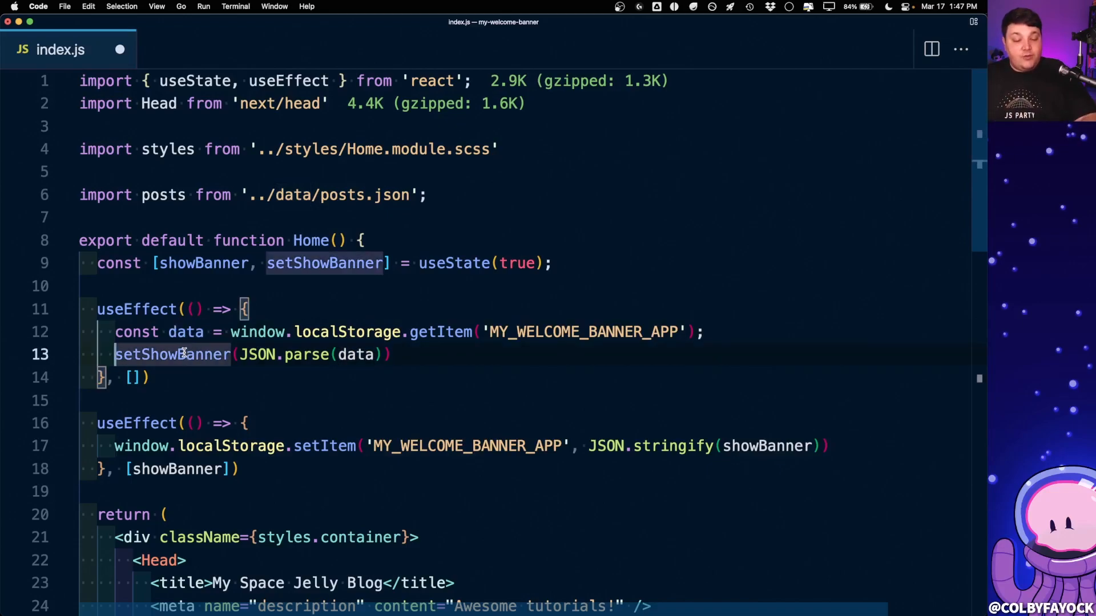
type("if ( data !=")
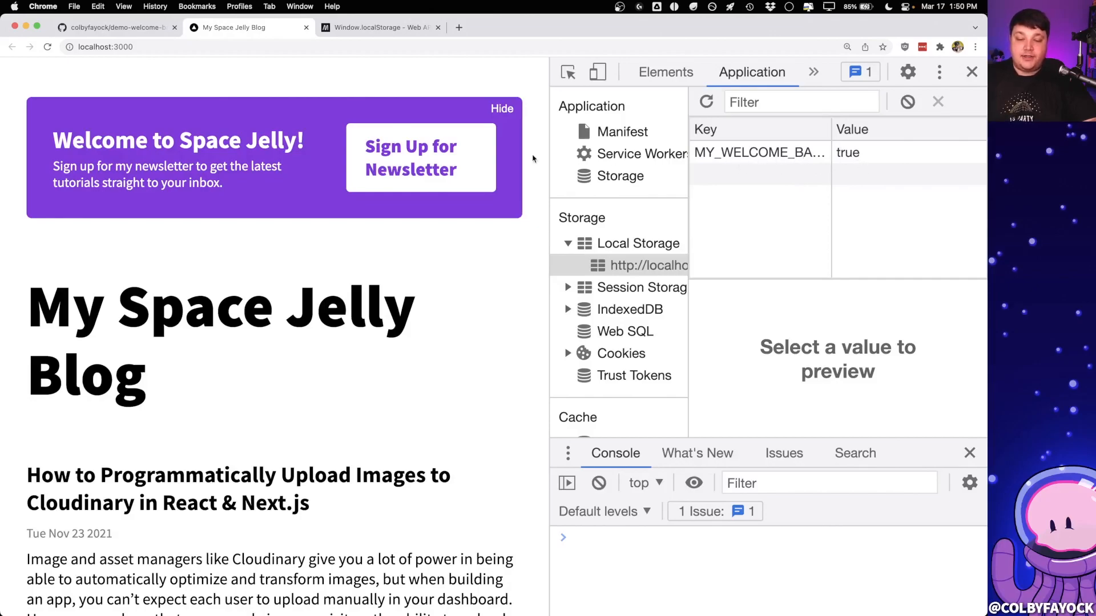
Step: Refresh localhost:3000 so the banner shows with MY_WELCOME_BANNER_APP true
left_click(502, 108)
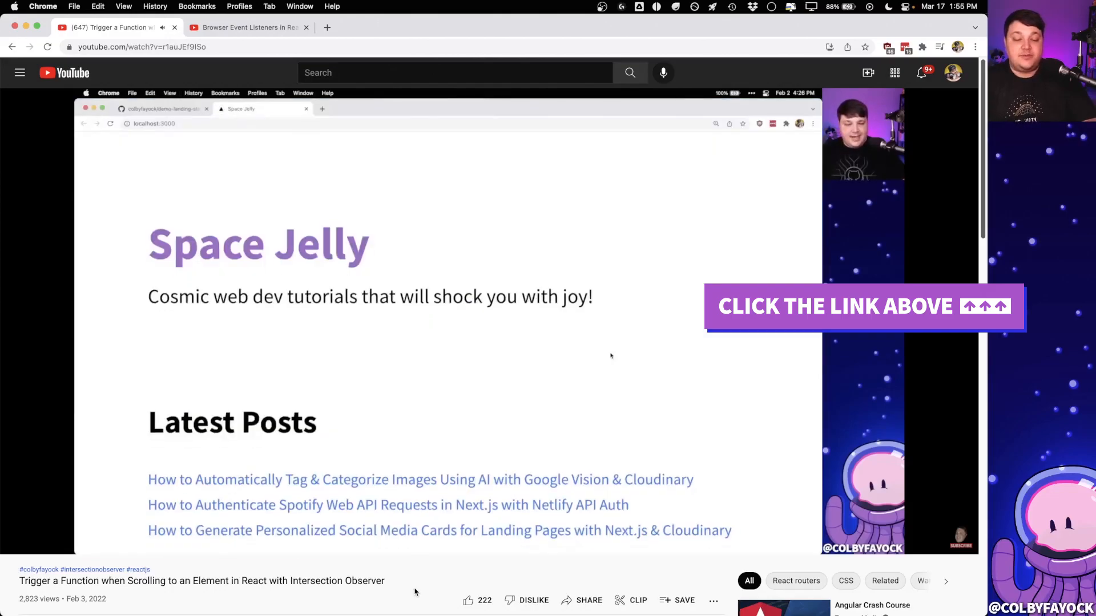
Step: Switch to the Browser Event Listeners in React video, its demo searching 'sk'
scroll("down", 3)
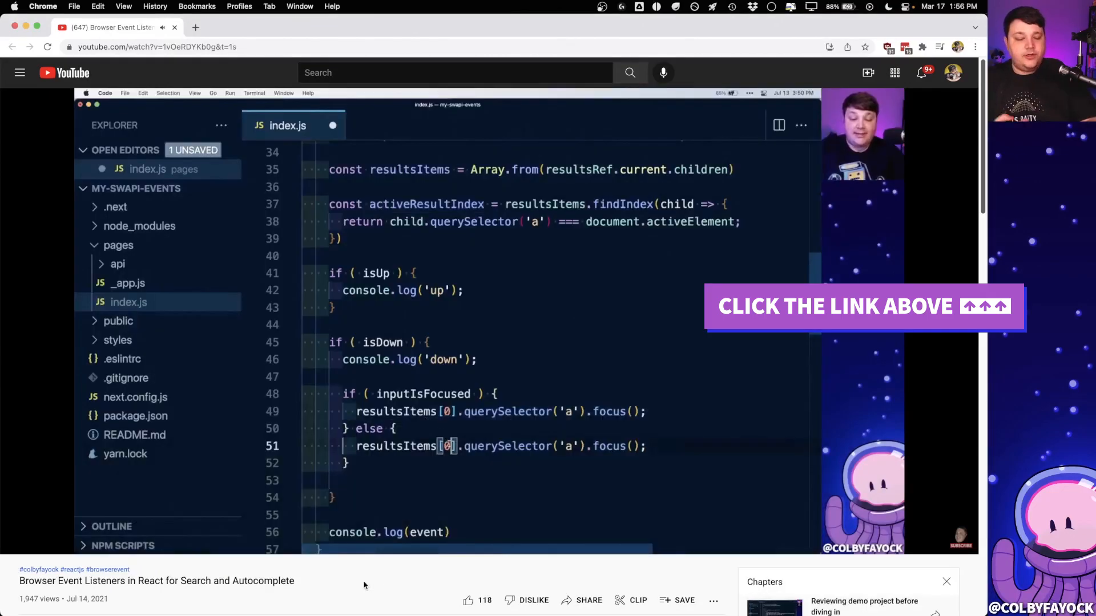
type("activeResultIndex + 1")
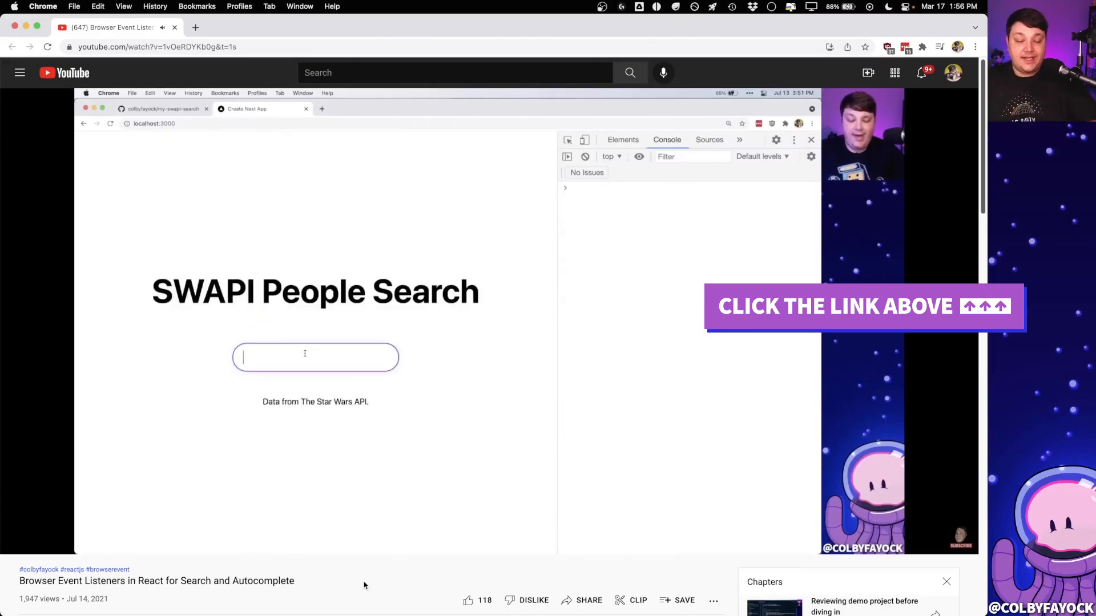
type("sk")
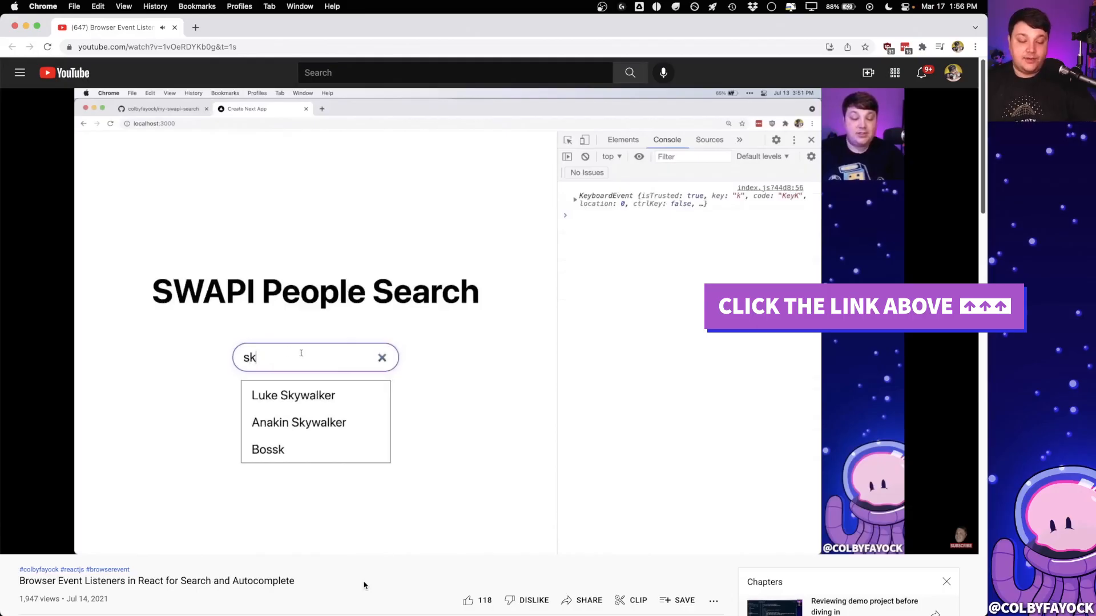